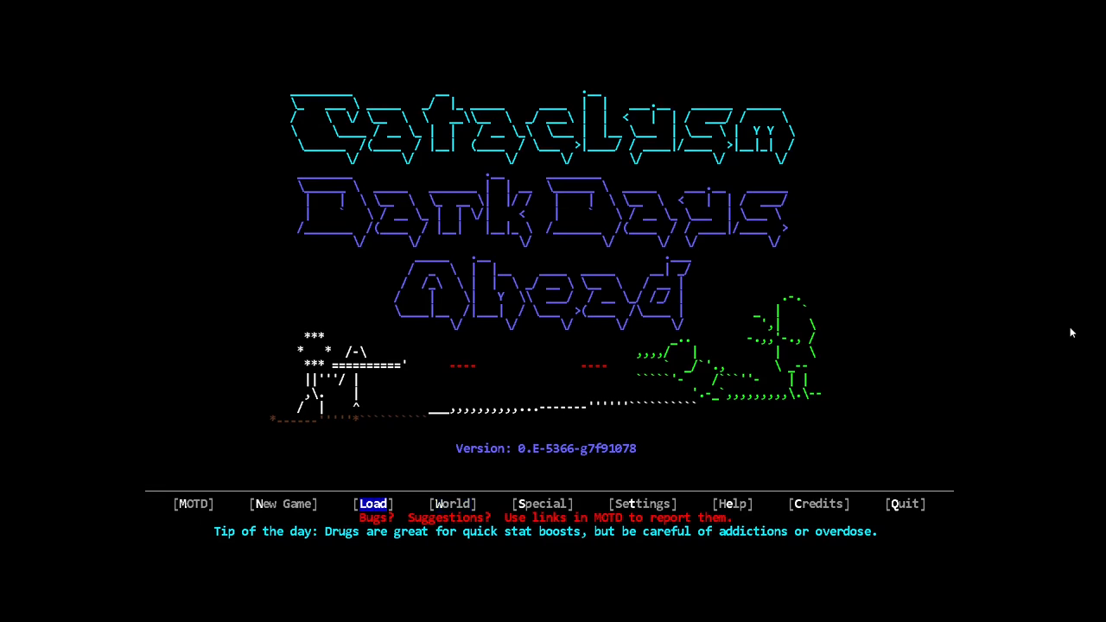
# Open the World menu listing the existing Daviston world and Create World.
pyautogui.click(452, 504)
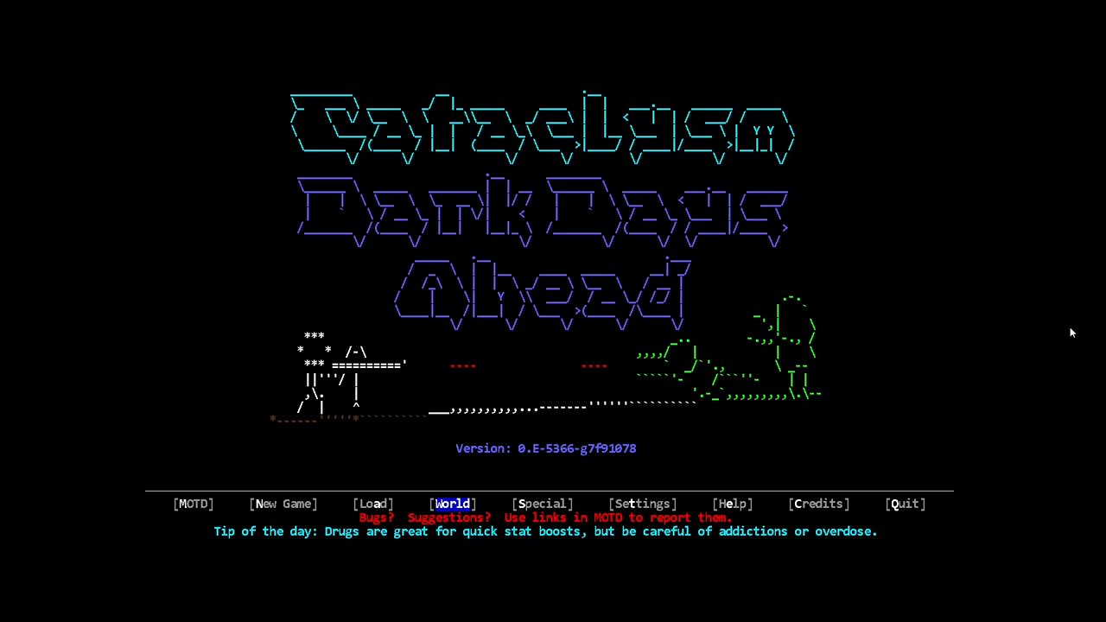
pyautogui.click(453, 504)
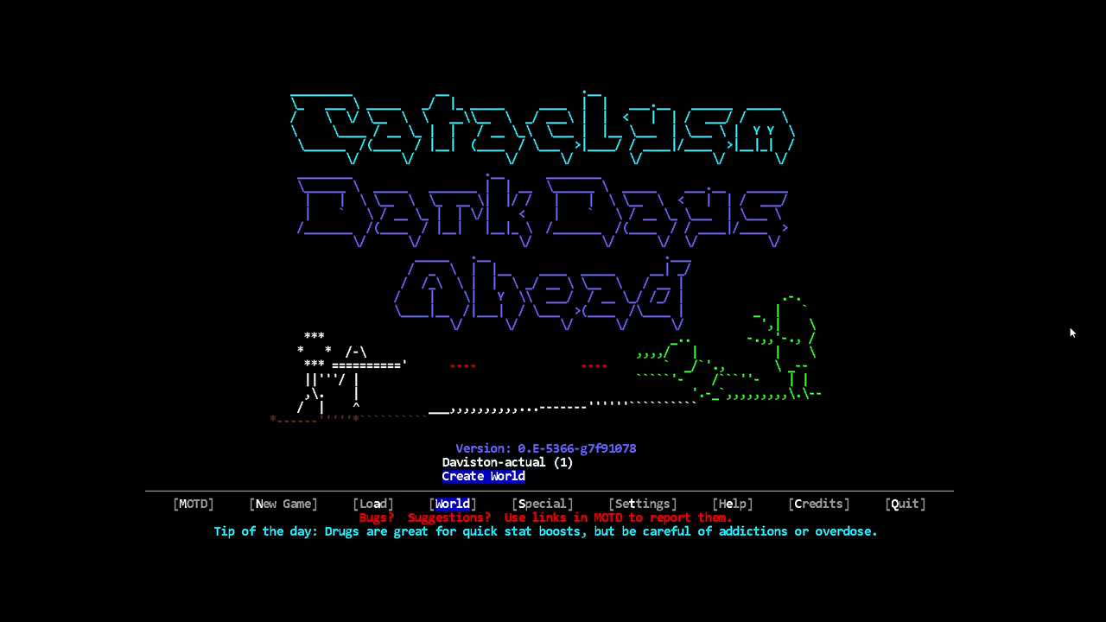
# Start a new world and add Bionic Slots to its mod load order.
pyautogui.click(484, 476)
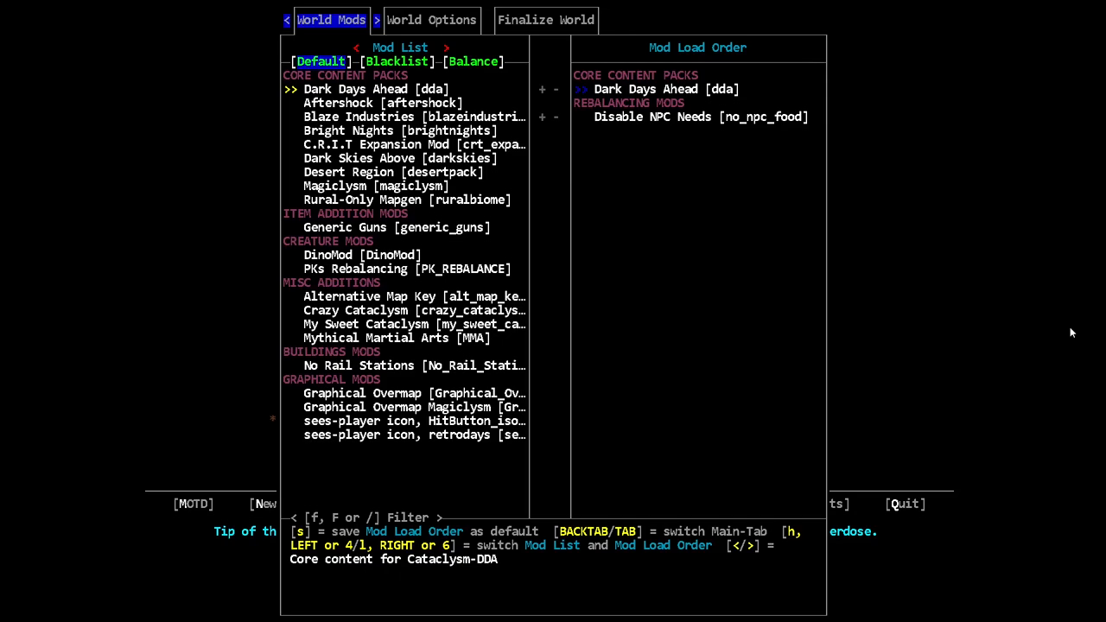
pyautogui.moveTo(969, 301)
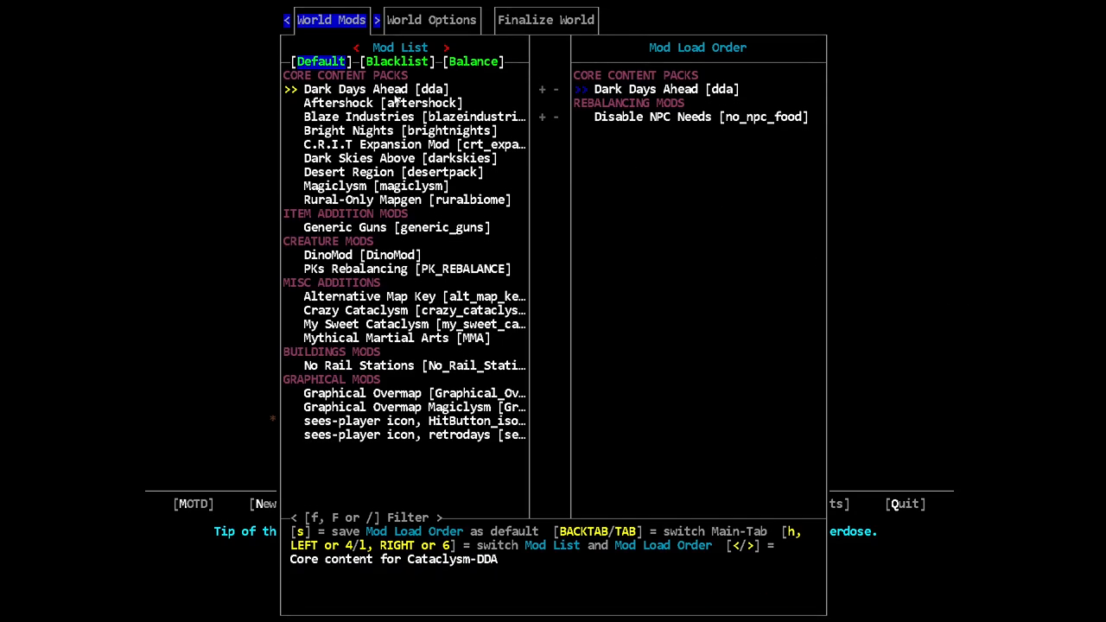
pyautogui.moveTo(1036, 214)
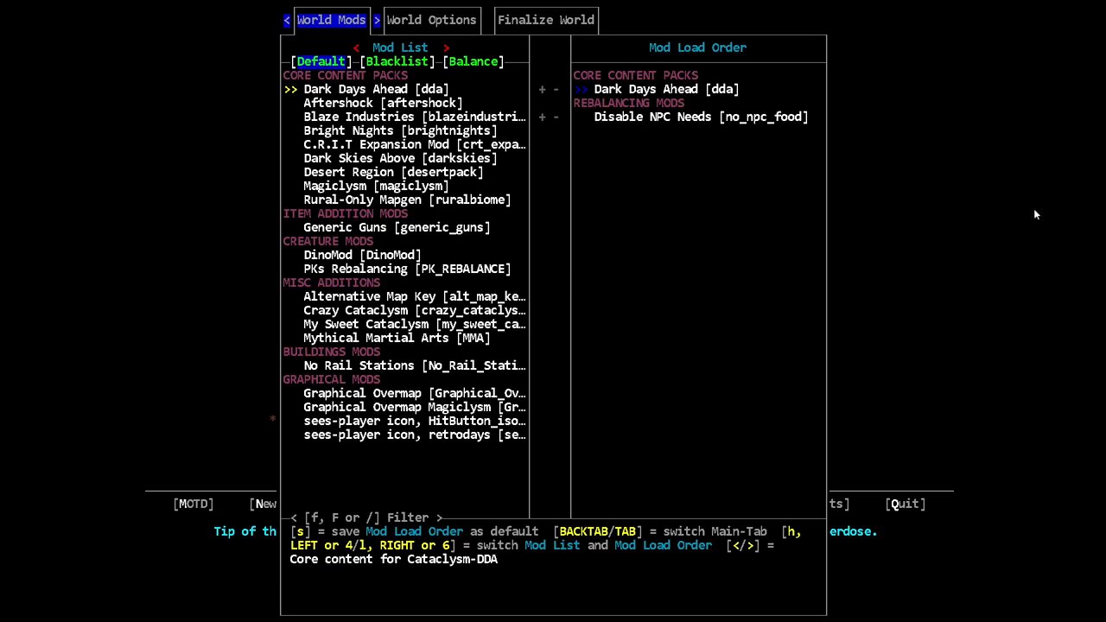
pyautogui.press('down')
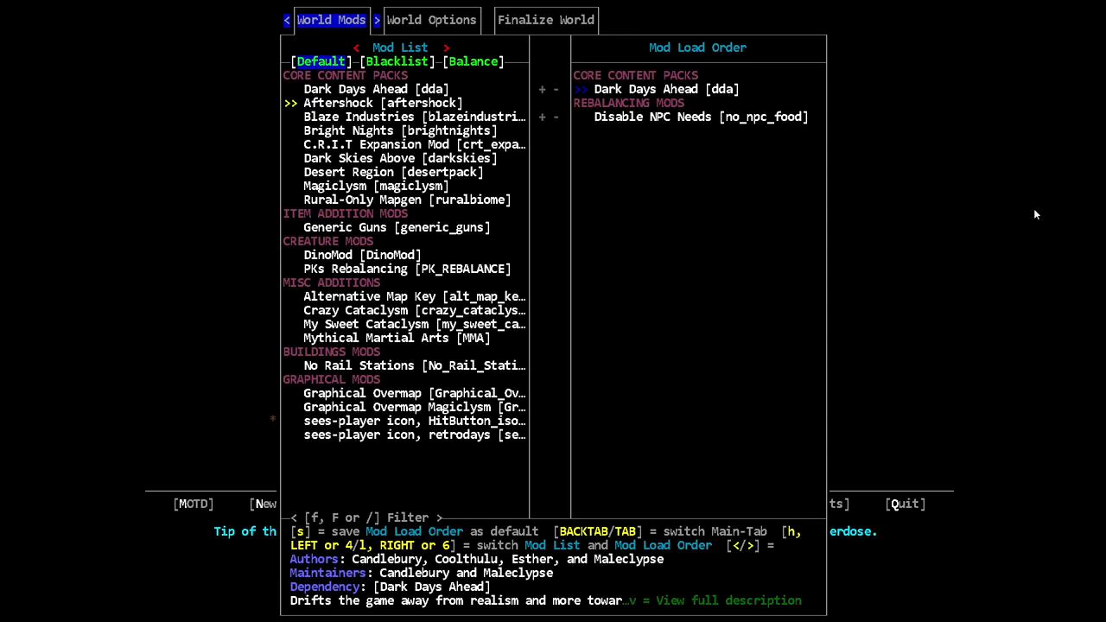
pyautogui.press('Down')
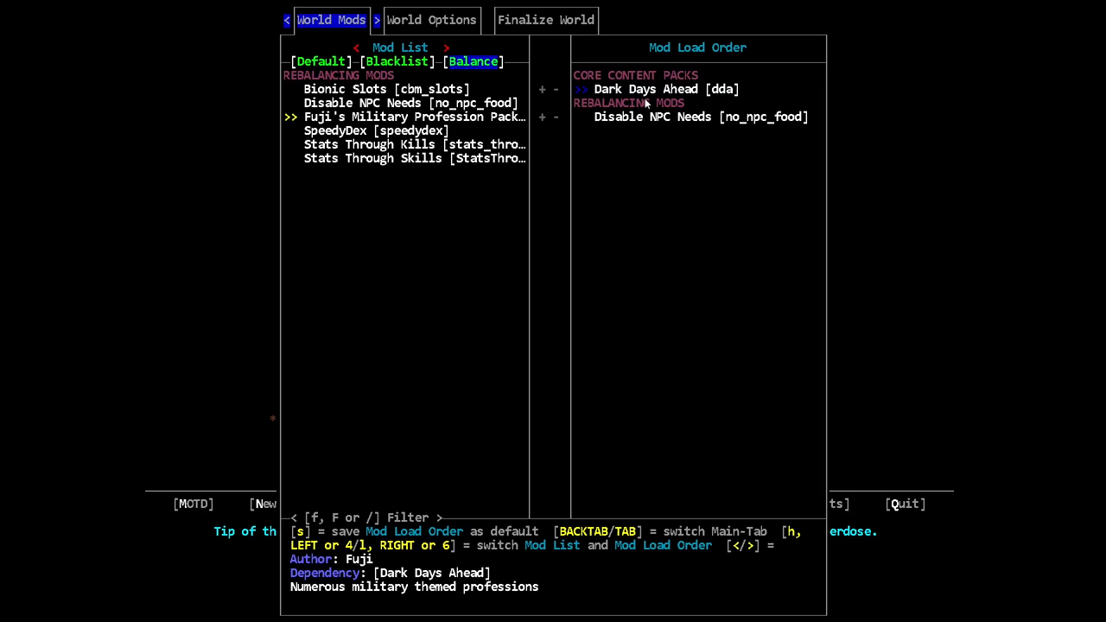
pyautogui.press('Down')
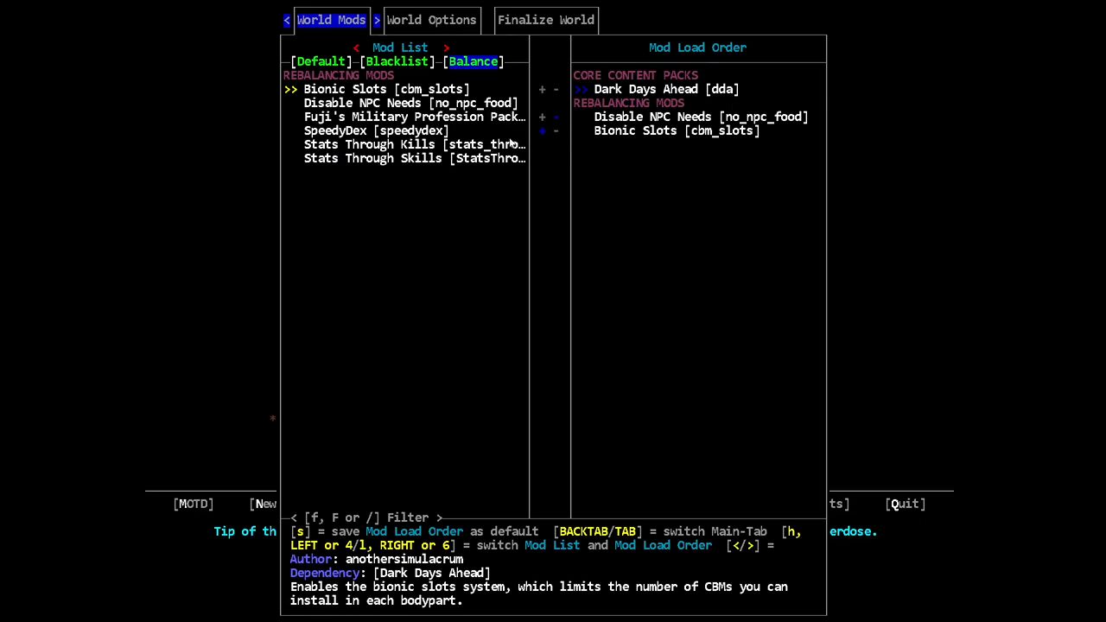
pyautogui.moveTo(976, 157)
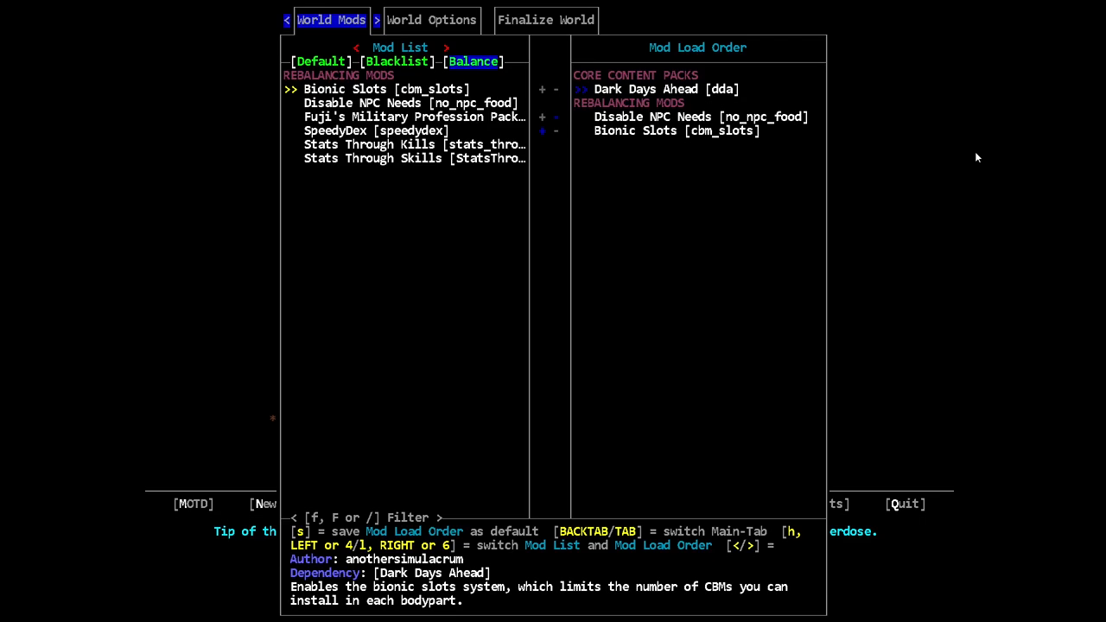
# Enable Wander spawns in the new world's options.
pyautogui.press('s')
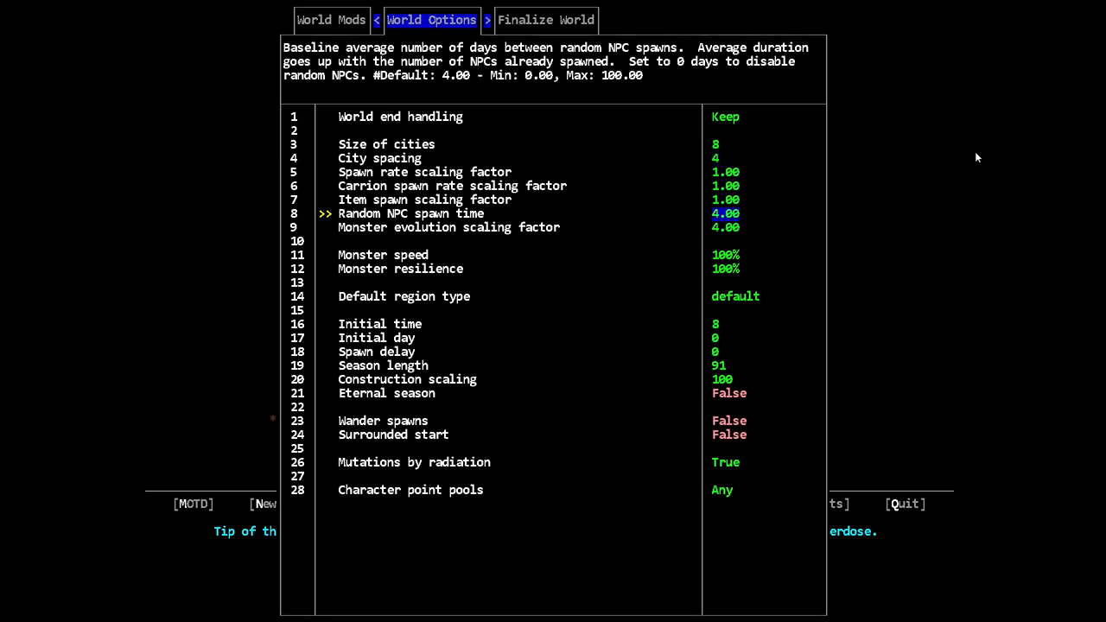
pyautogui.press('Down')
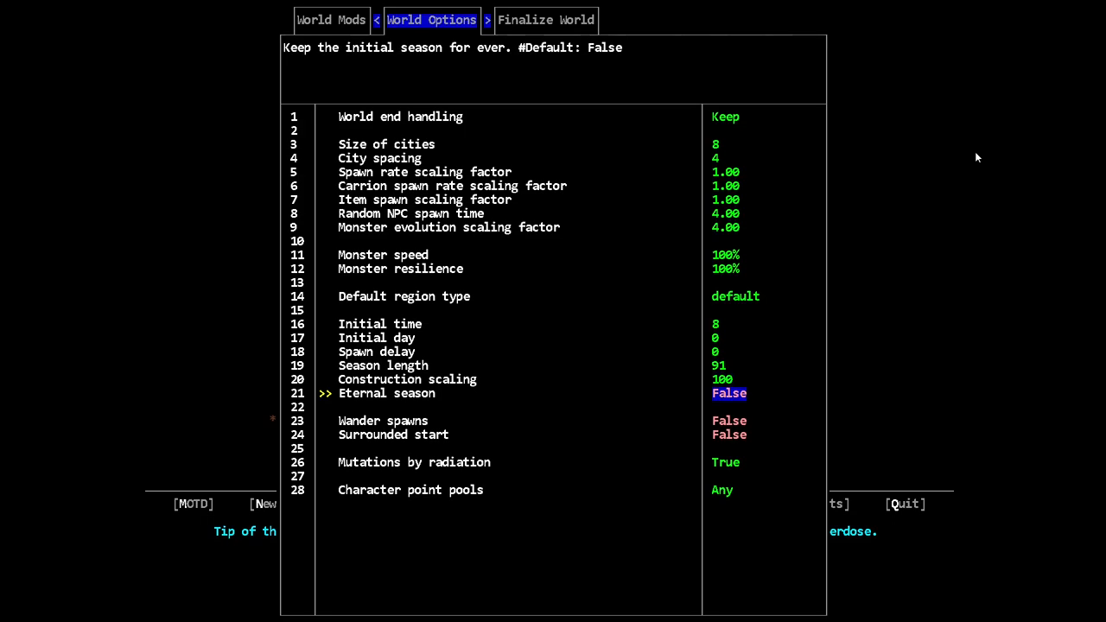
pyautogui.press('down')
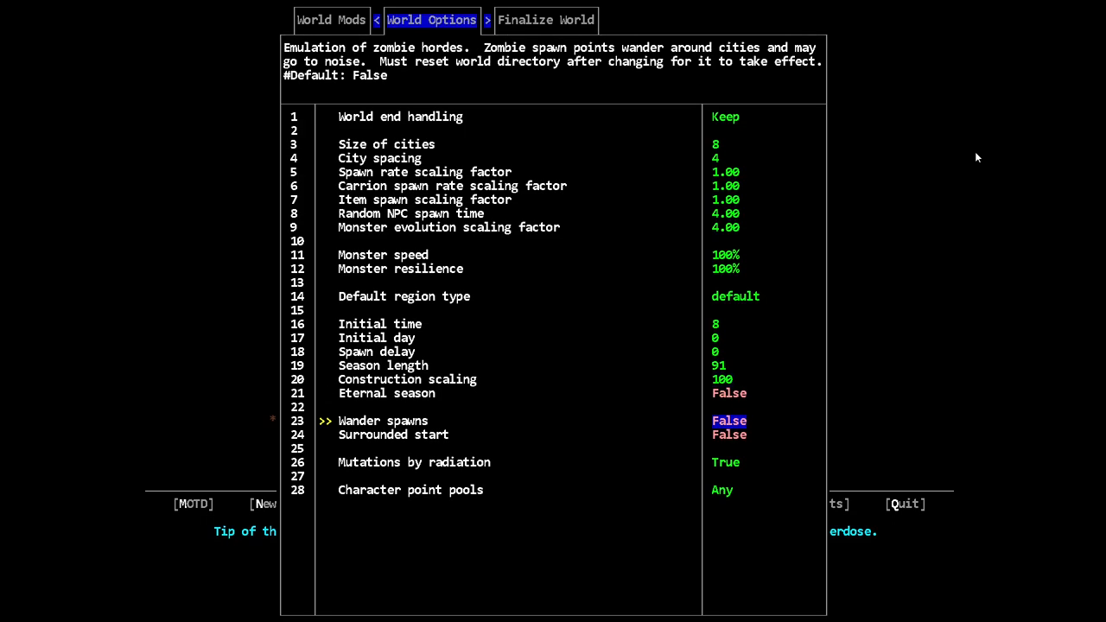
pyautogui.click(729, 422)
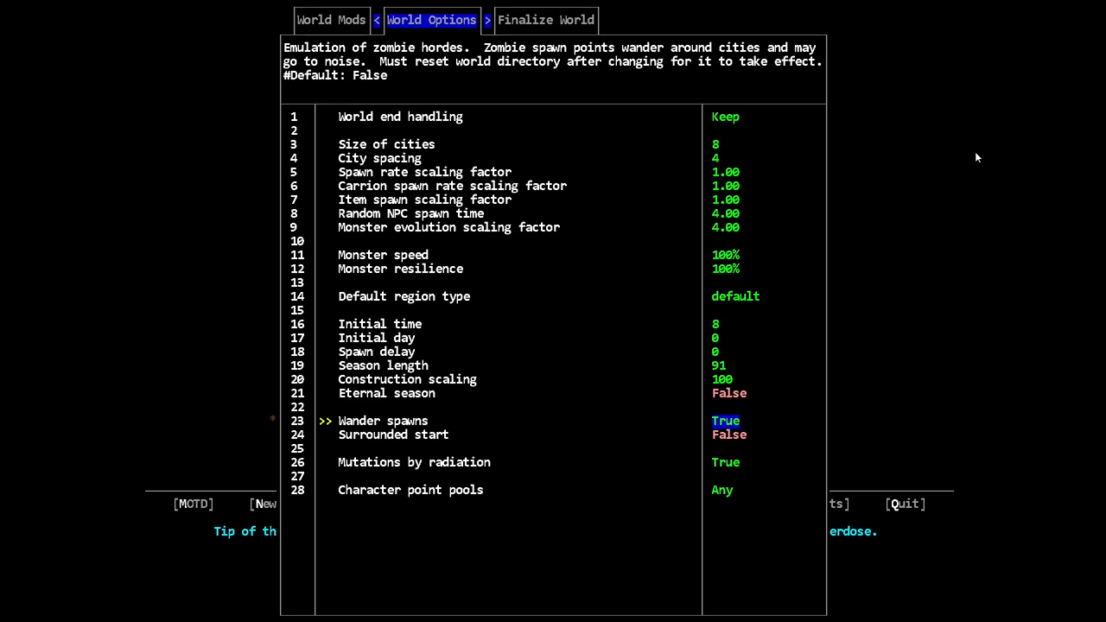
# Review the remaining settings and proceed to the Finalize World naming page.
pyautogui.press('Down')
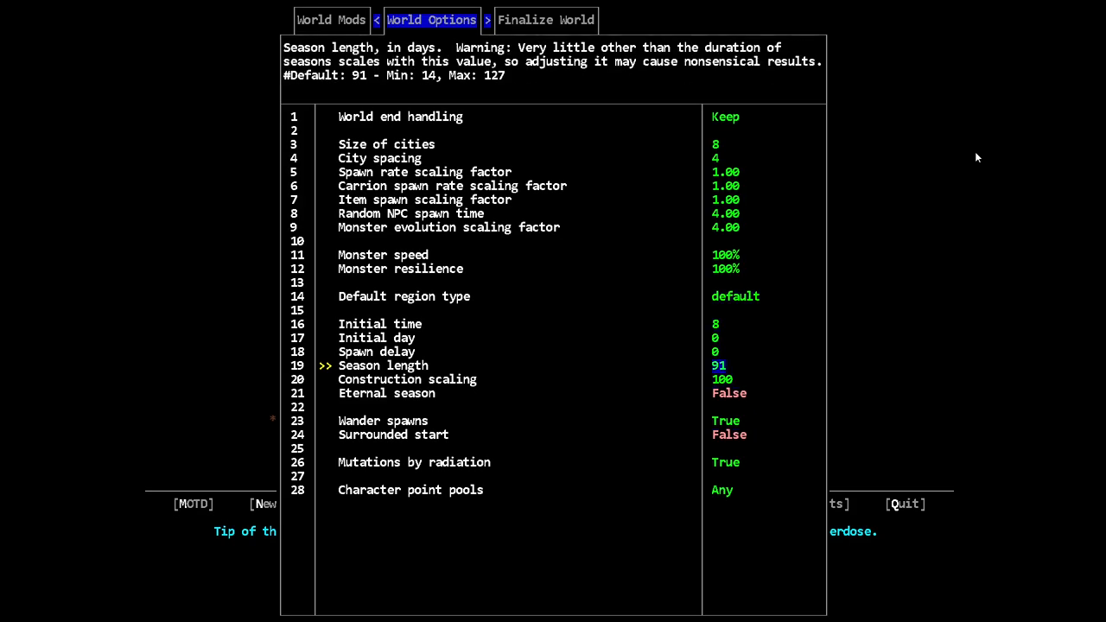
pyautogui.click(411, 491)
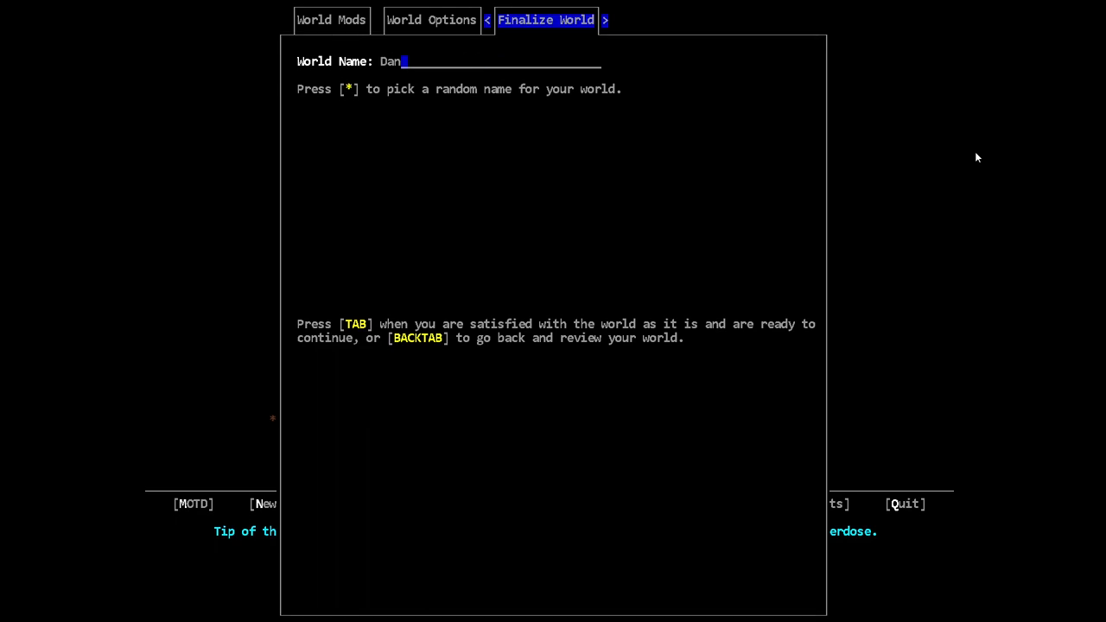
# Give the world the random name Chilhowee and finish creating it.
pyautogui.press('*')
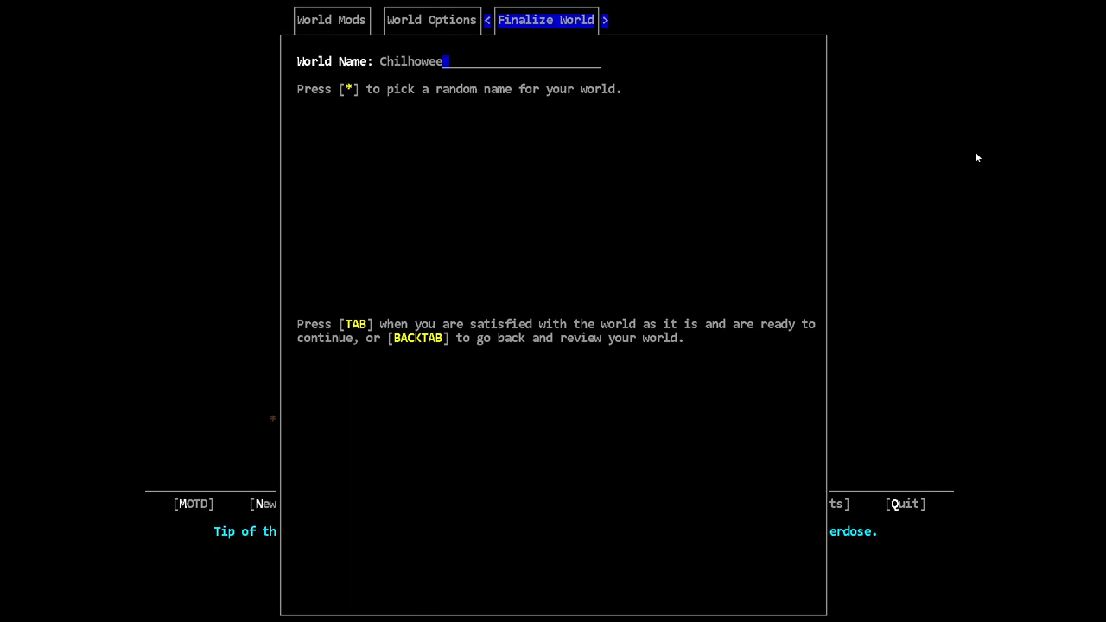
pyautogui.press('Tab')
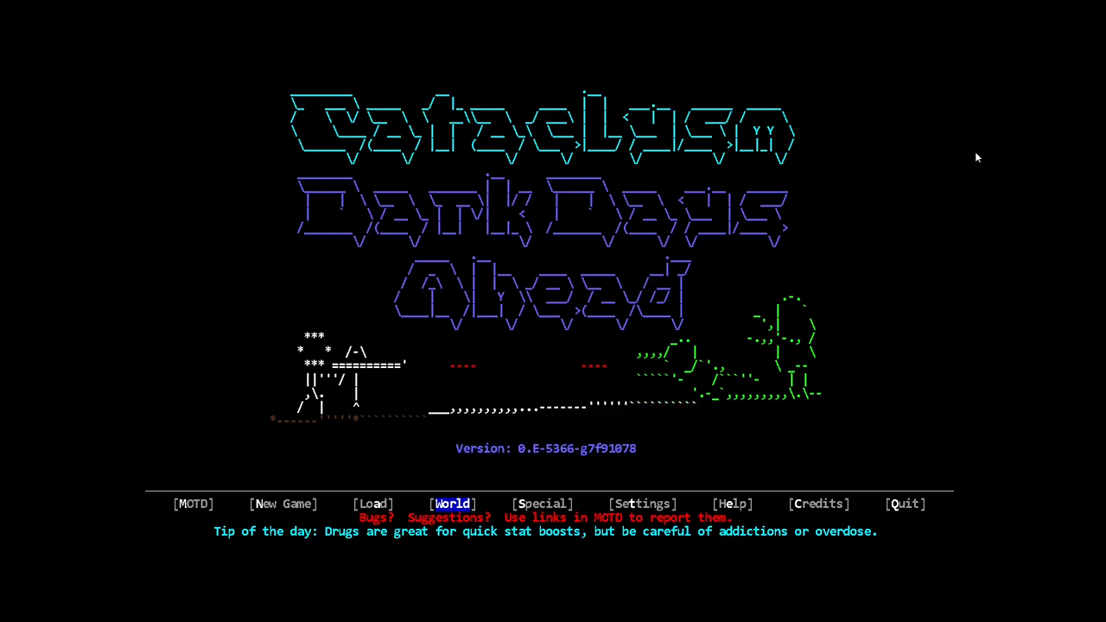
# Start a custom character in the Chilhowee world using a single shared point pool.
pyautogui.click(284, 505)
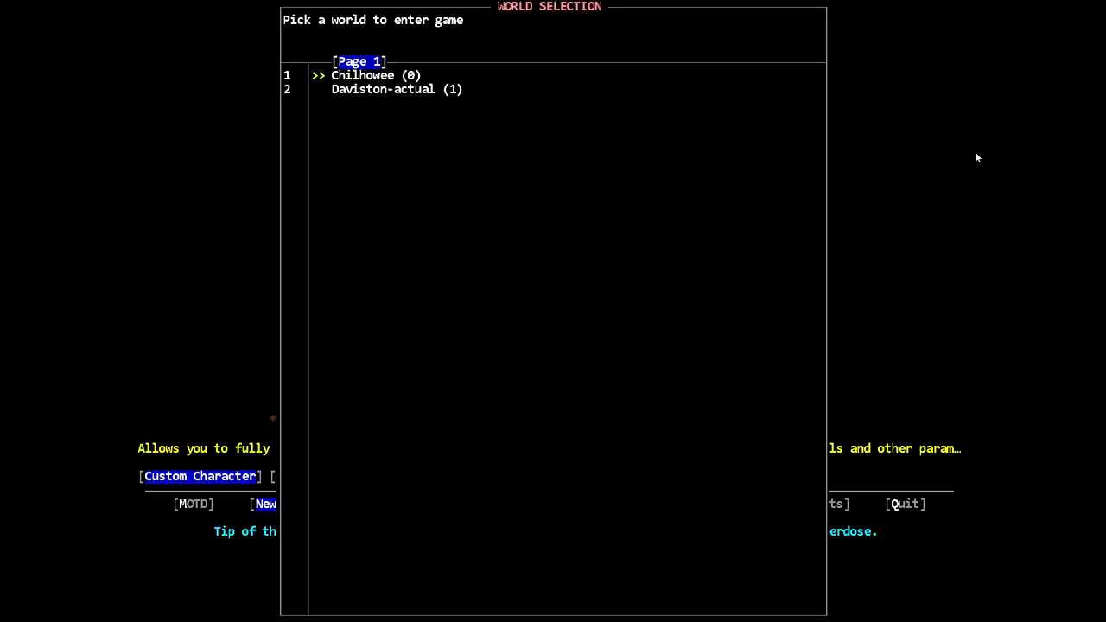
pyautogui.click(361, 76)
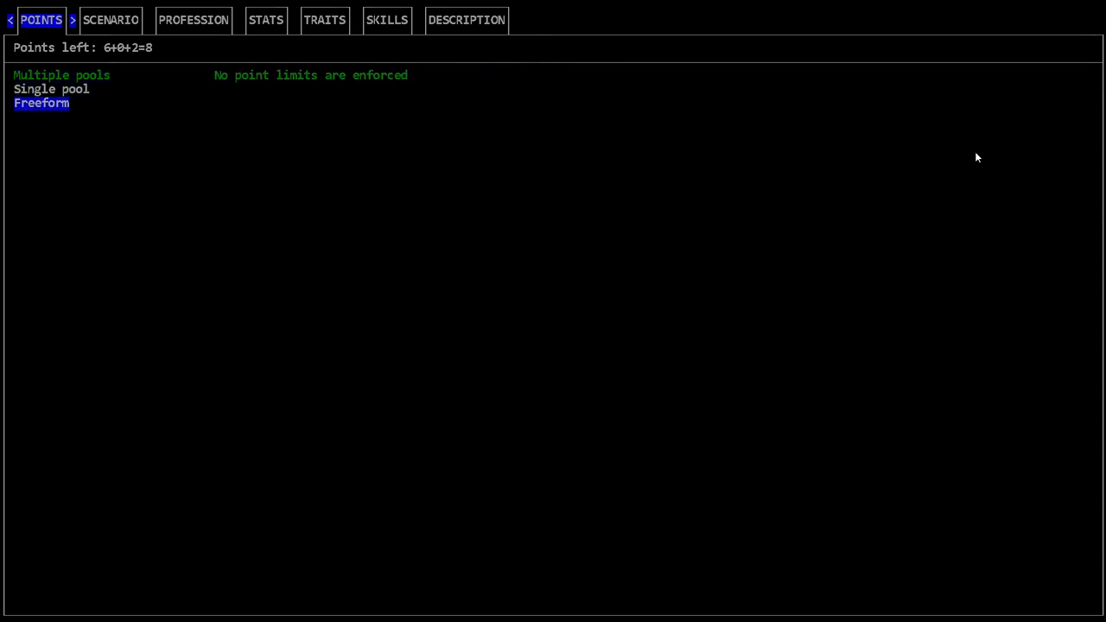
pyautogui.click(62, 74)
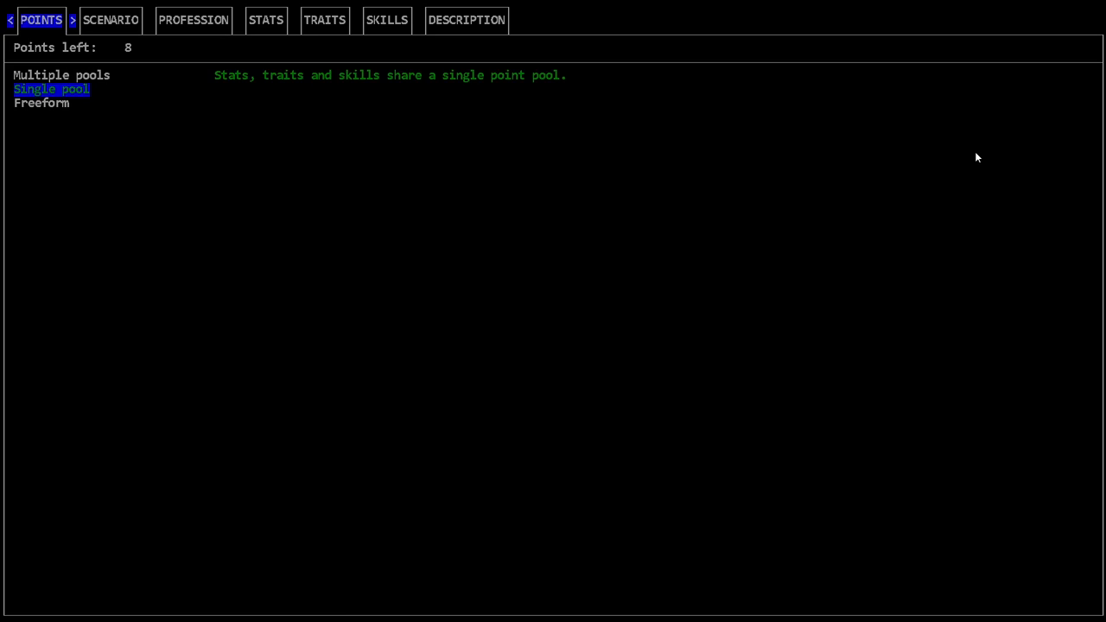
# Preview the Helicopter Crash, Large Building, Next Summer, Experiment and Squatter scenarios.
pyautogui.click(111, 20)
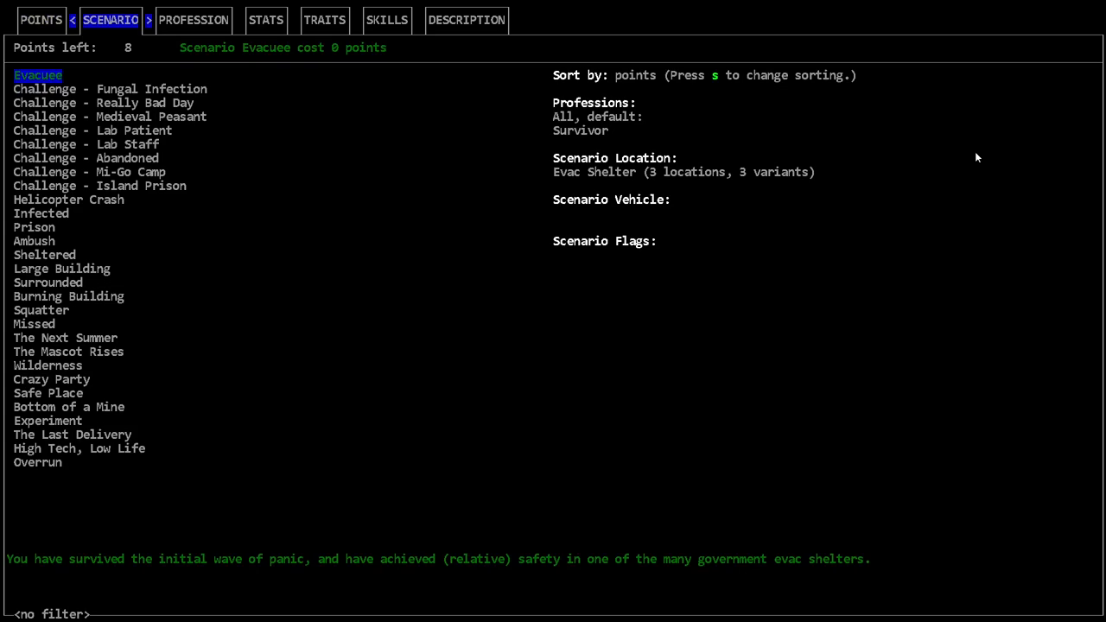
pyautogui.click(69, 200)
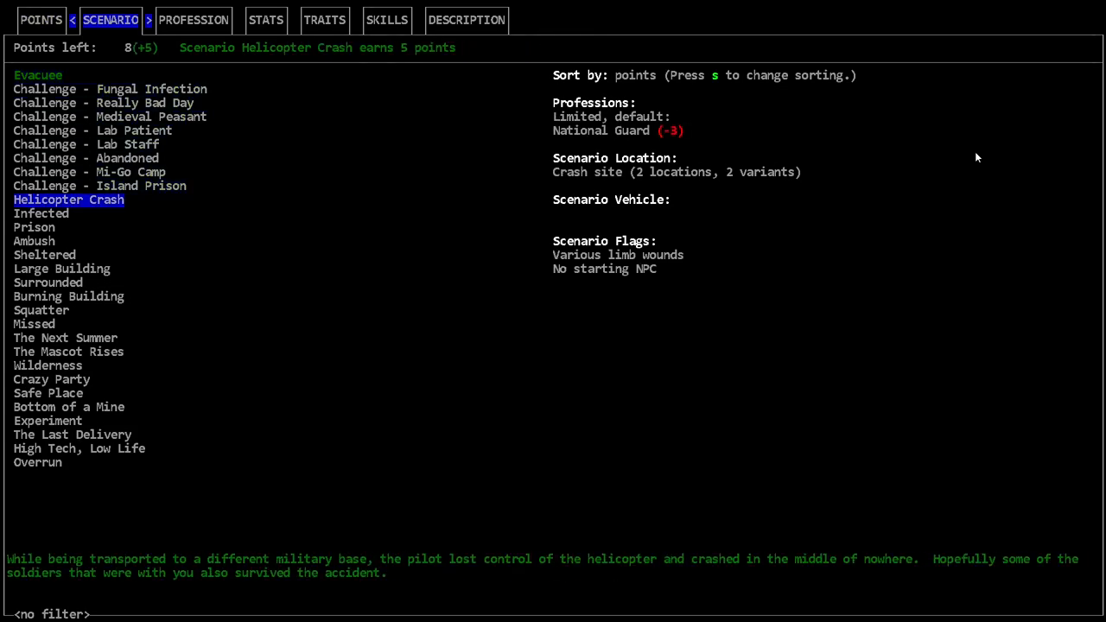
pyautogui.click(62, 269)
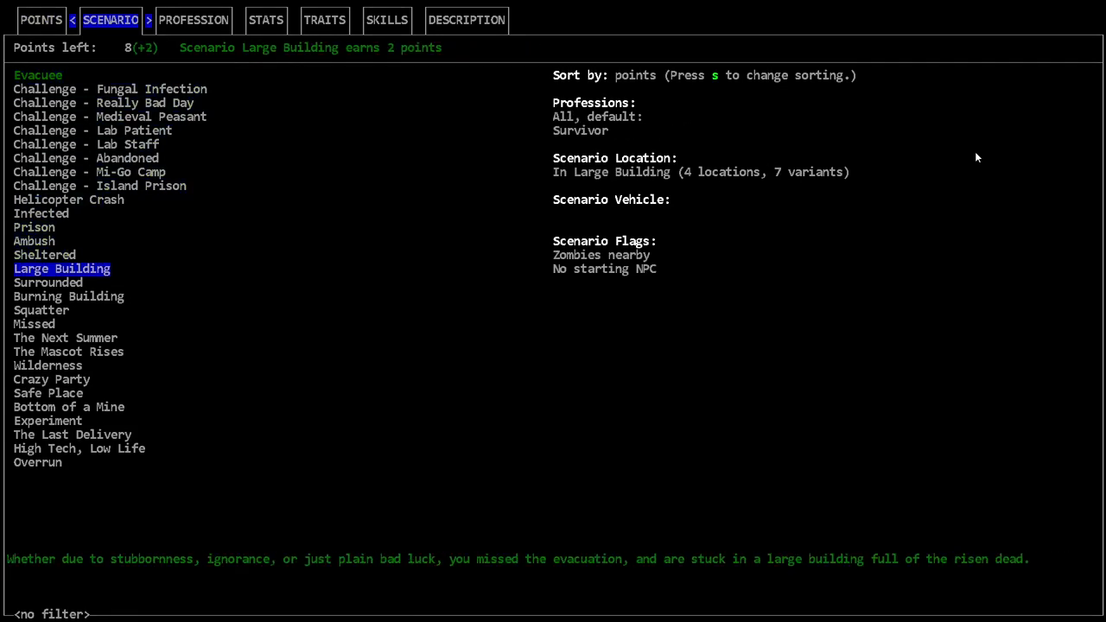
pyautogui.click(66, 337)
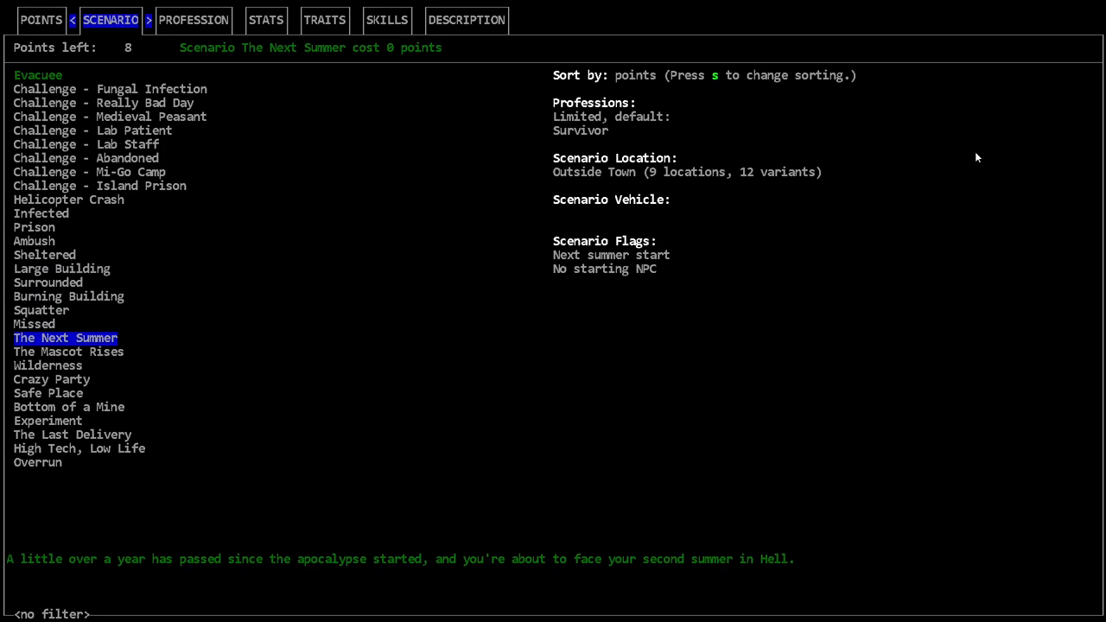
pyautogui.click(48, 421)
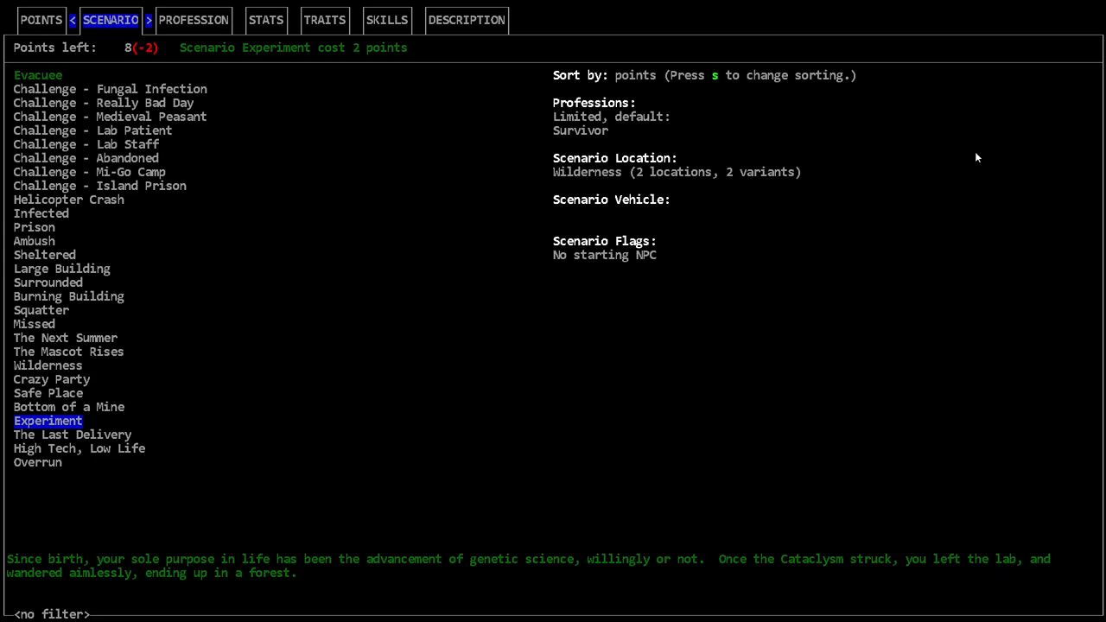
pyautogui.click(42, 311)
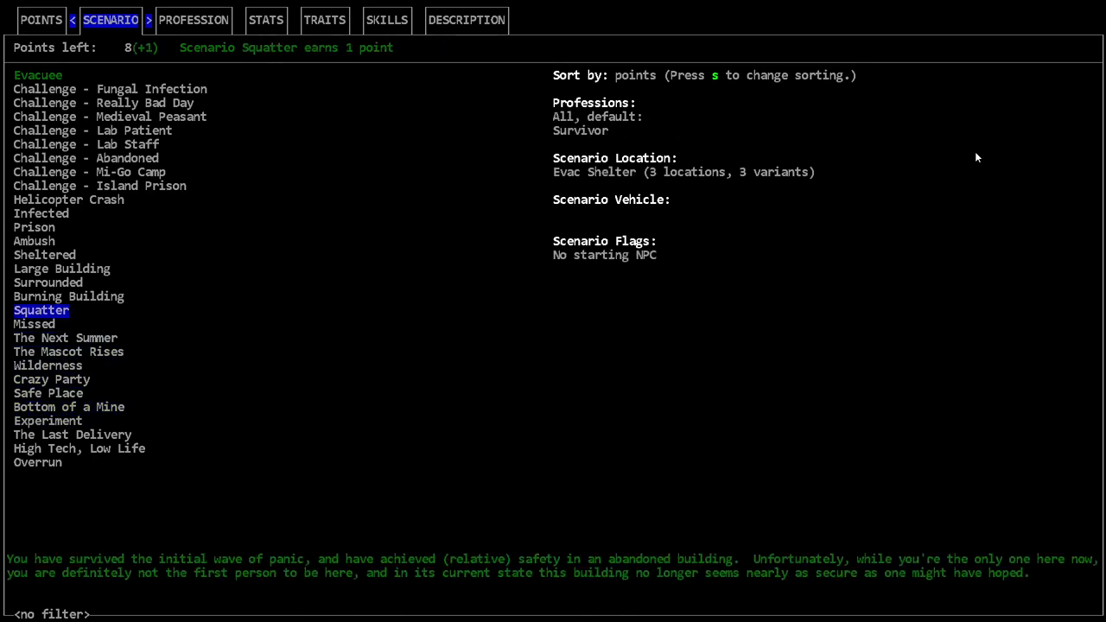
# Choose the Challenge - Lab Patient scenario, leaving 16 points, and proceed to professions.
pyautogui.click(101, 186)
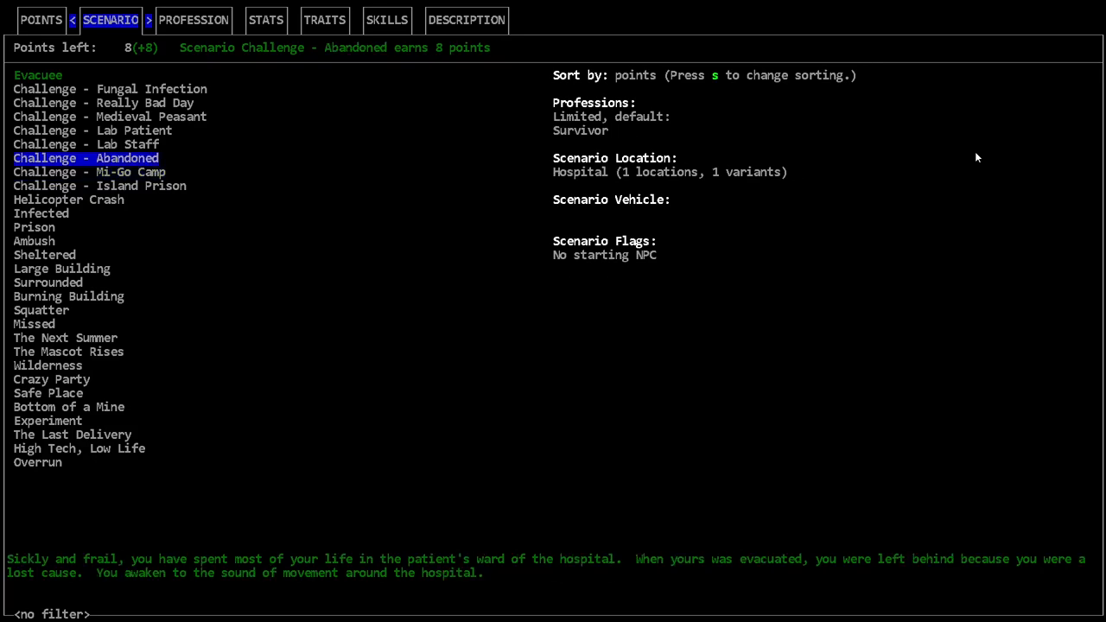
pyautogui.click(87, 145)
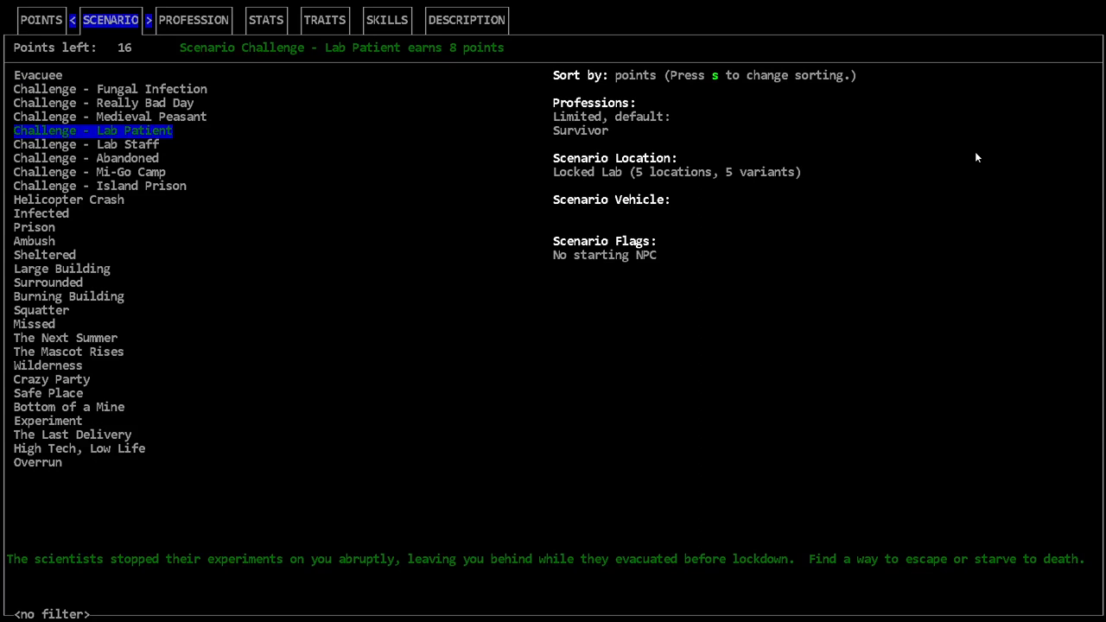
pyautogui.click(193, 19)
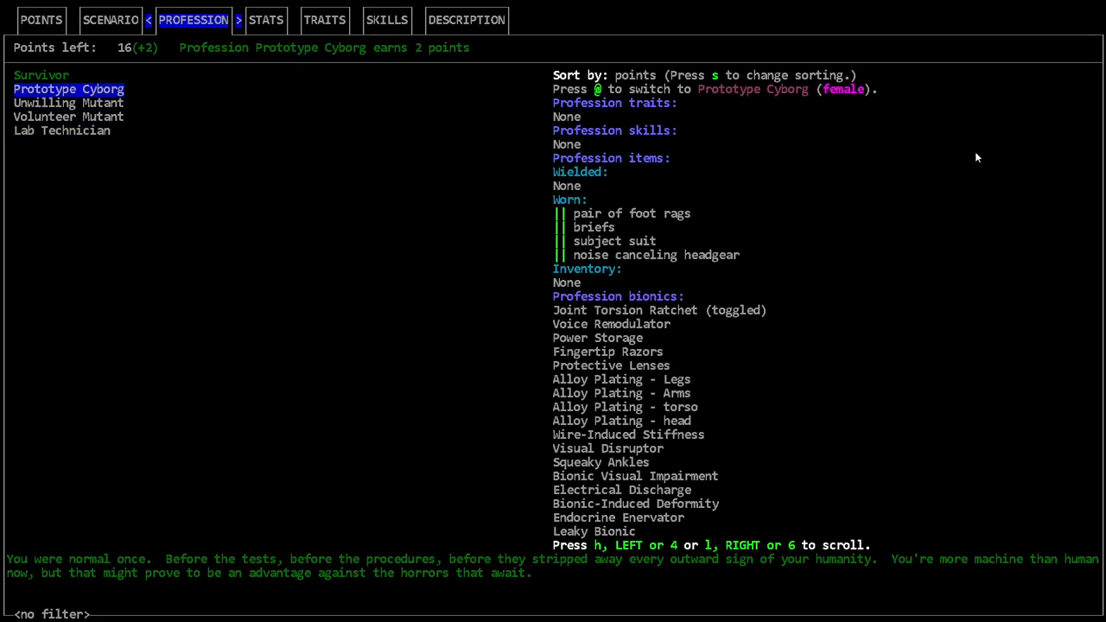
# Choose the Unwilling Mutant profession, leaving 15 points, and proceed to stats.
pyautogui.click(69, 104)
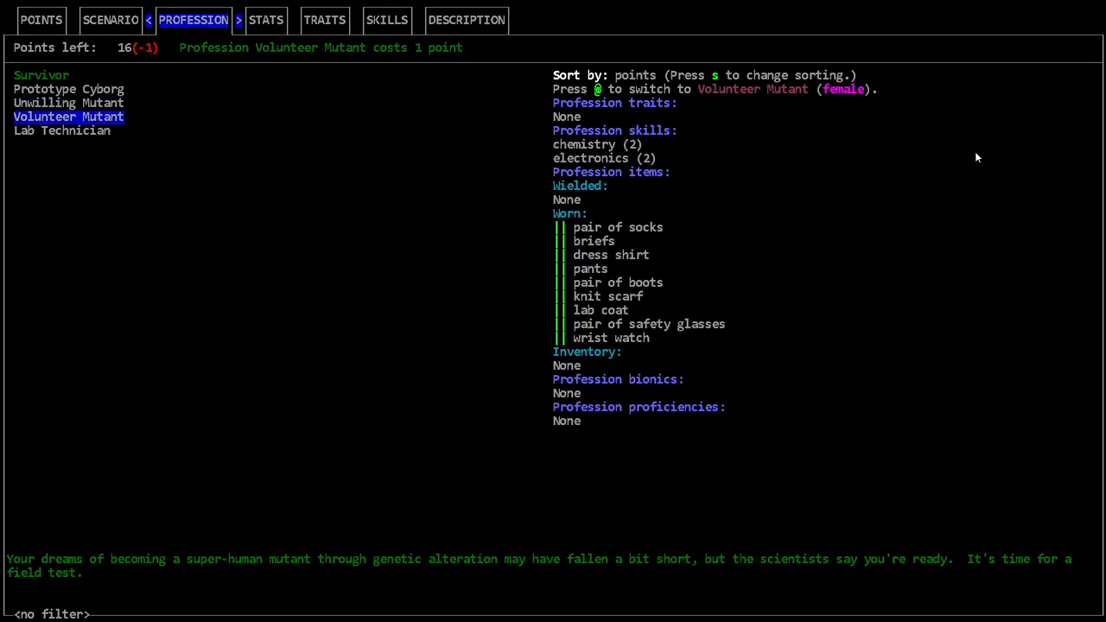
pyautogui.click(110, 19)
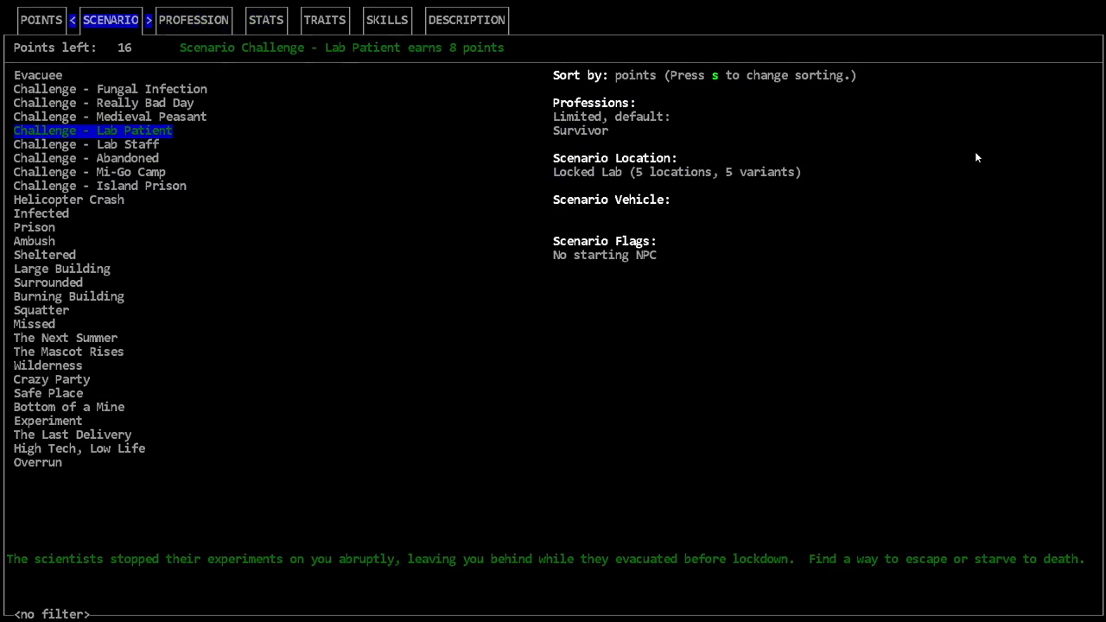
pyautogui.click(193, 21)
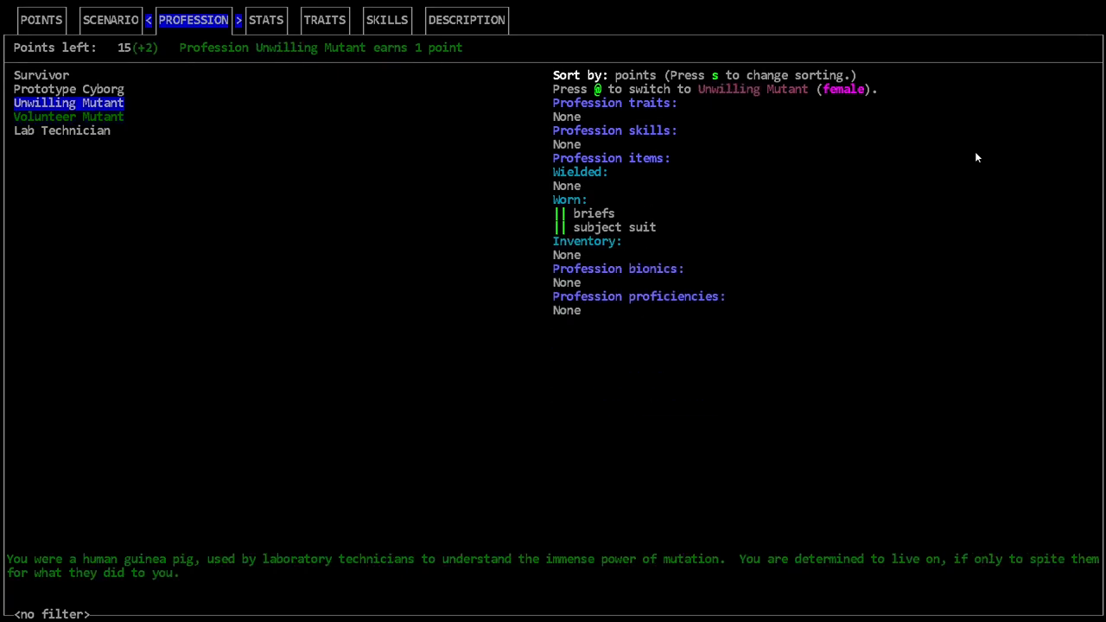
pyautogui.click(267, 21)
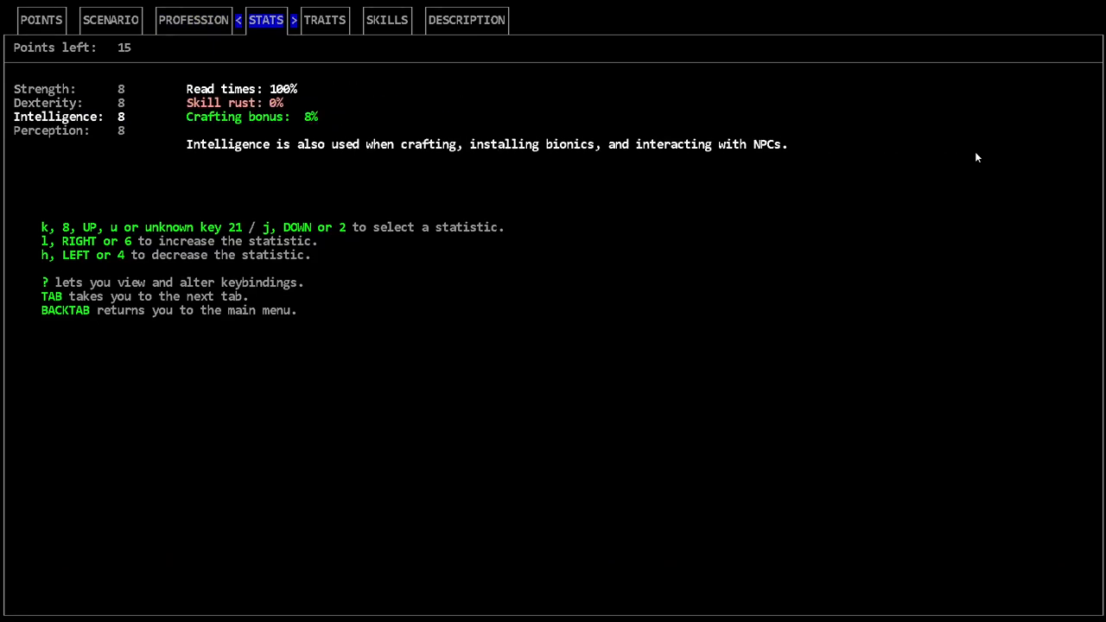
# Set Strength 12, Dexterity 12, Intelligence 7, Perception 8, leaving 8 points.
pyautogui.press('h')
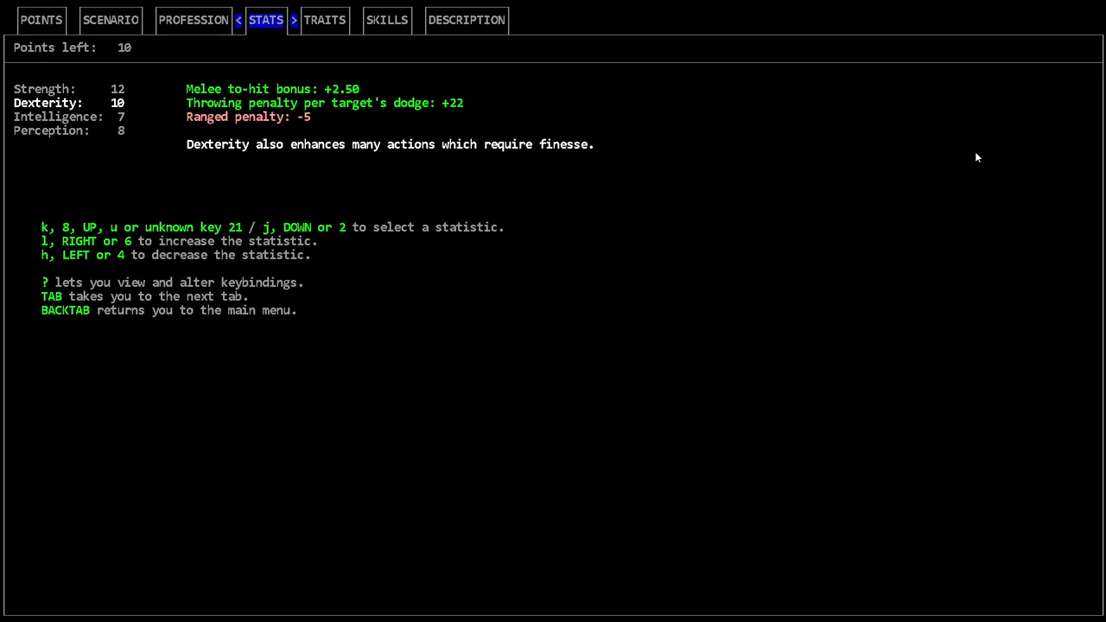
pyautogui.press('l')
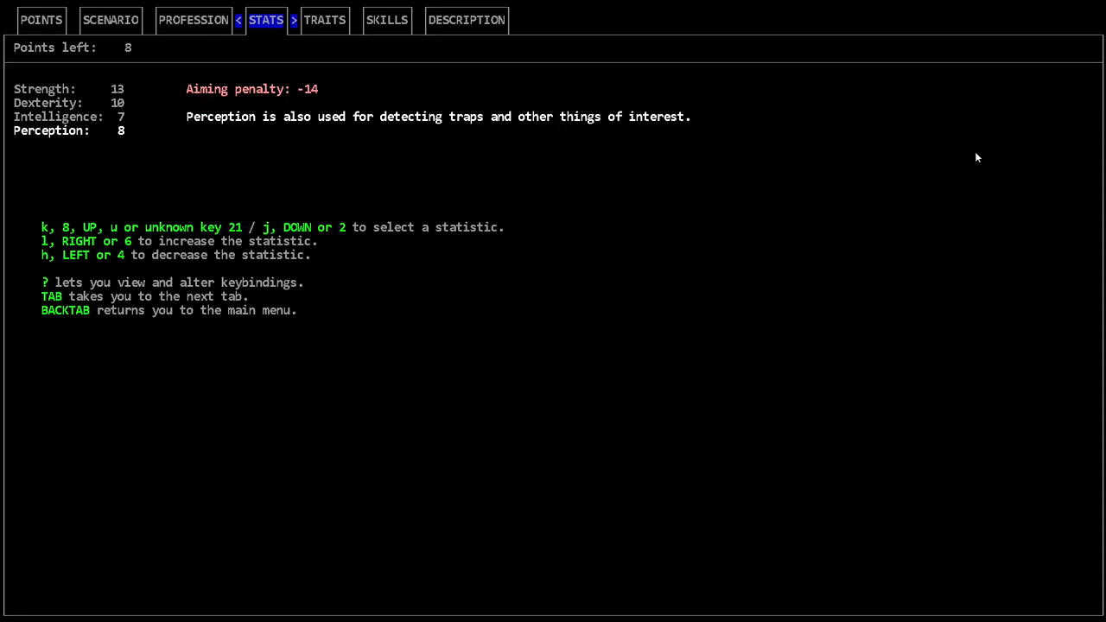
pyautogui.press('Up')
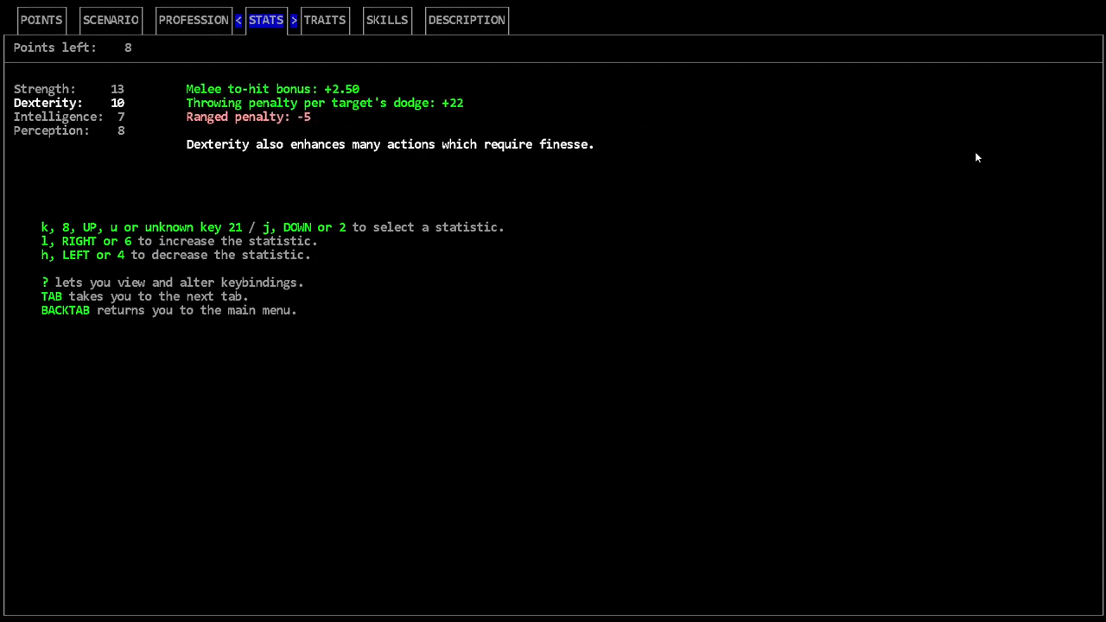
pyautogui.press('l')
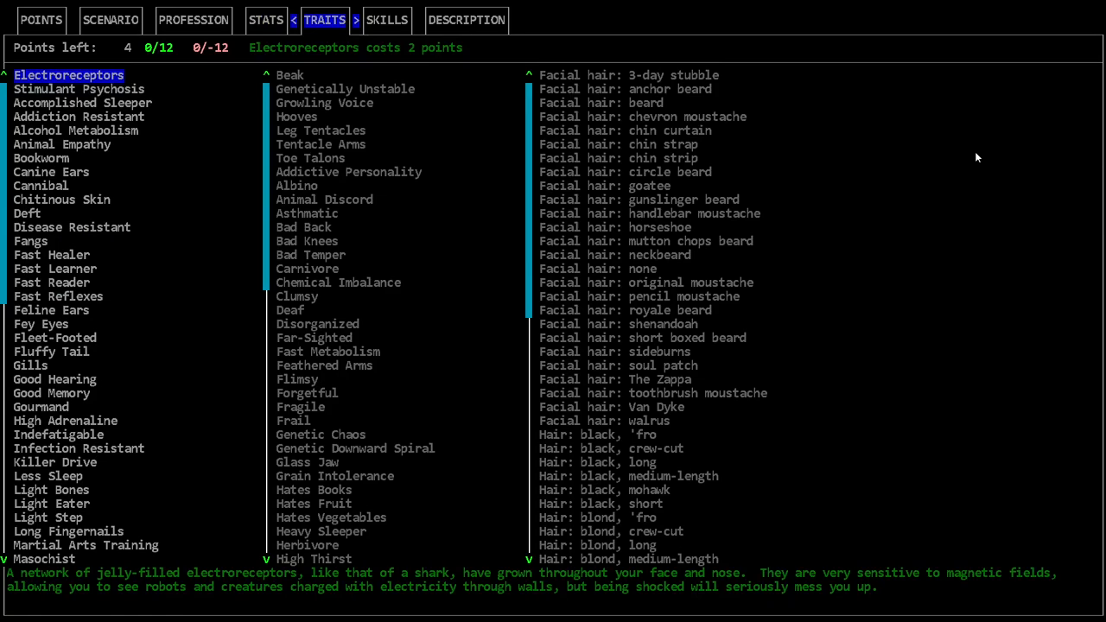
pyautogui.click(266, 20)
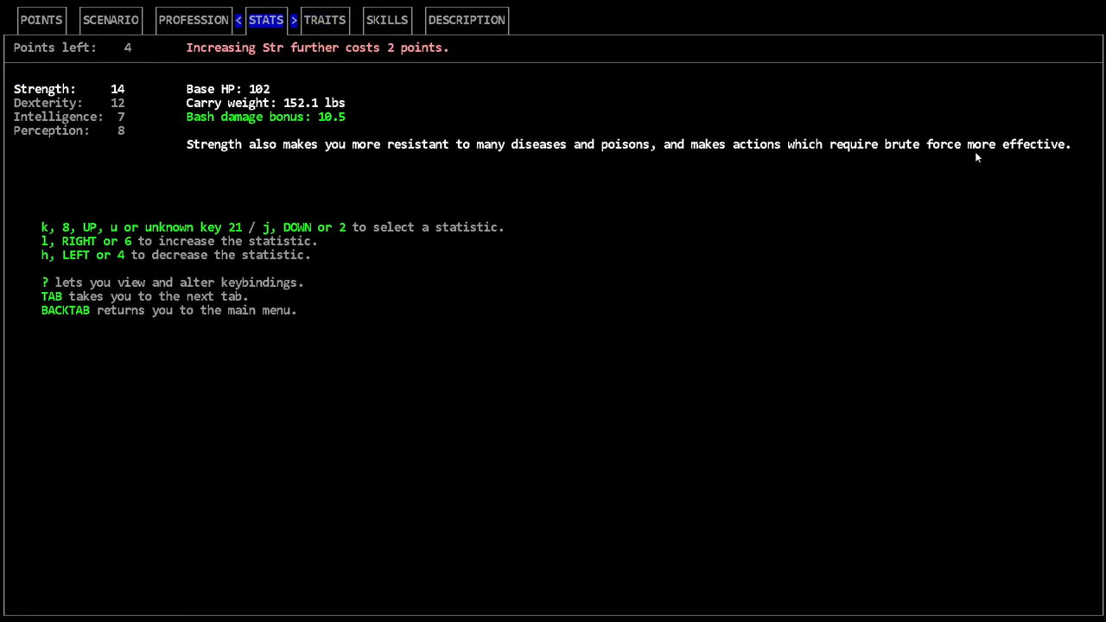
pyautogui.press('h')
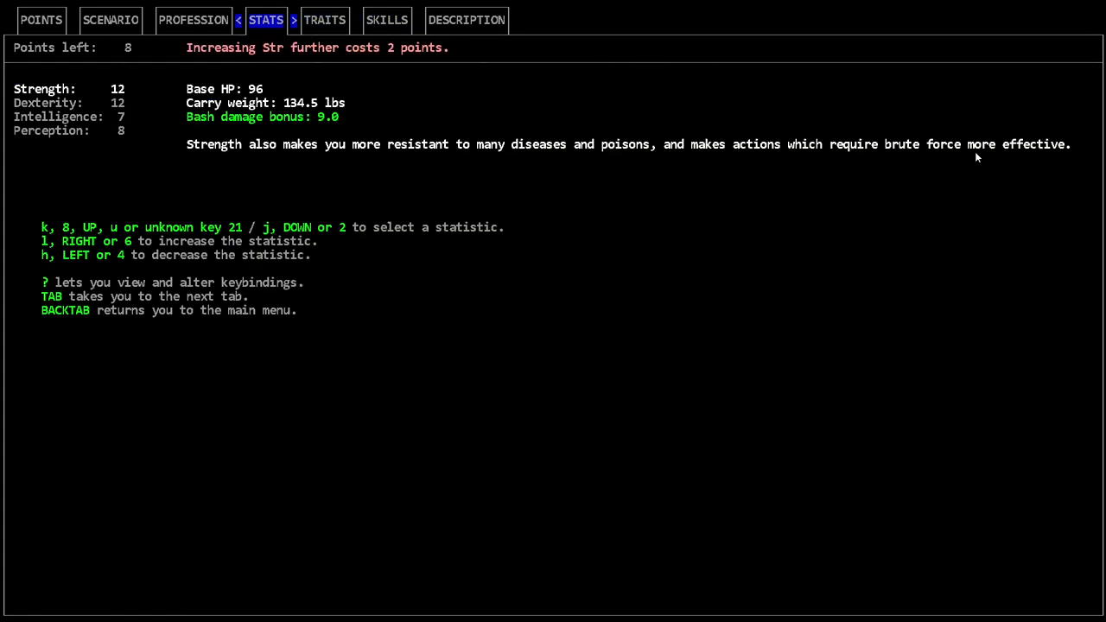
pyautogui.click(325, 19)
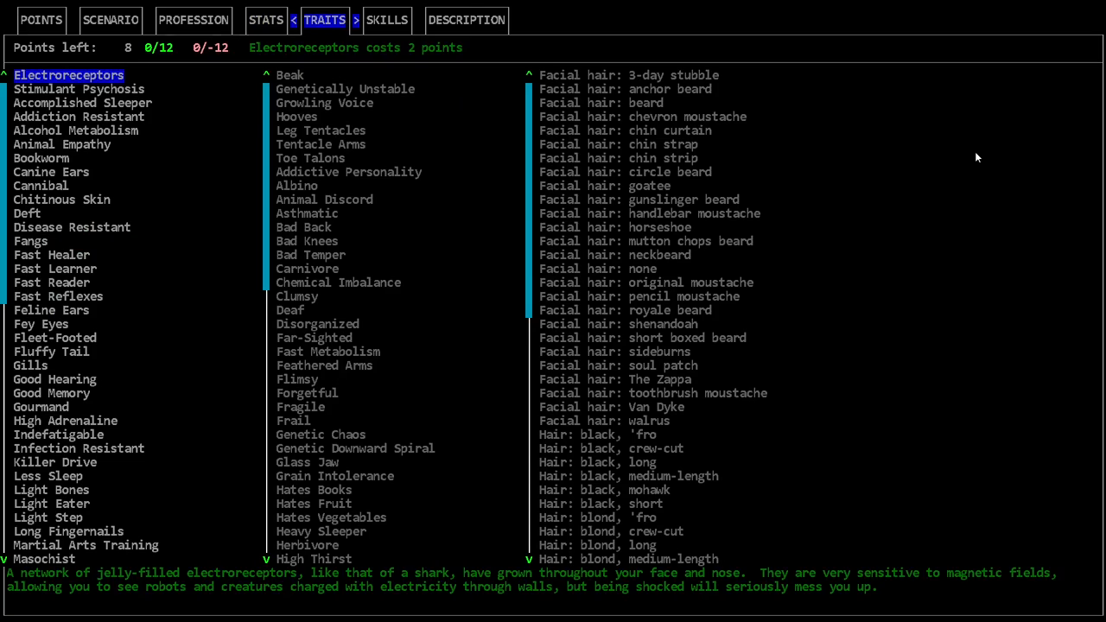
pyautogui.click(78, 117)
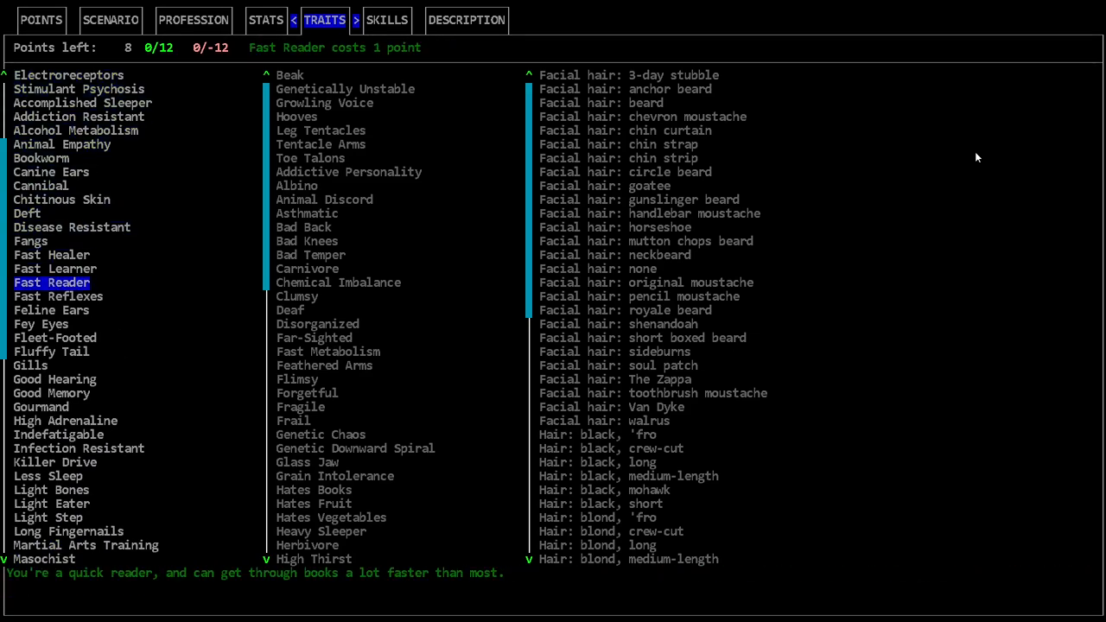
pyautogui.click(55, 270)
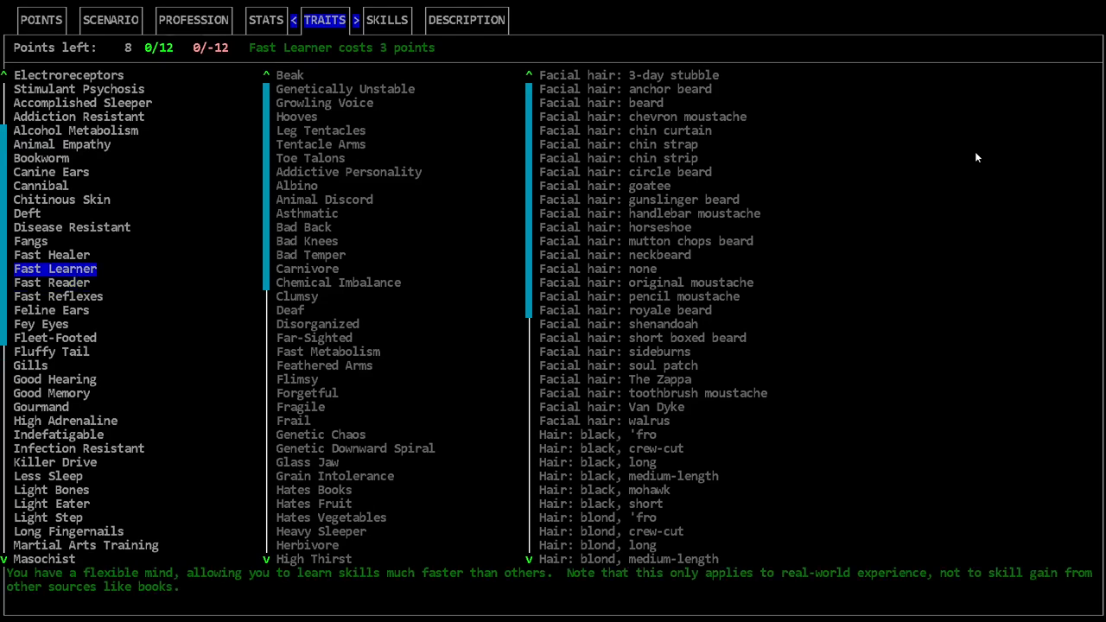
pyautogui.click(76, 131)
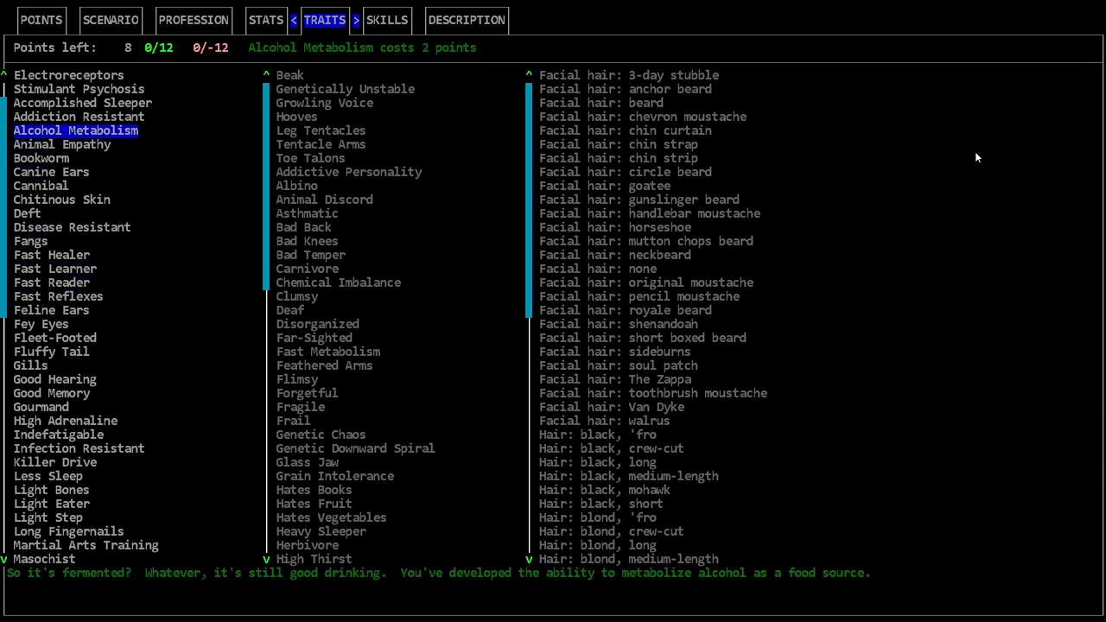
pyautogui.click(52, 309)
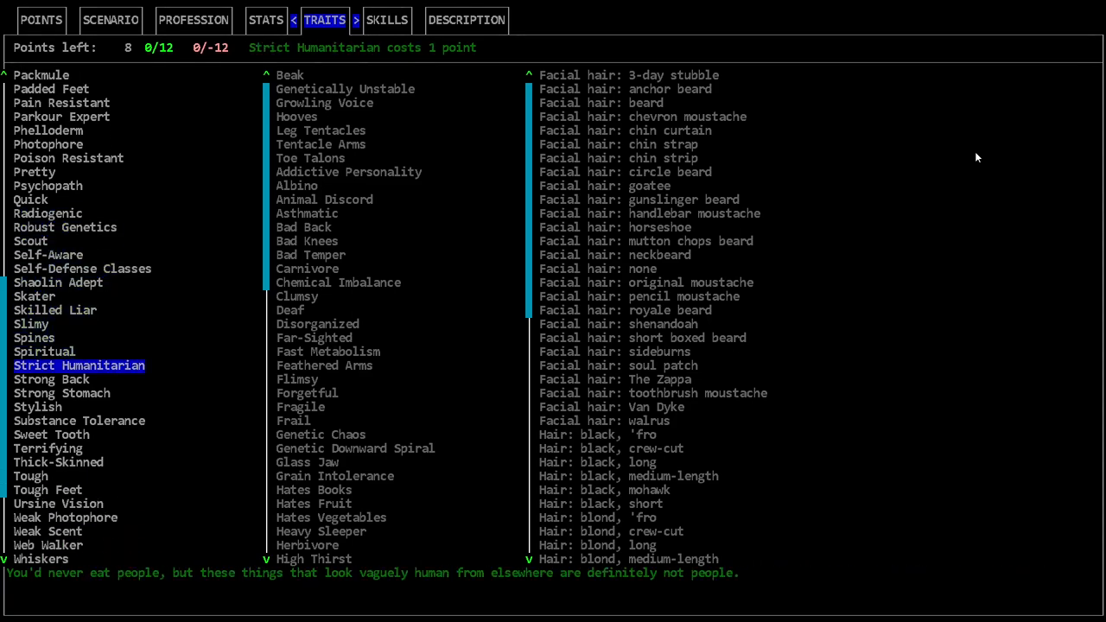
# Review Beak, Animal Discord, Stylish and Tough Feet, taking Tough and Ursine Vision.
pyautogui.click(290, 74)
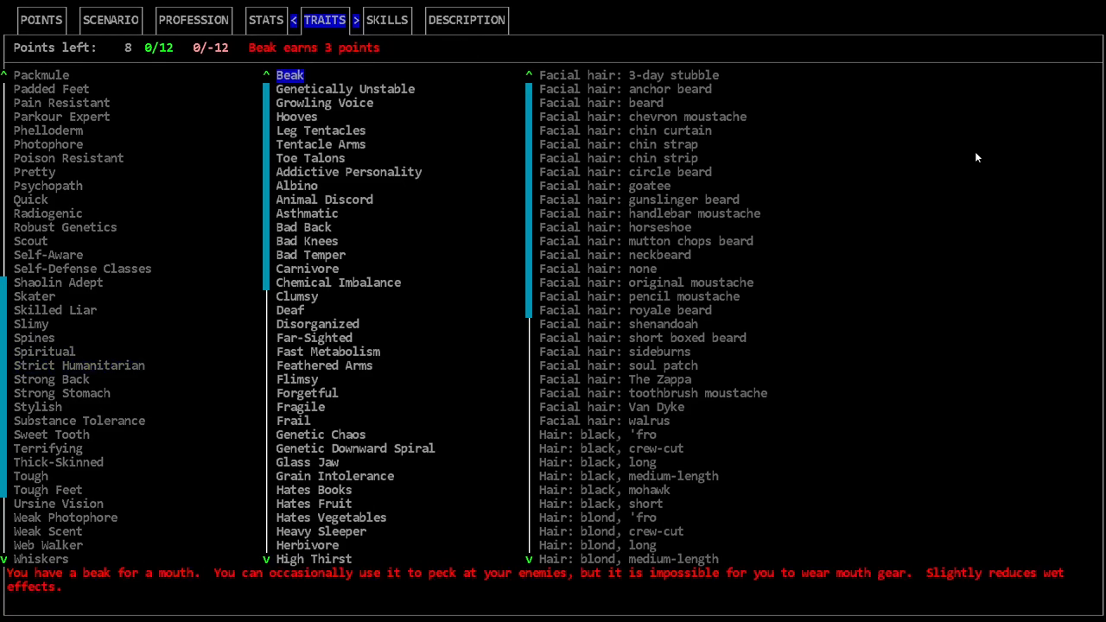
pyautogui.click(325, 201)
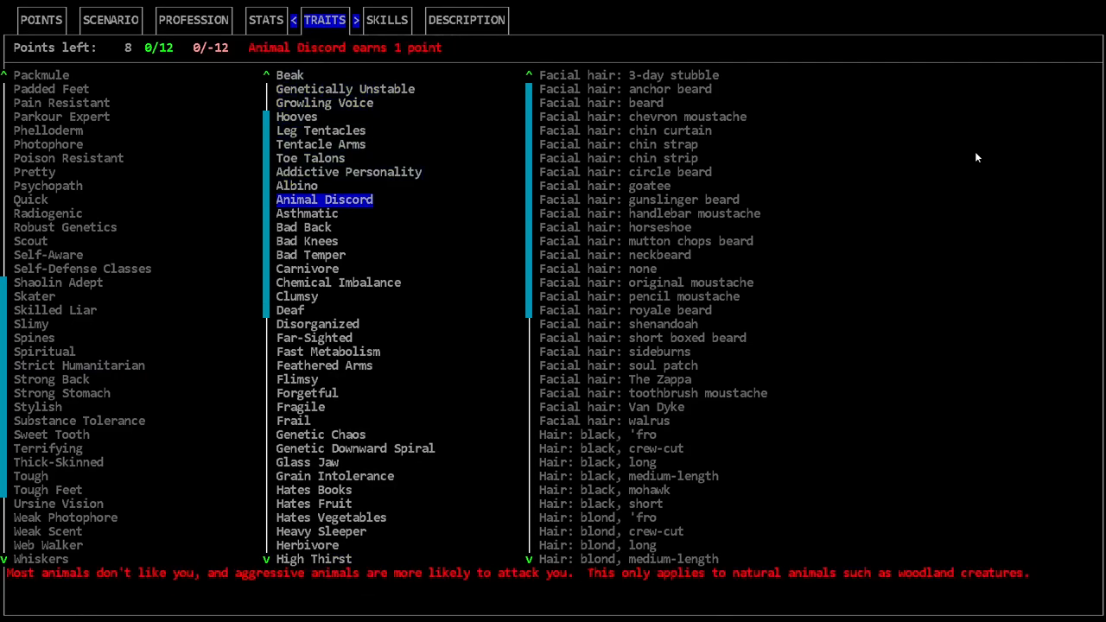
pyautogui.click(52, 380)
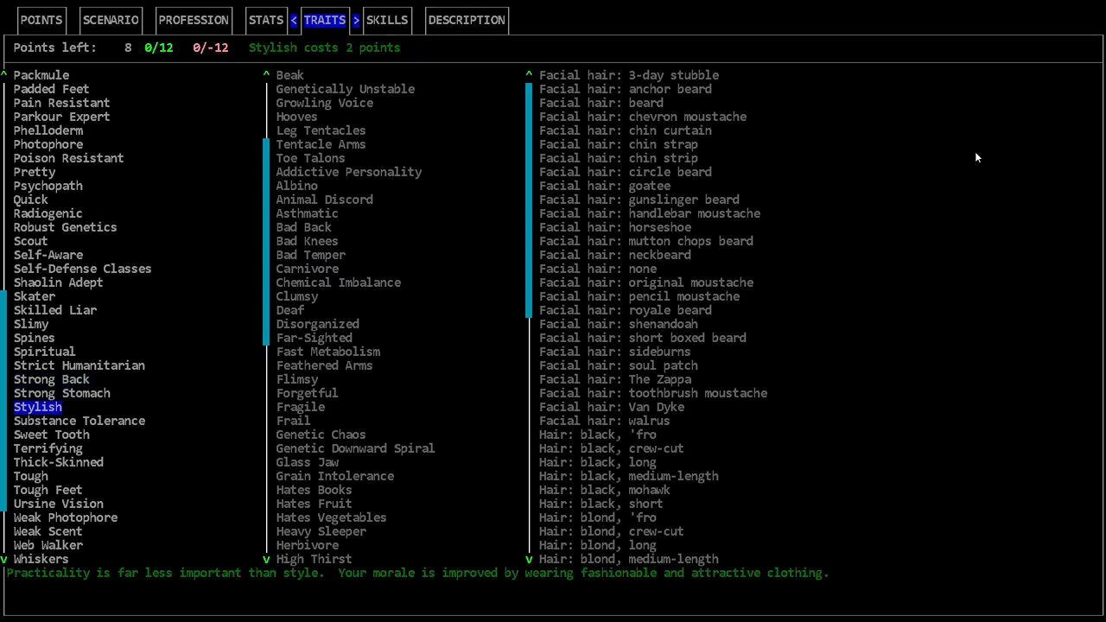
pyautogui.click(59, 463)
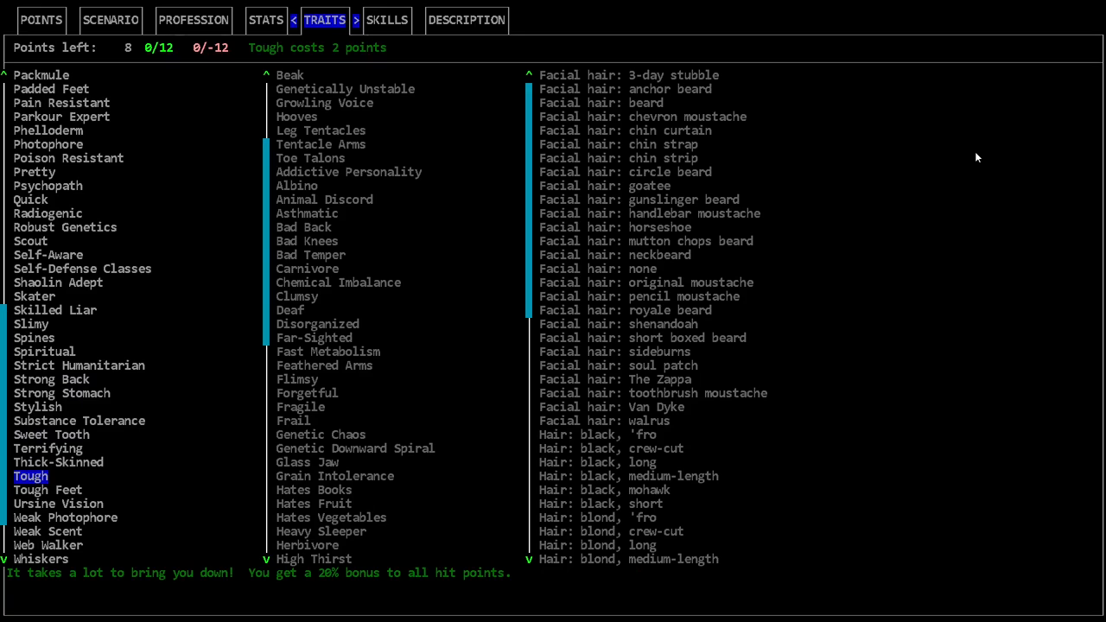
pyautogui.click(48, 490)
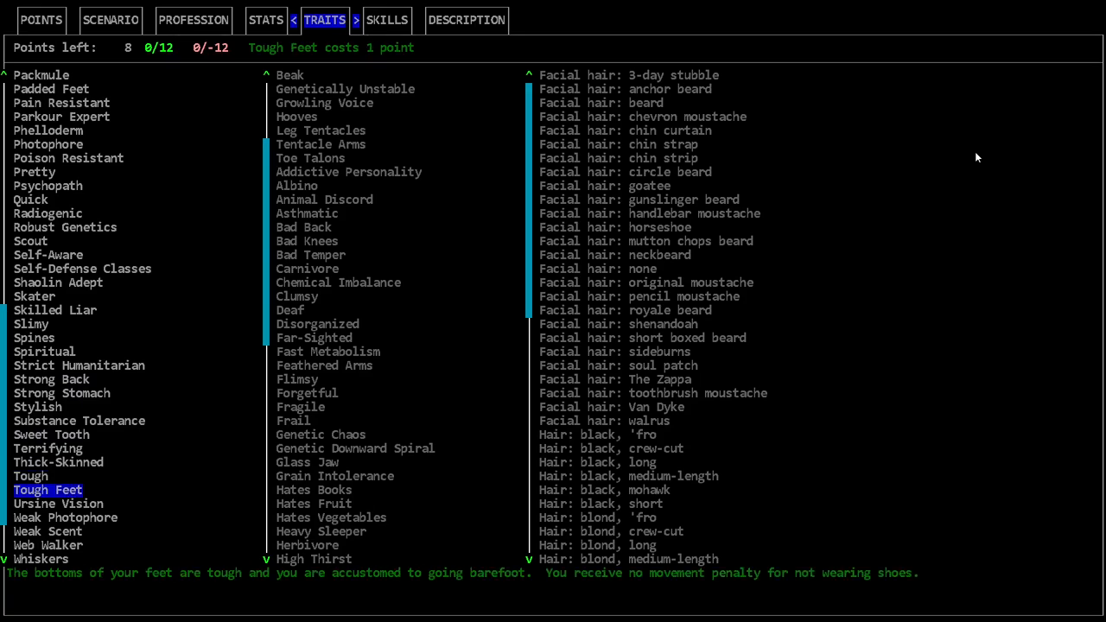
pyautogui.click(59, 505)
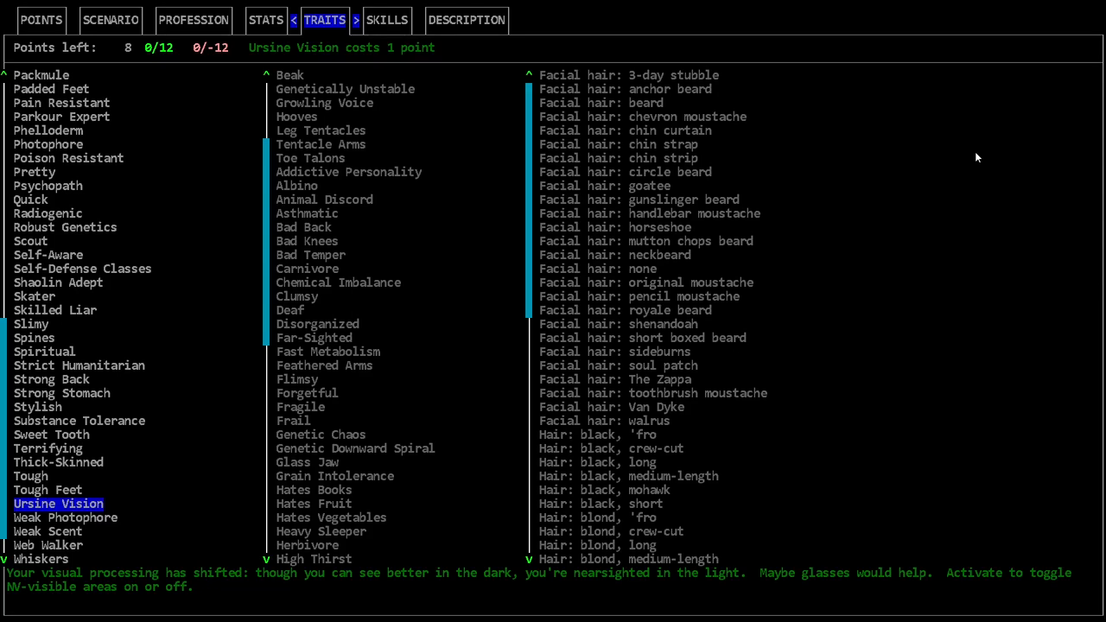
# Review Terrifying, Strong Back and Quick and take Robust Genetics, leaving 2 points.
pyautogui.click(31, 476)
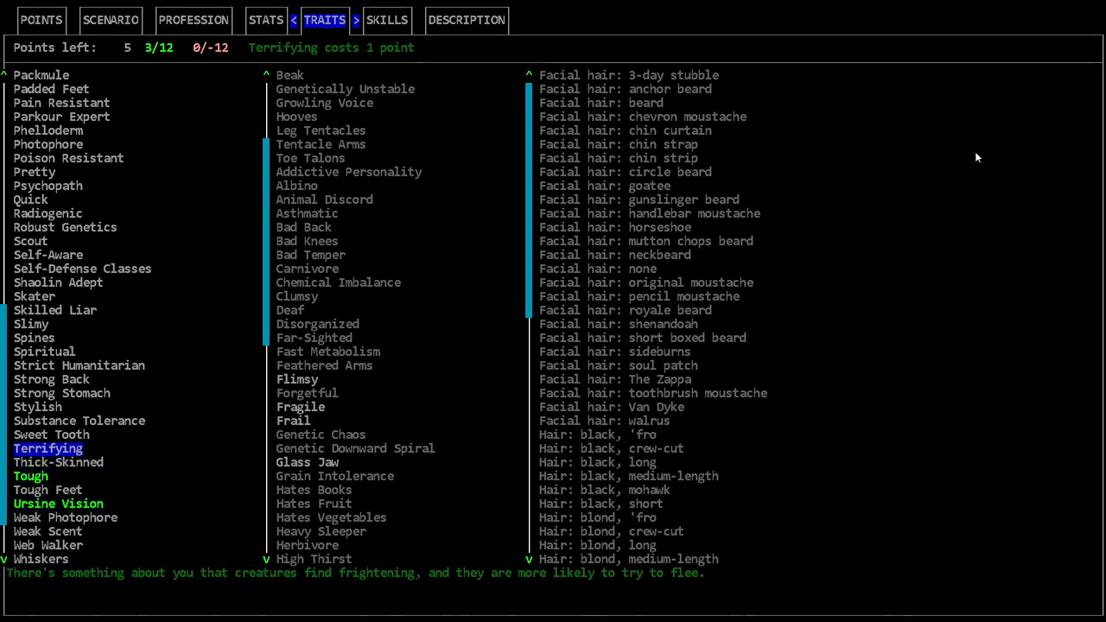
pyautogui.click(59, 461)
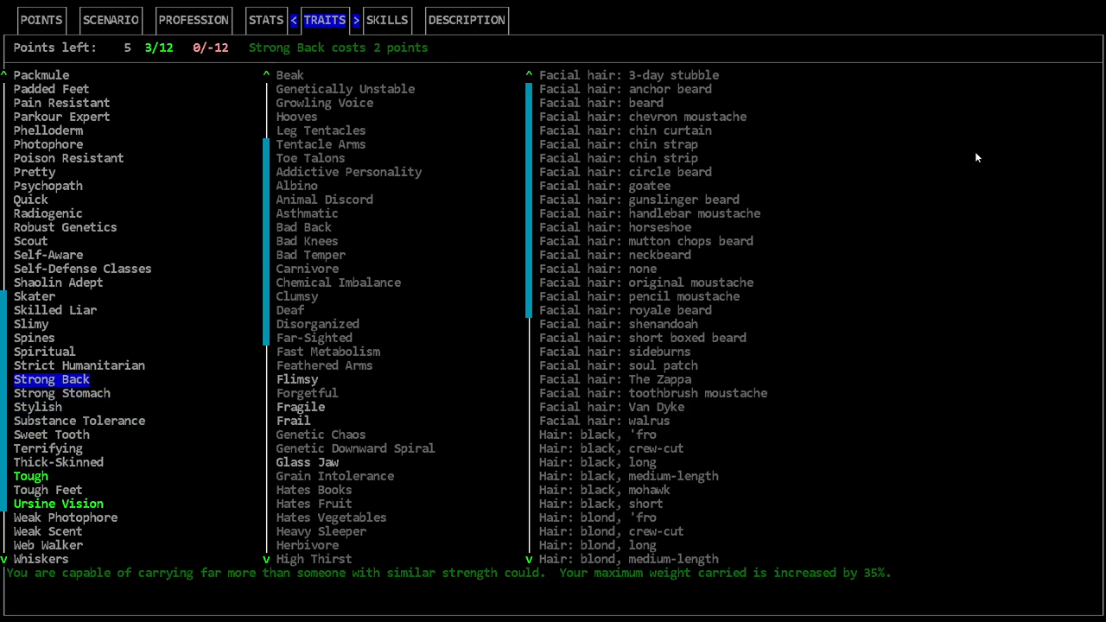
pyautogui.click(56, 310)
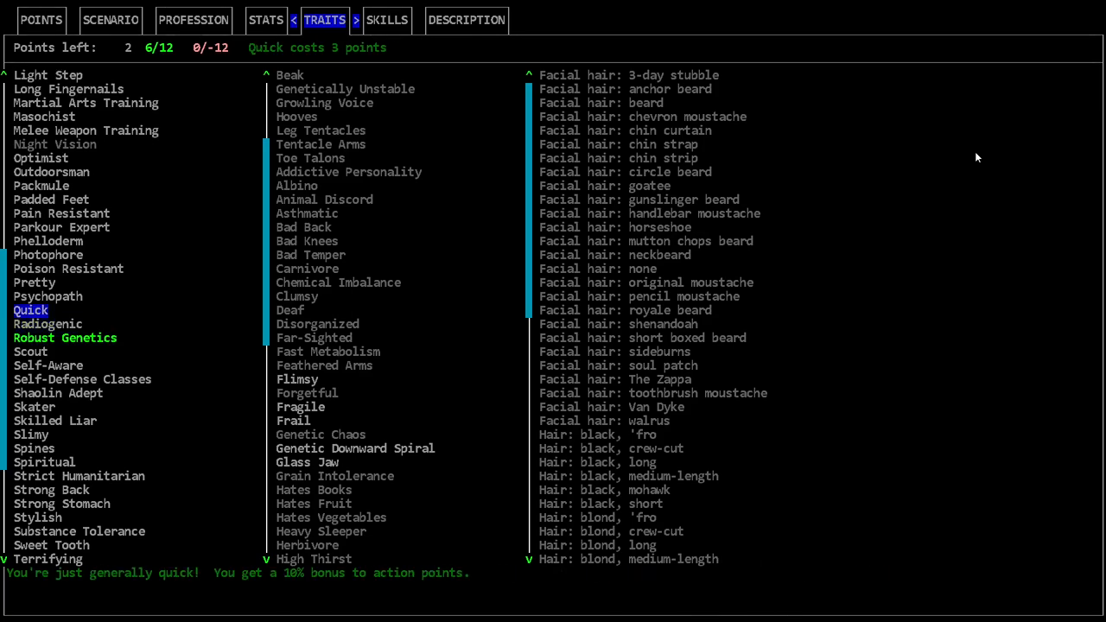
# Review Carnivore, Leg Tentacles, Animal Discord and Deaf, taking the Hooves trait.
pyautogui.click(307, 270)
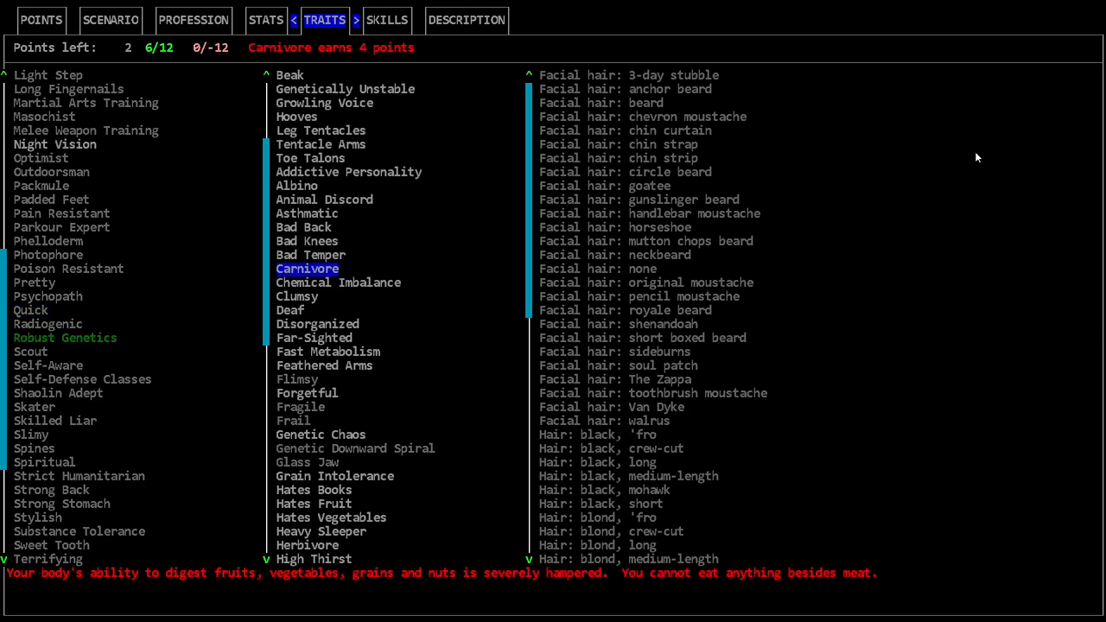
pyautogui.click(321, 129)
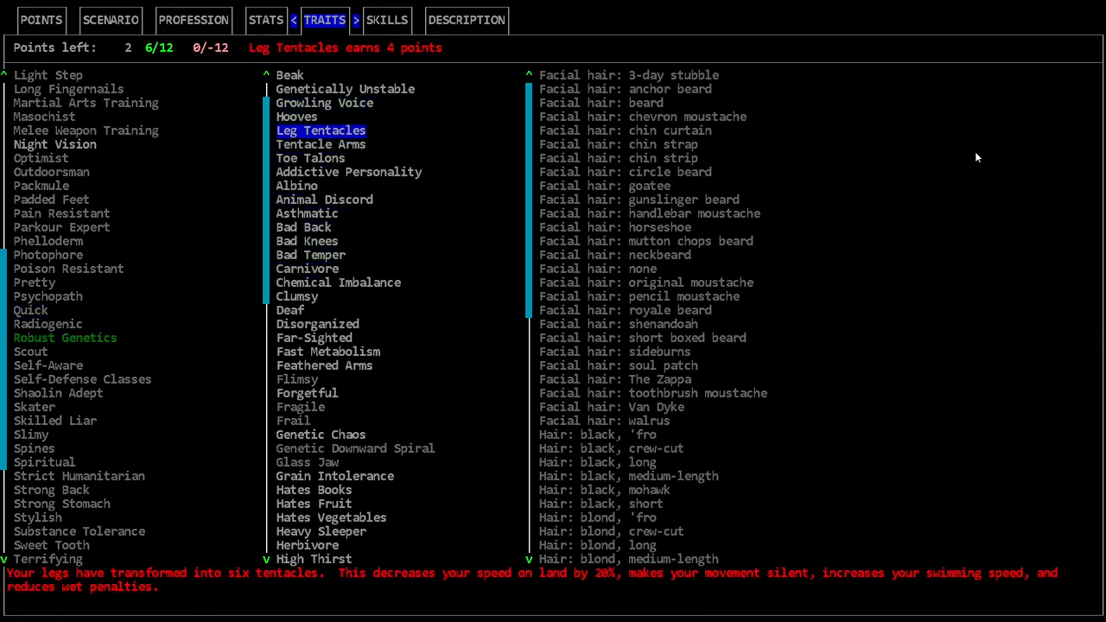
pyautogui.click(297, 117)
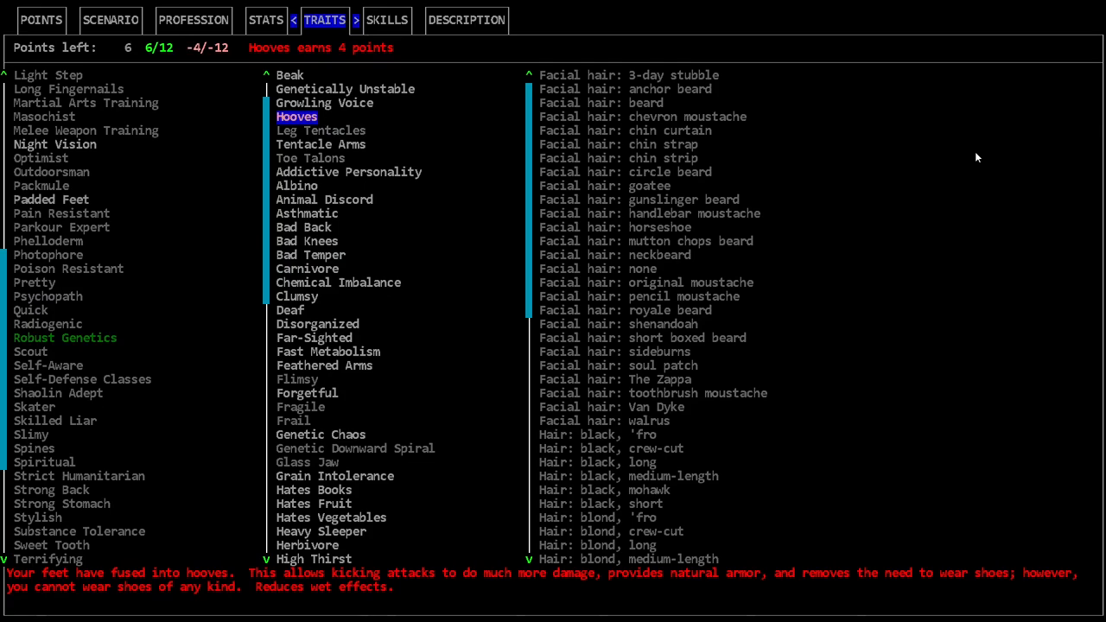
pyautogui.click(325, 201)
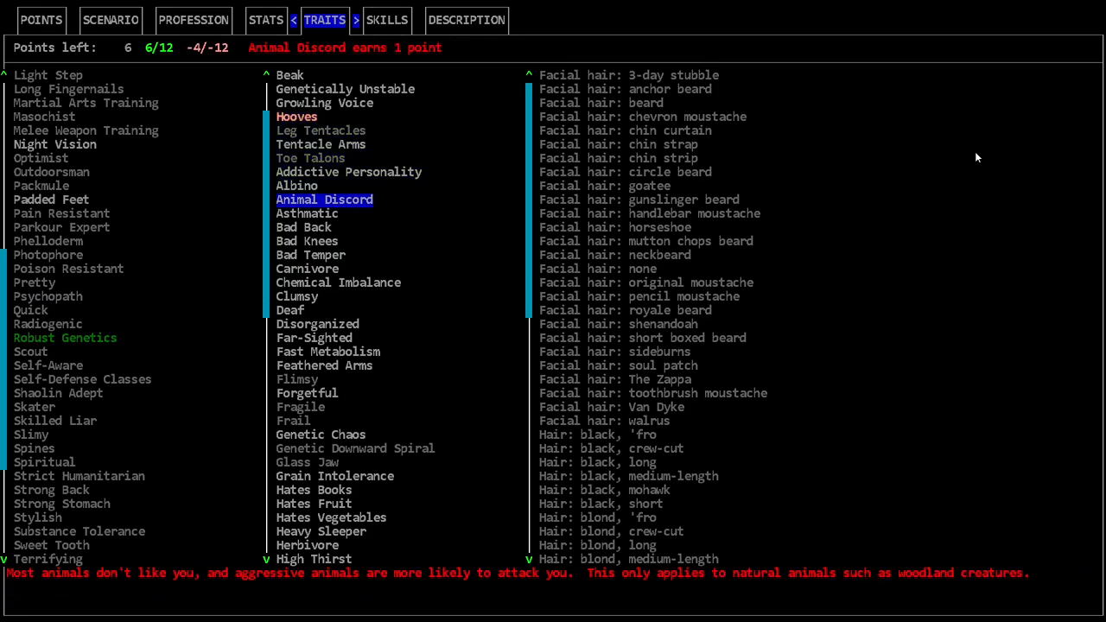
pyautogui.click(290, 311)
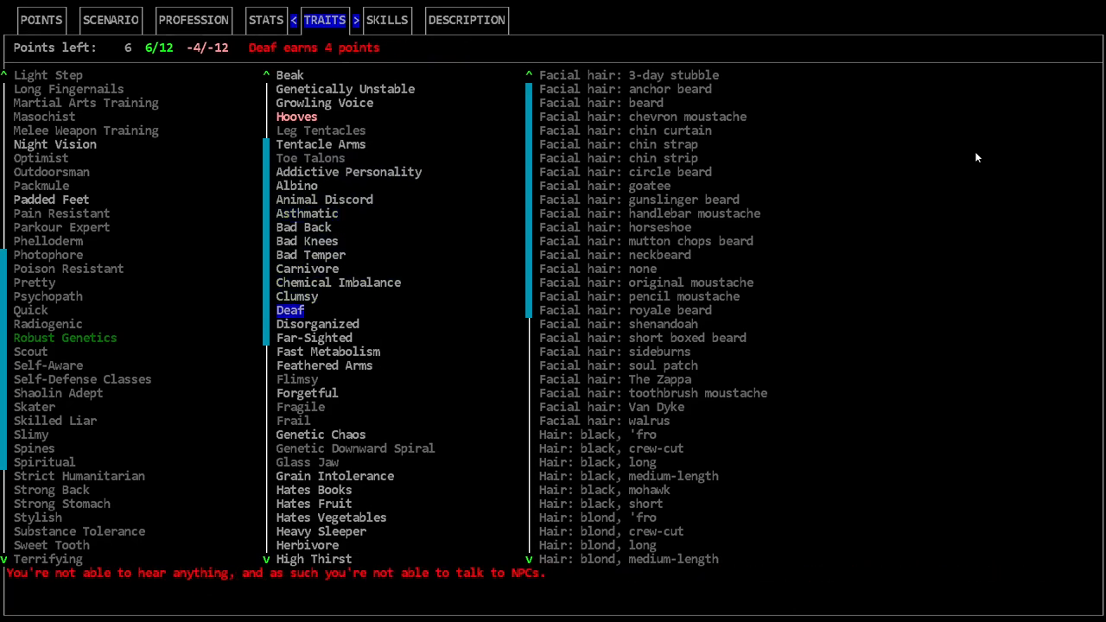
# Take the Strong Scent and Ugly traits, bringing the pool back to 8 points.
pyautogui.click(307, 309)
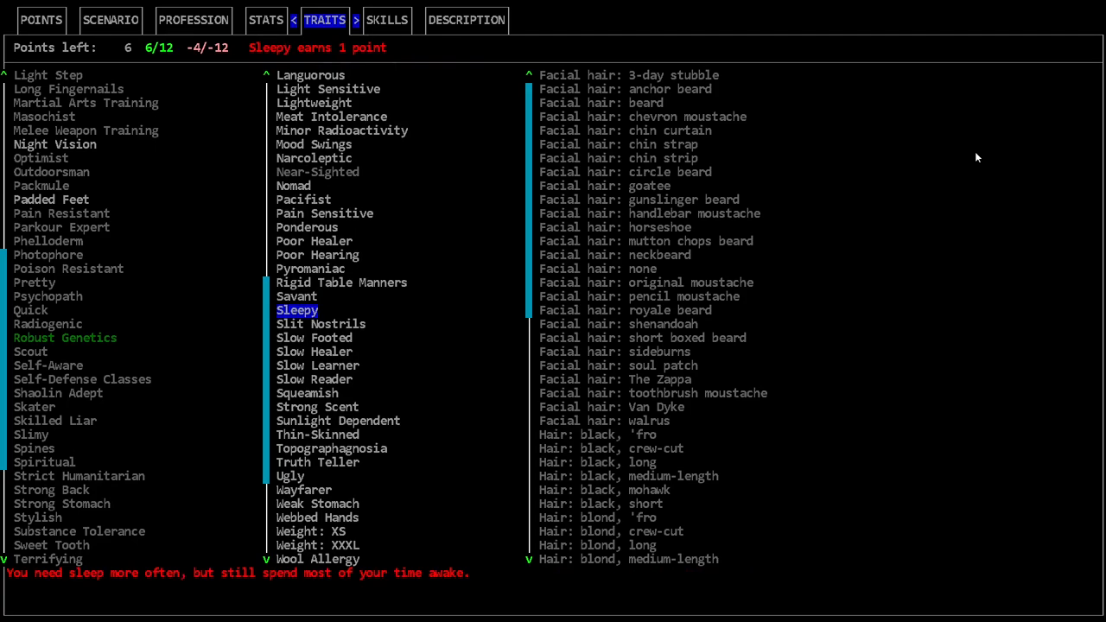
pyautogui.click(317, 406)
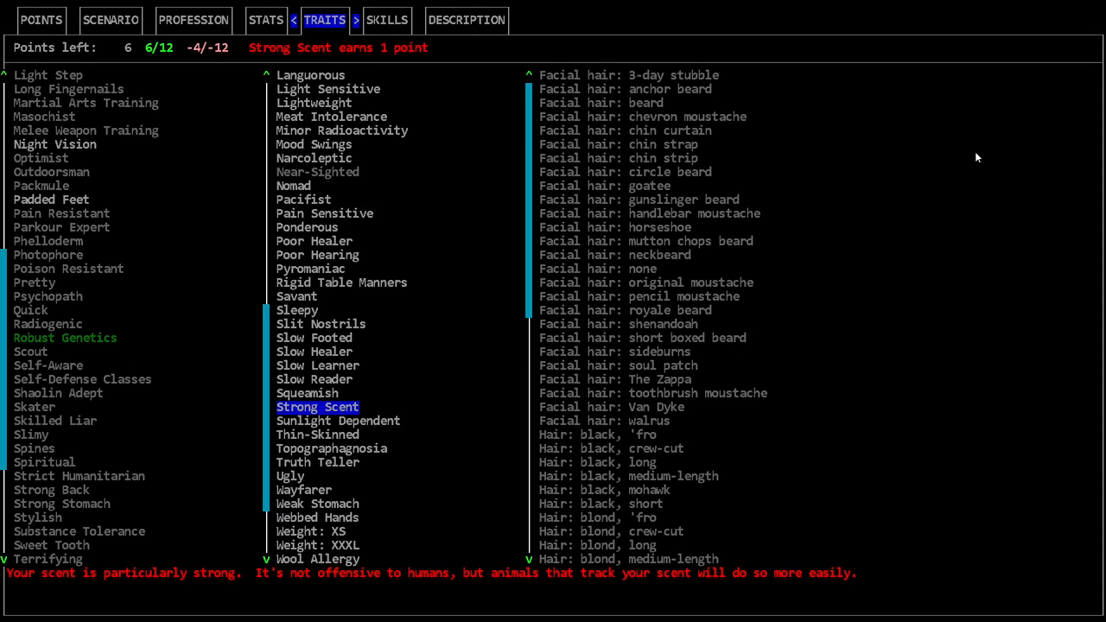
pyautogui.click(290, 476)
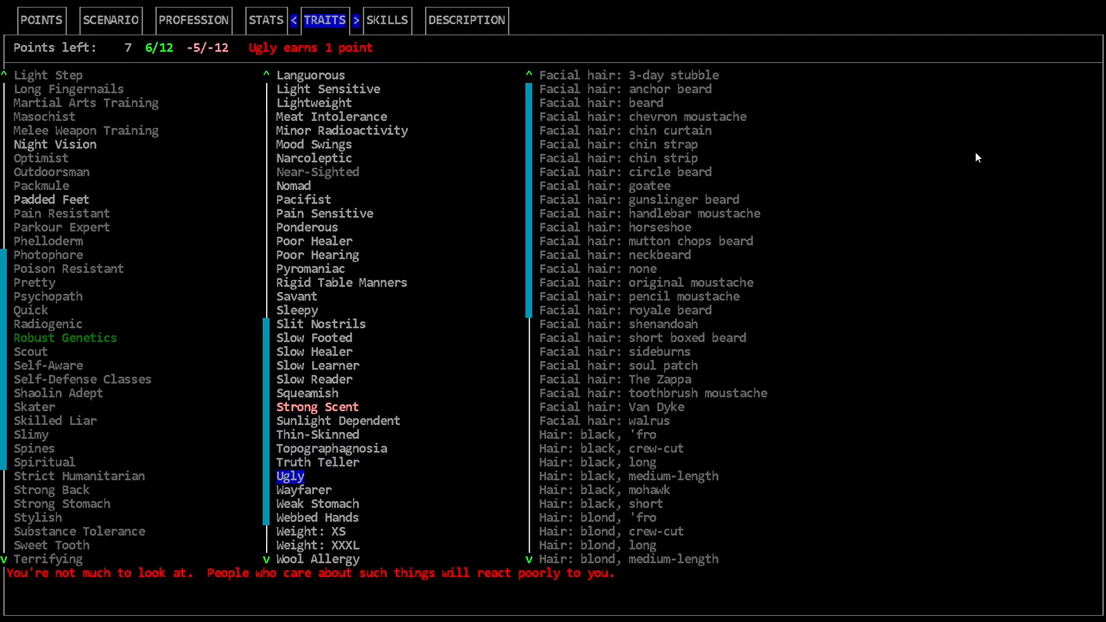
pyautogui.click(34, 283)
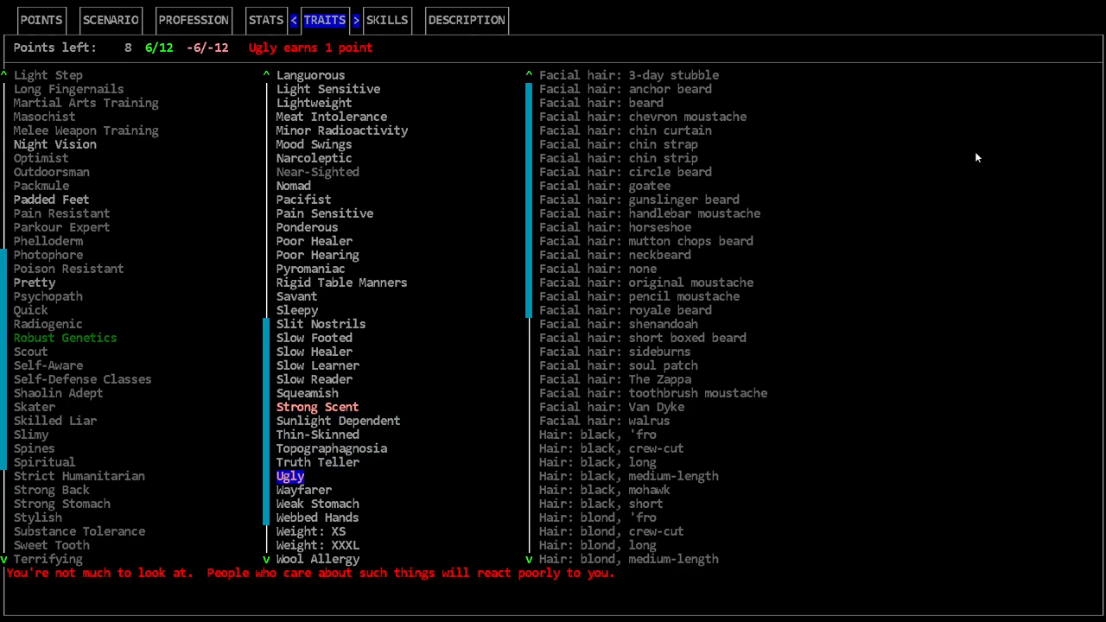
pyautogui.click(318, 517)
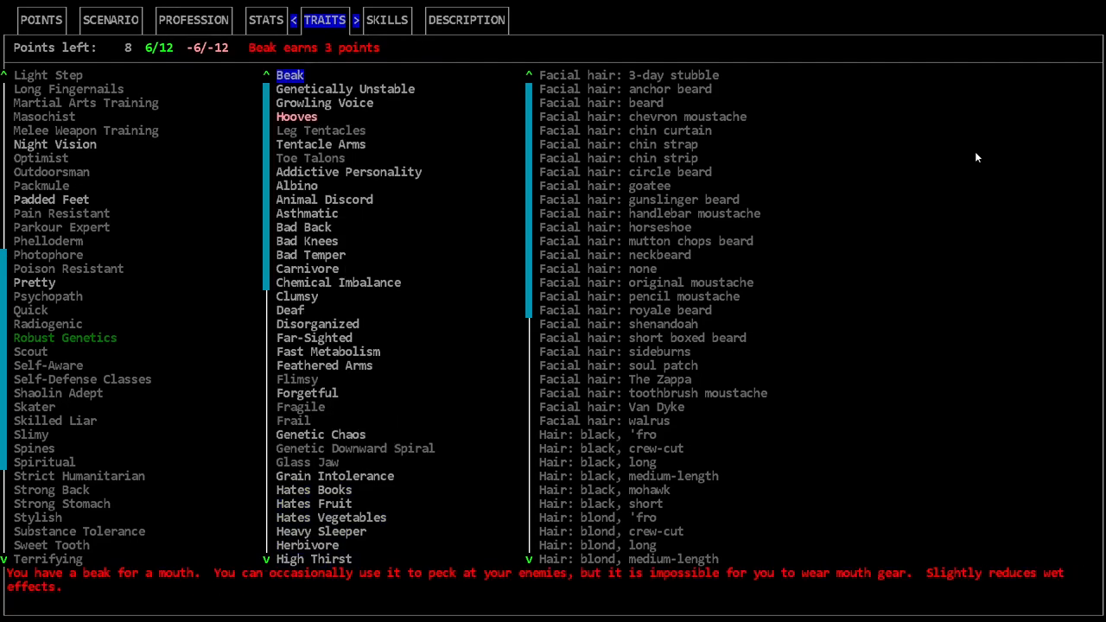
pyautogui.click(324, 104)
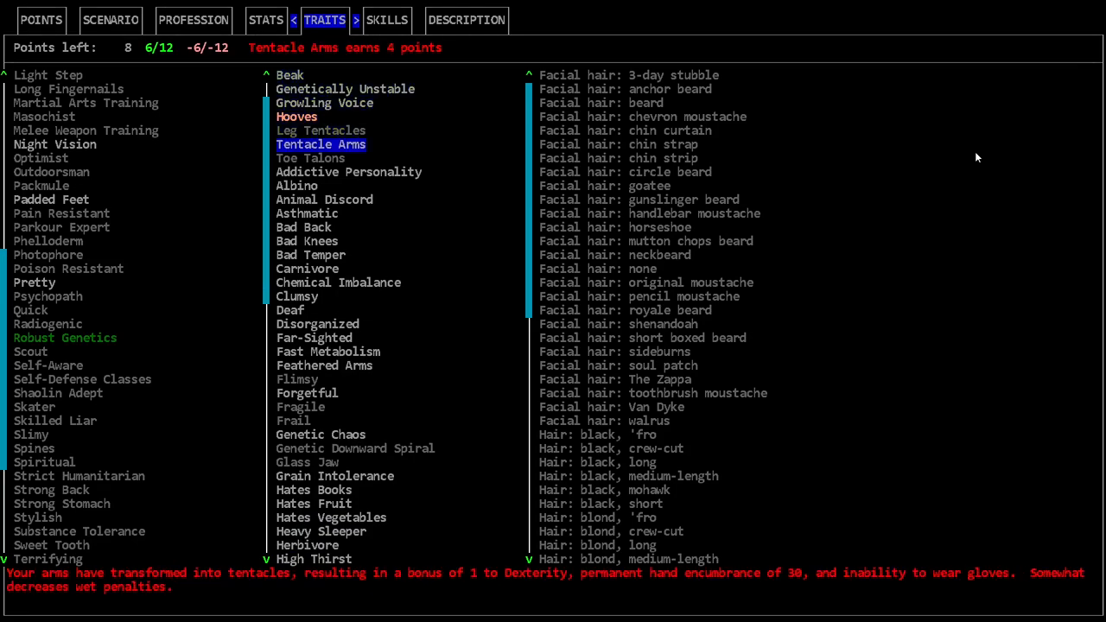
pyautogui.click(349, 171)
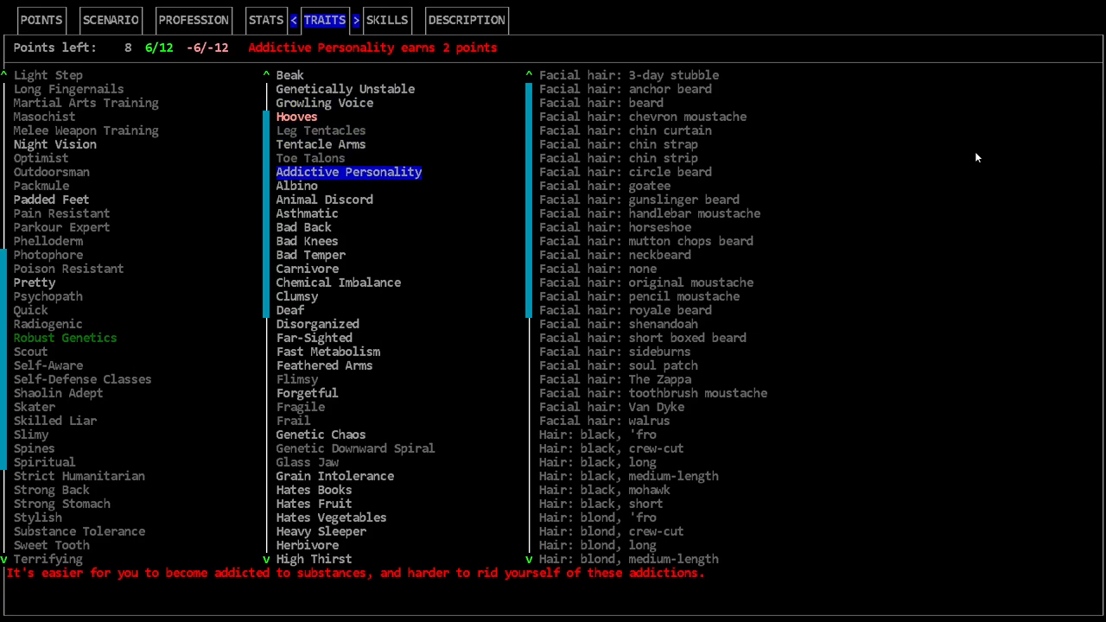
pyautogui.click(307, 215)
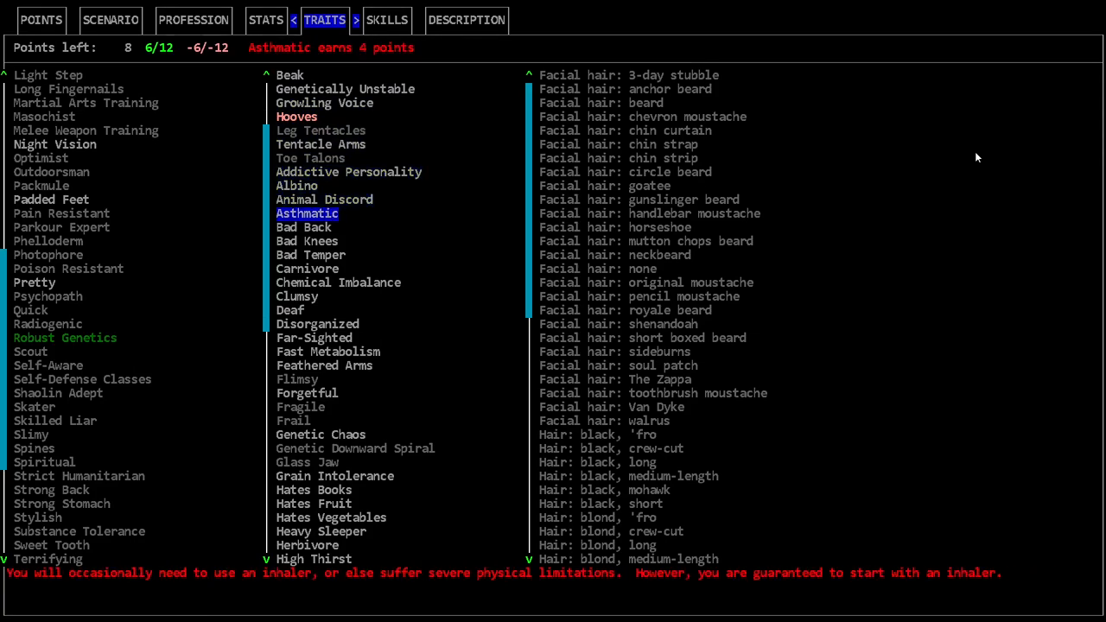
pyautogui.click(290, 310)
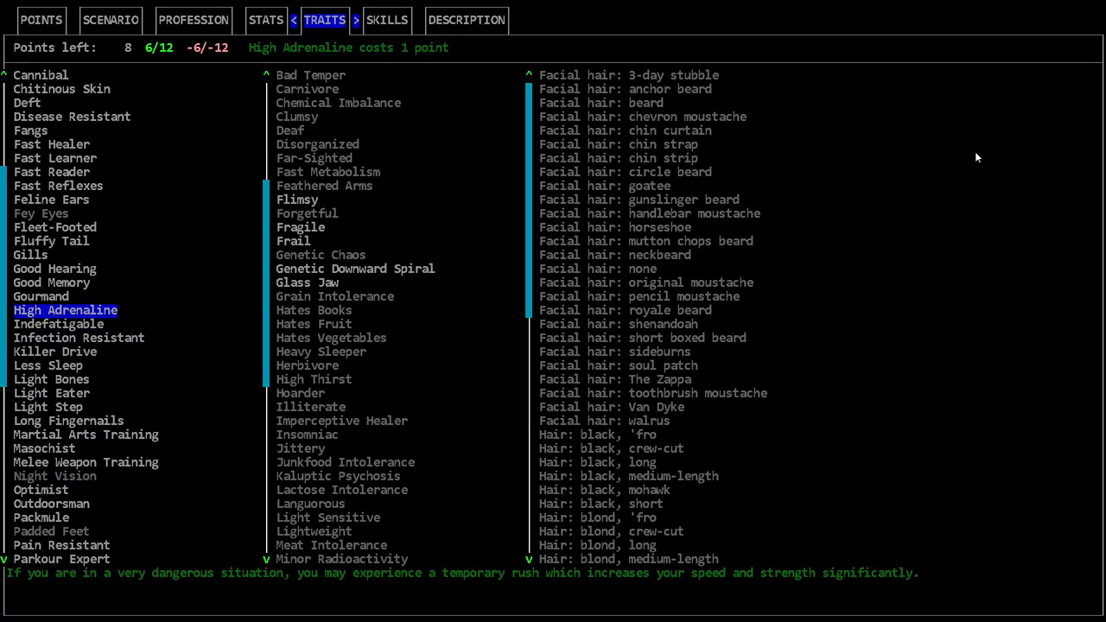
# Add the Fleet-Footed, Deft and Fast Reflexes traits, filling positive traits to 12/12.
pyautogui.click(31, 309)
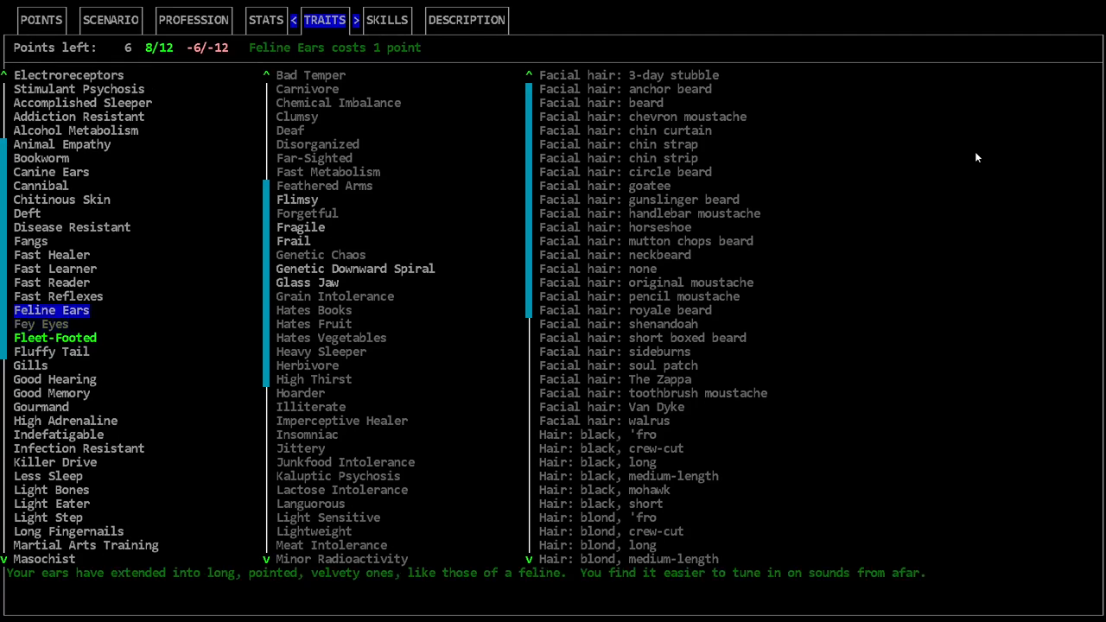
pyautogui.click(59, 297)
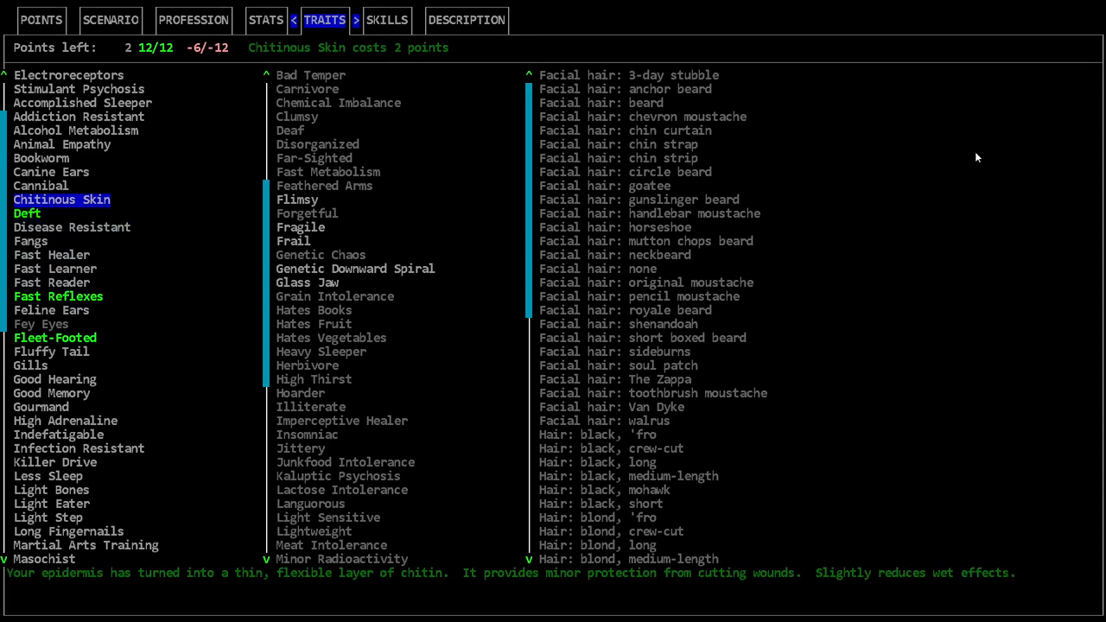
# Review Bookworm, Alcohol Metabolism, Addiction Resistant and Stimulant Psychosis, then move on to skills.
pyautogui.click(52, 172)
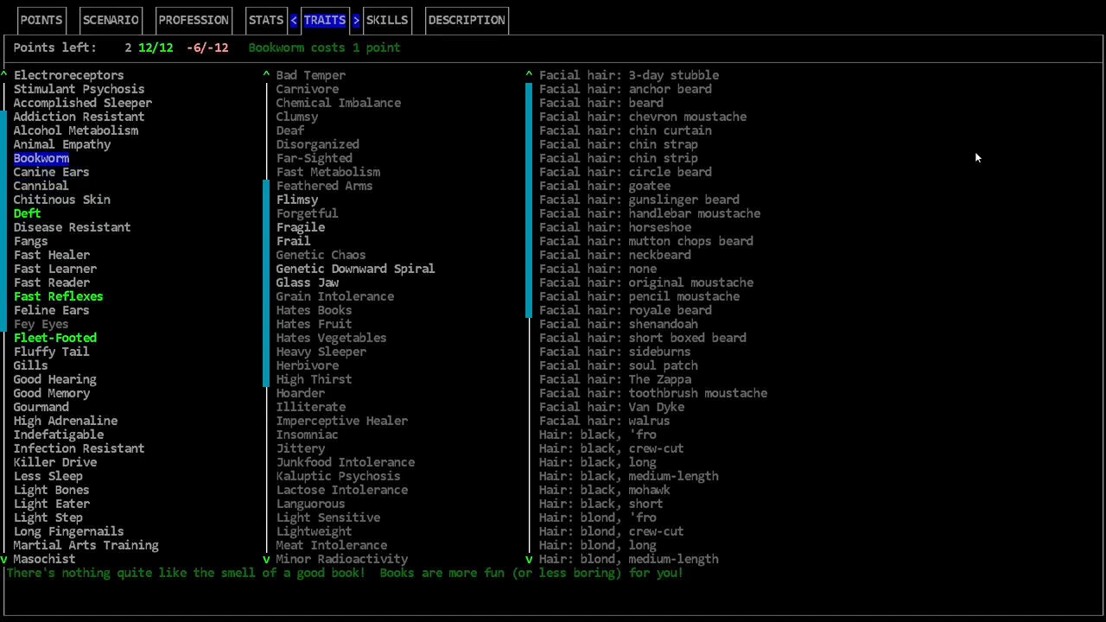
pyautogui.click(76, 132)
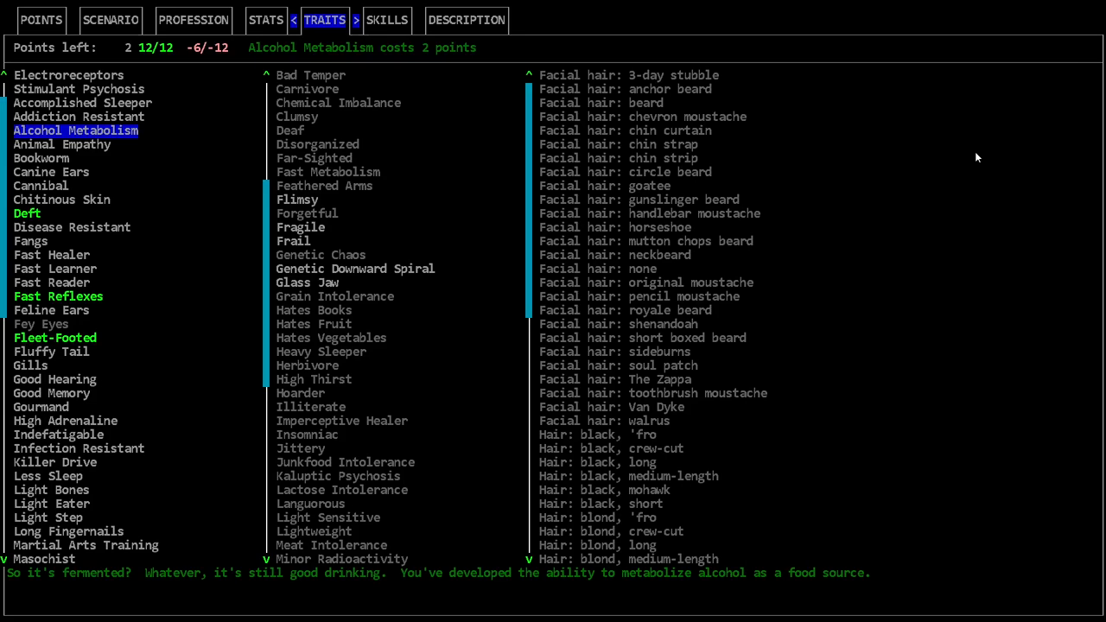
pyautogui.click(78, 117)
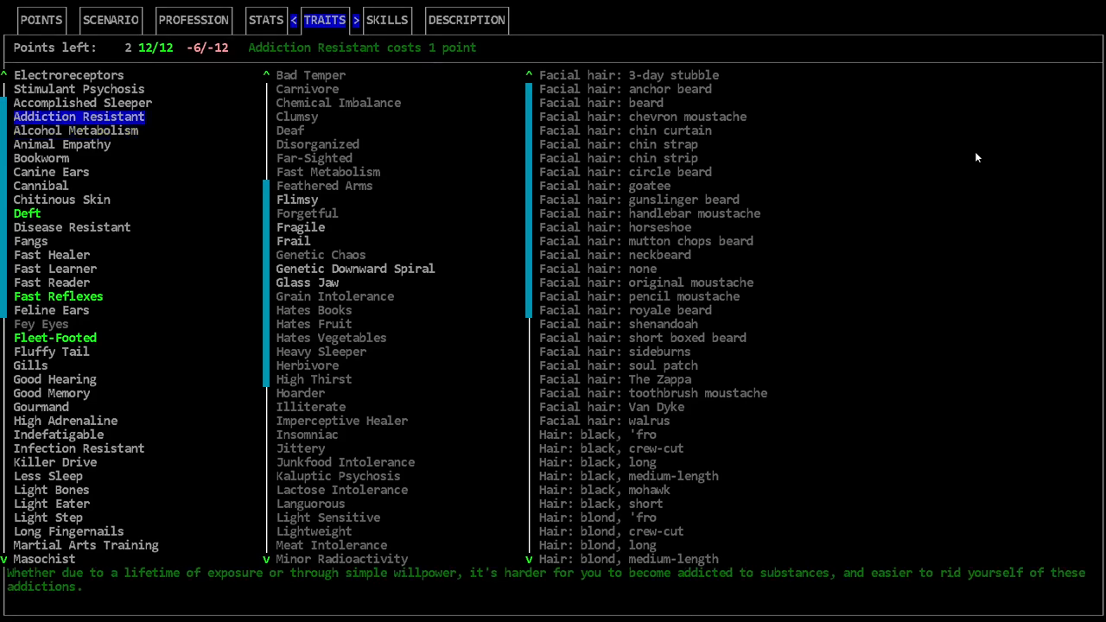
pyautogui.click(76, 131)
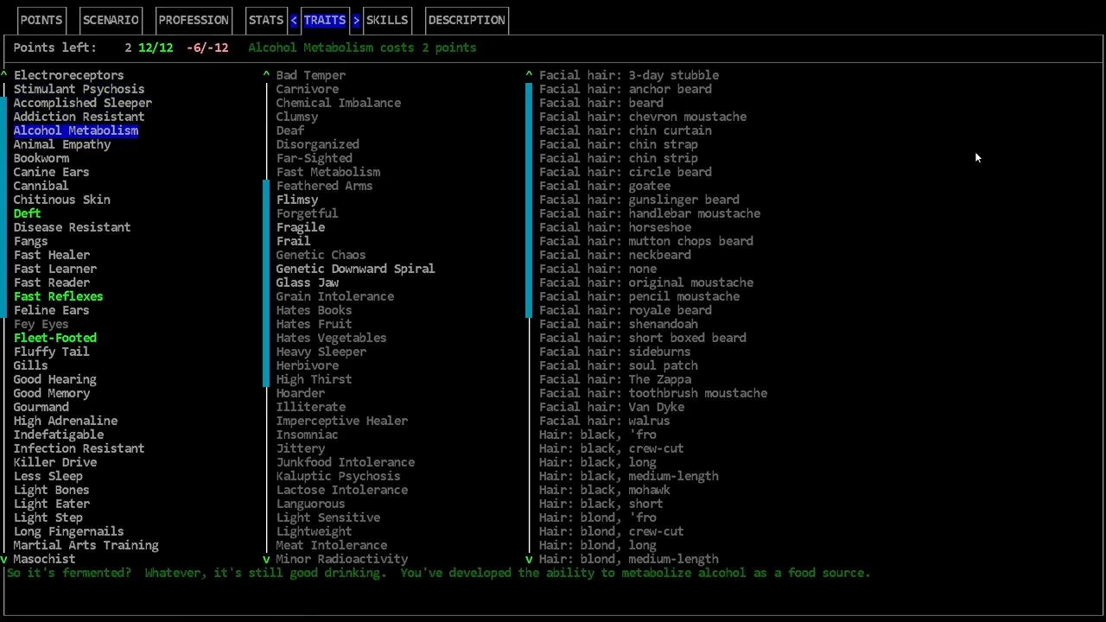
pyautogui.click(78, 90)
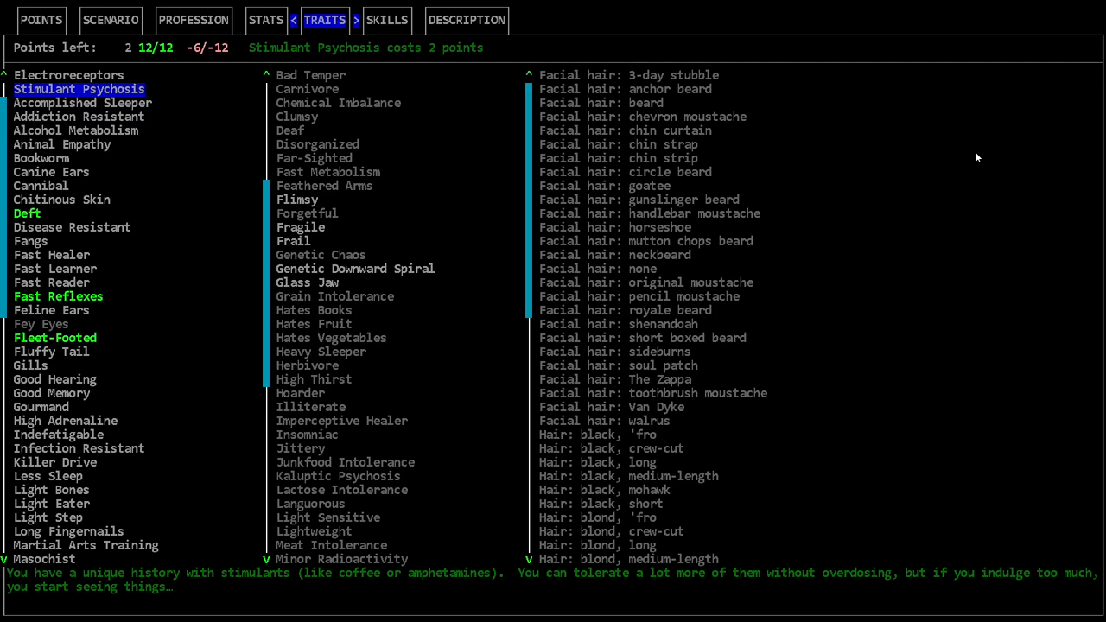
pyautogui.click(77, 117)
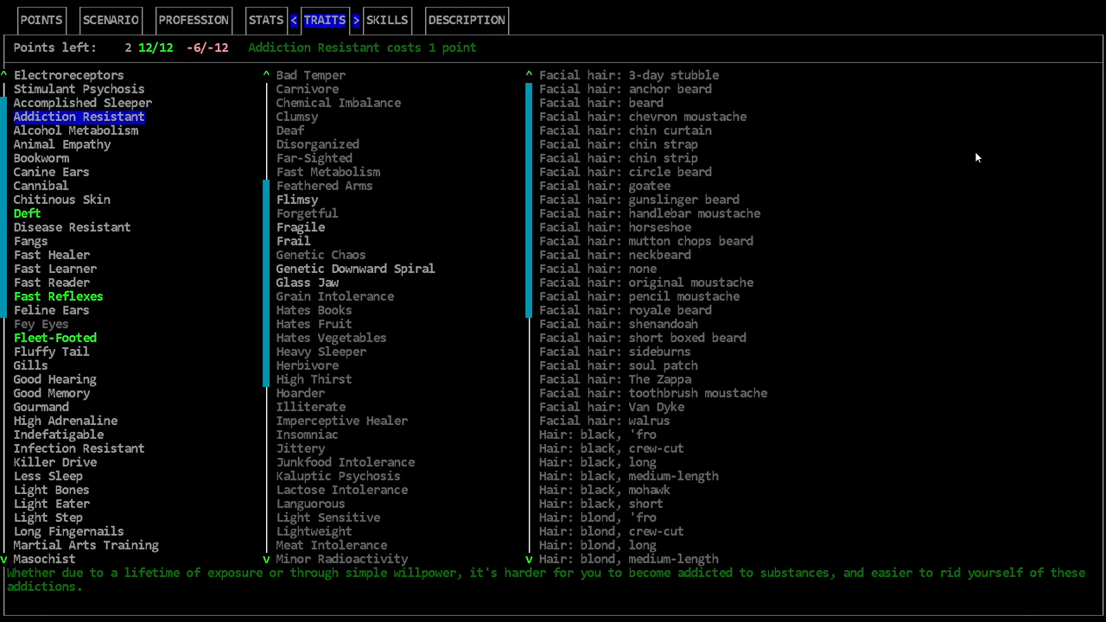
pyautogui.click(387, 21)
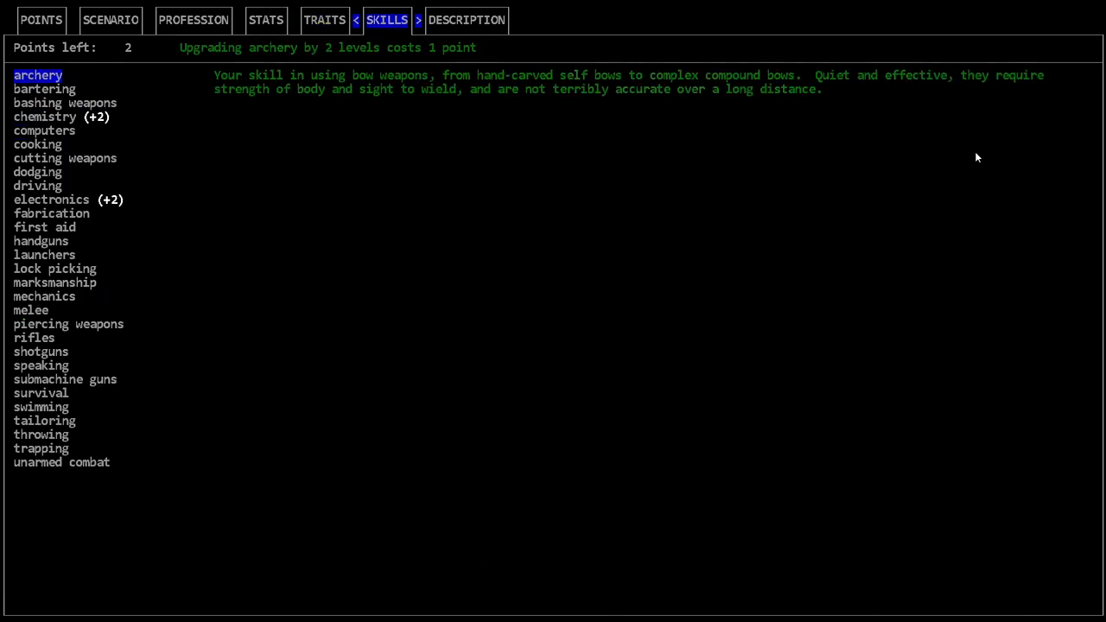
# Review chemistry, dodging and lock picking, raise lock picking by two levels, and browse combat skills.
pyautogui.click(45, 118)
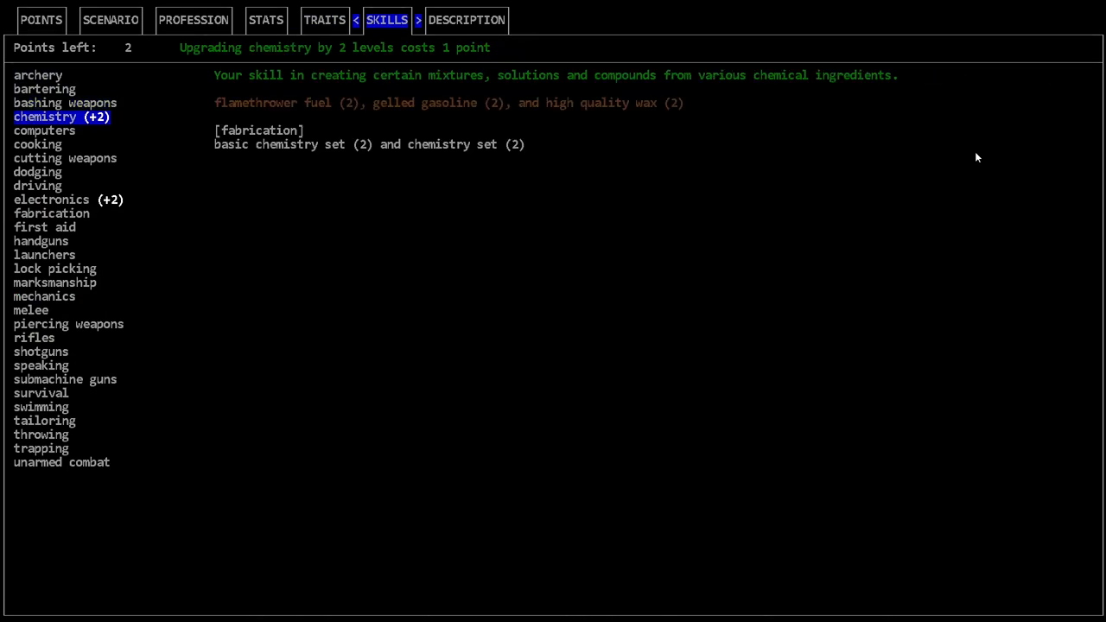
pyautogui.click(38, 172)
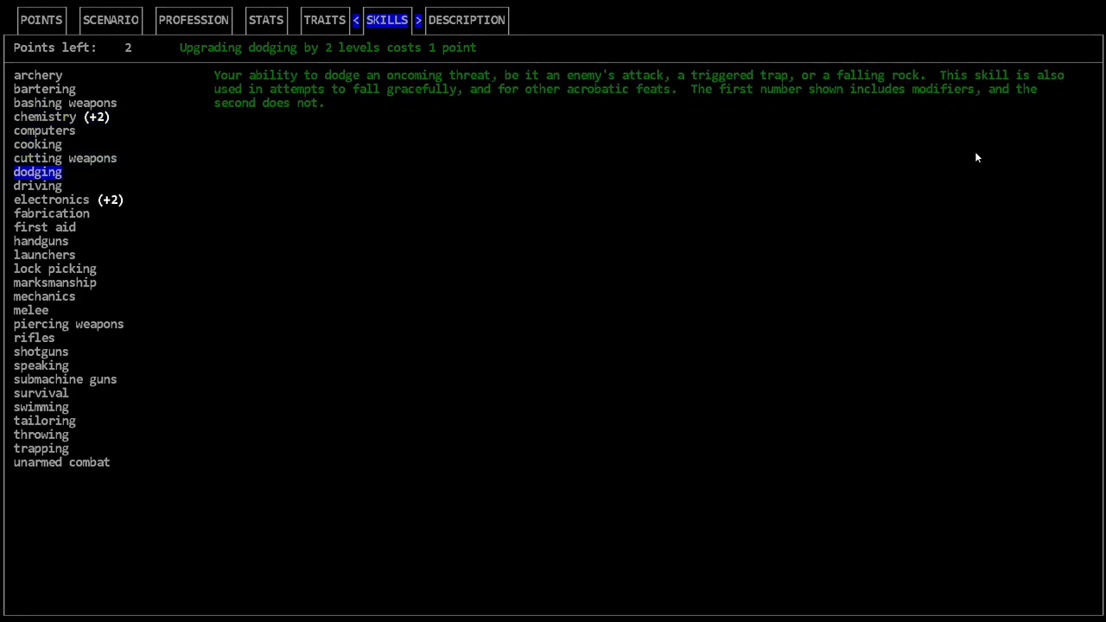
pyautogui.click(55, 269)
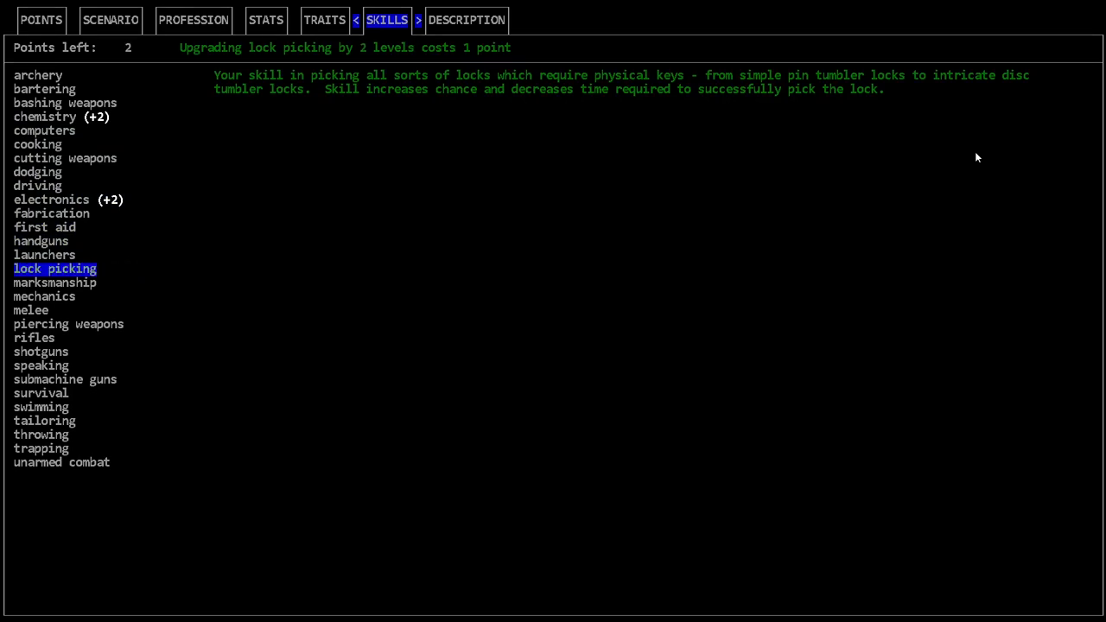
pyautogui.click(56, 282)
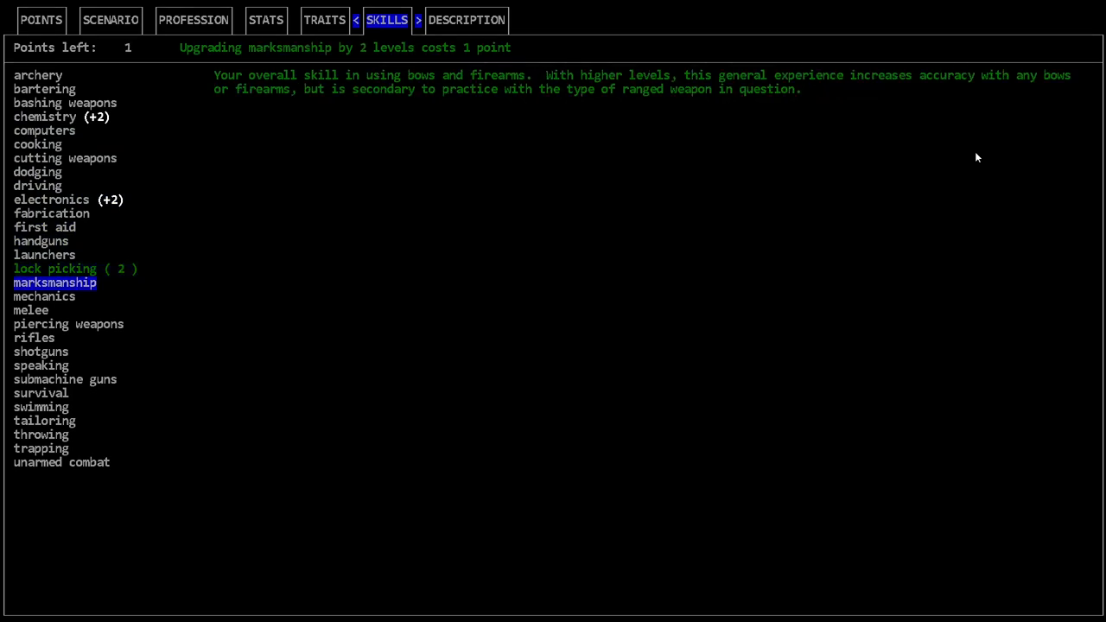
pyautogui.click(65, 380)
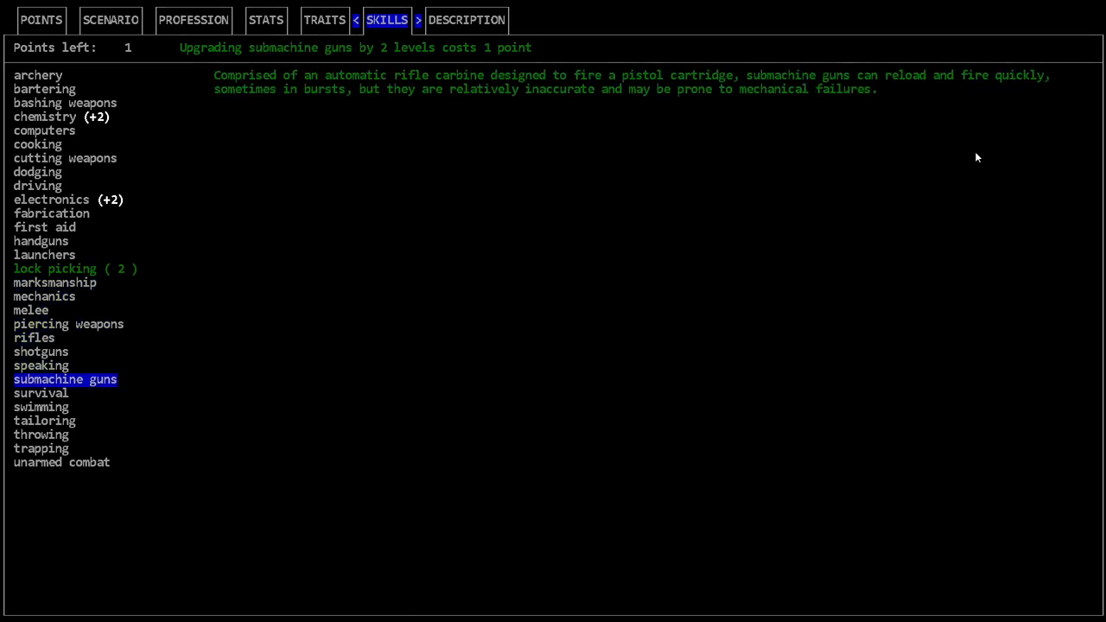
pyautogui.click(60, 463)
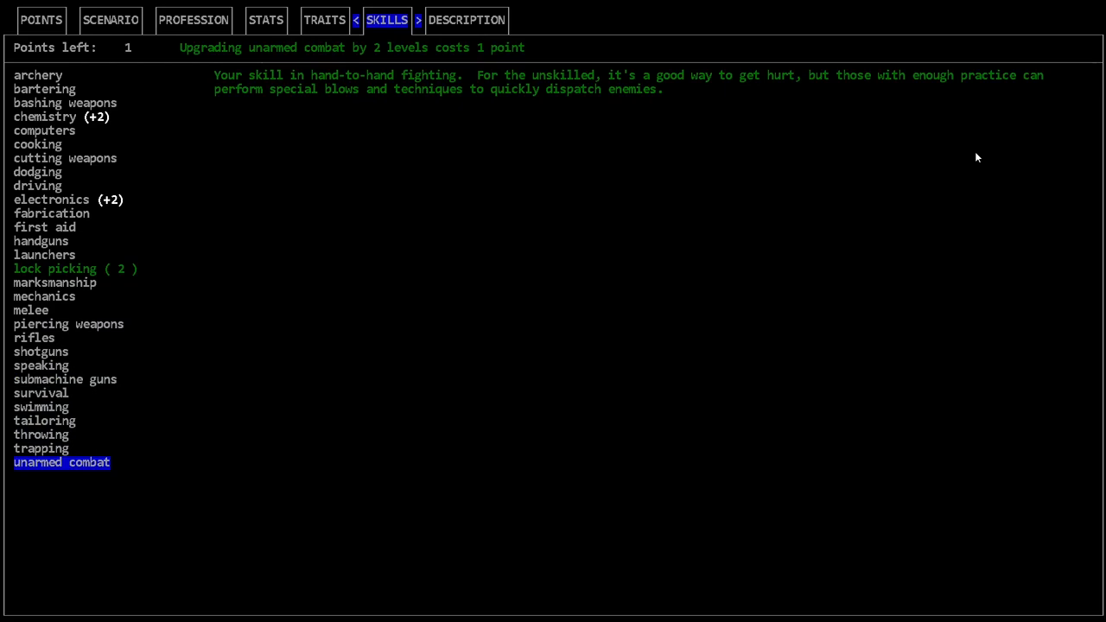
pyautogui.click(41, 351)
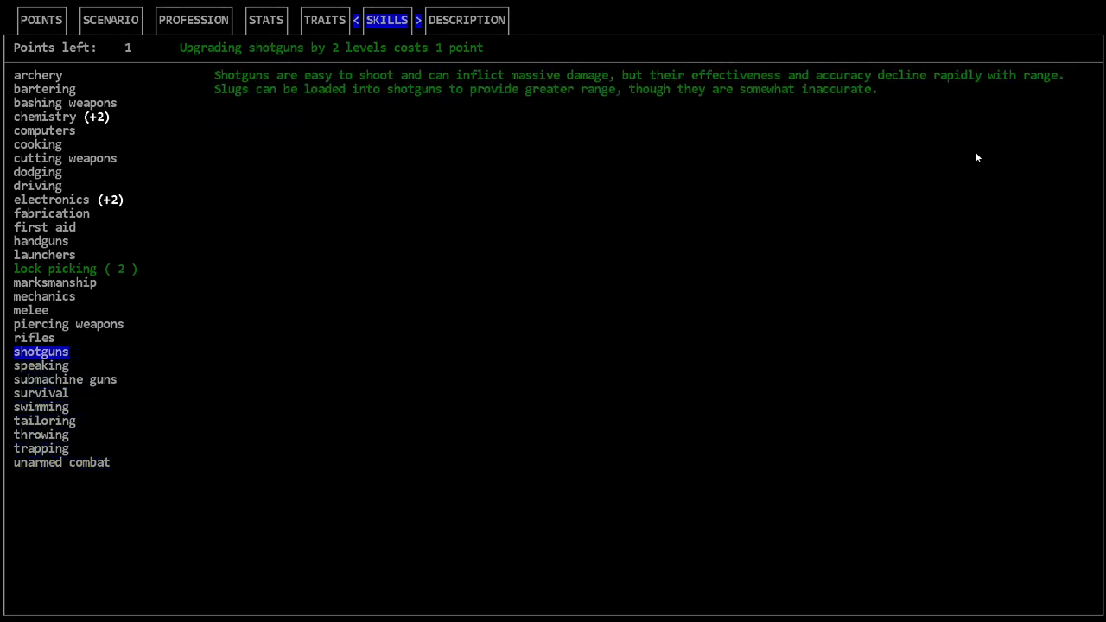
# Spend the remaining points on chemistry and electronics, leaving 0, and move to the description page.
pyautogui.click(38, 171)
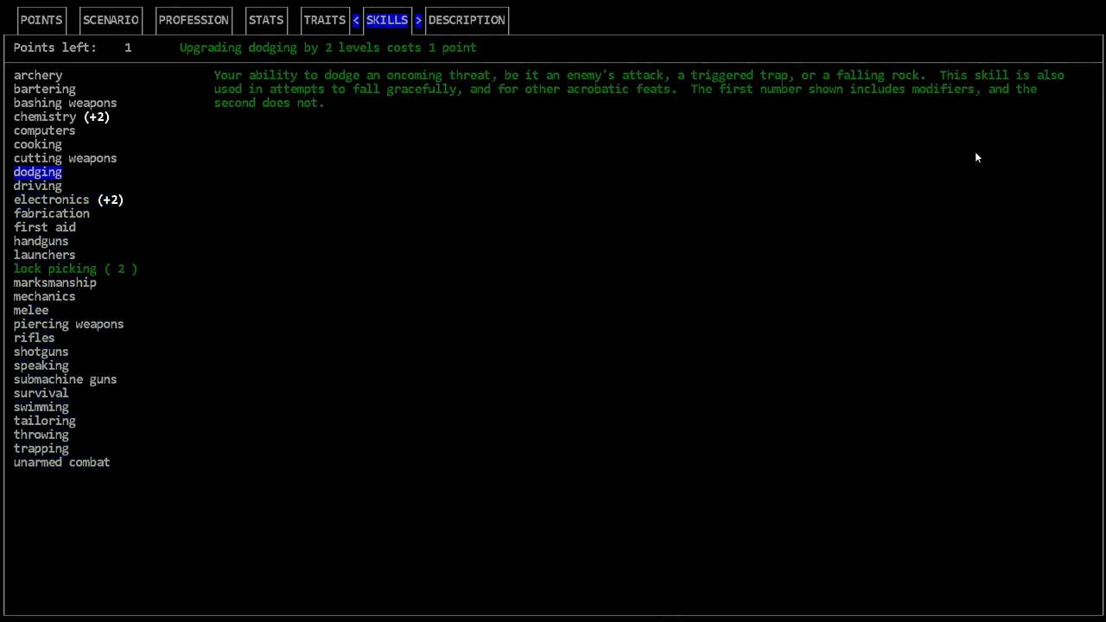
pyautogui.click(44, 118)
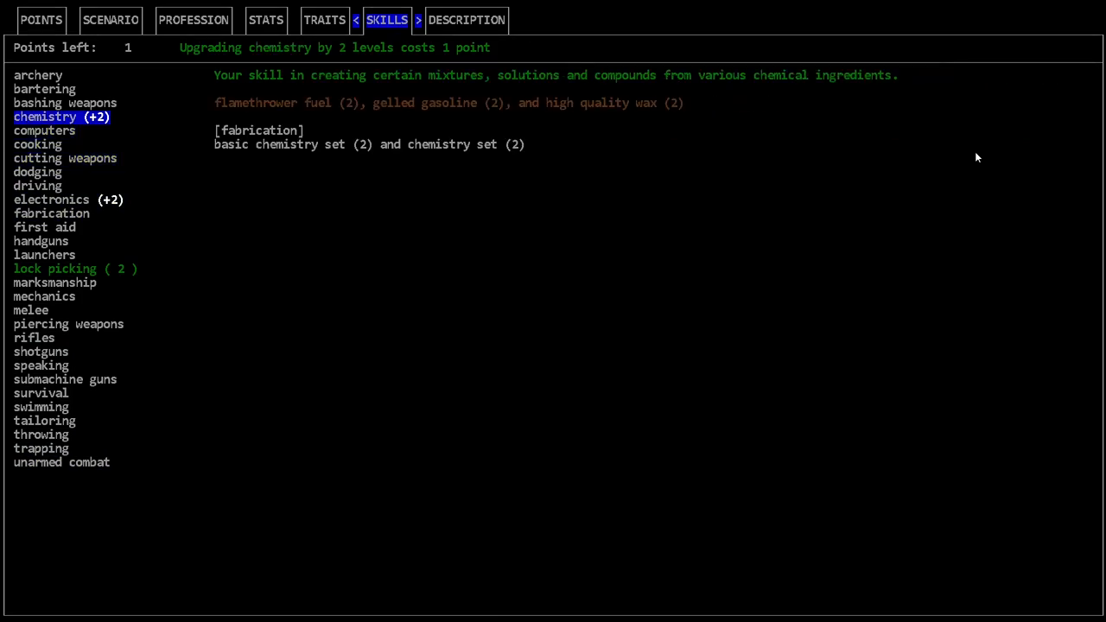
pyautogui.click(45, 88)
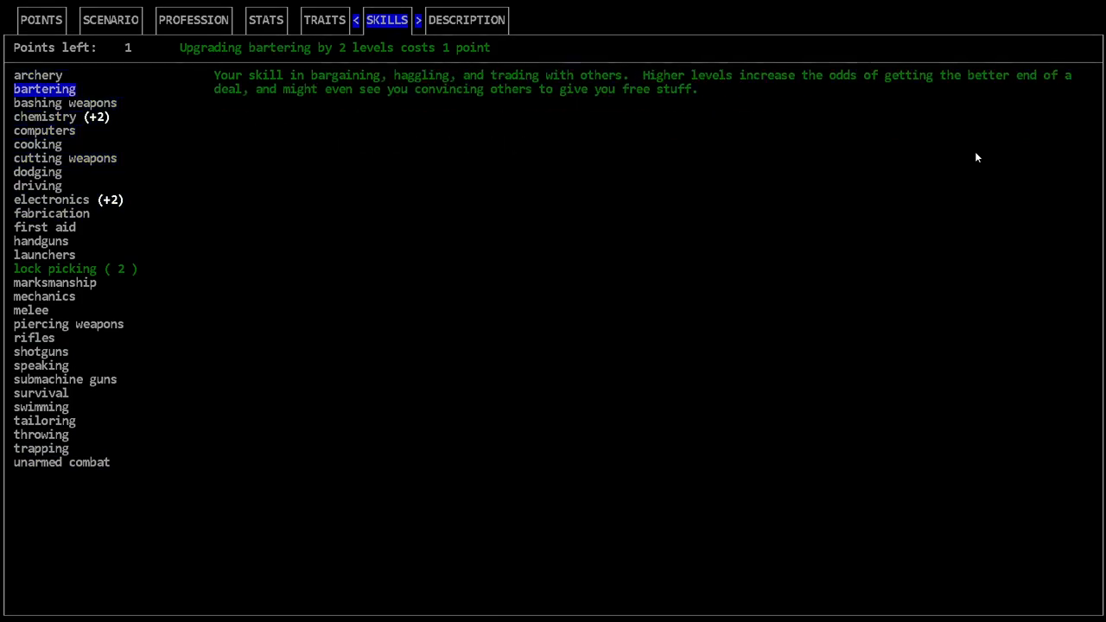
pyautogui.click(45, 118)
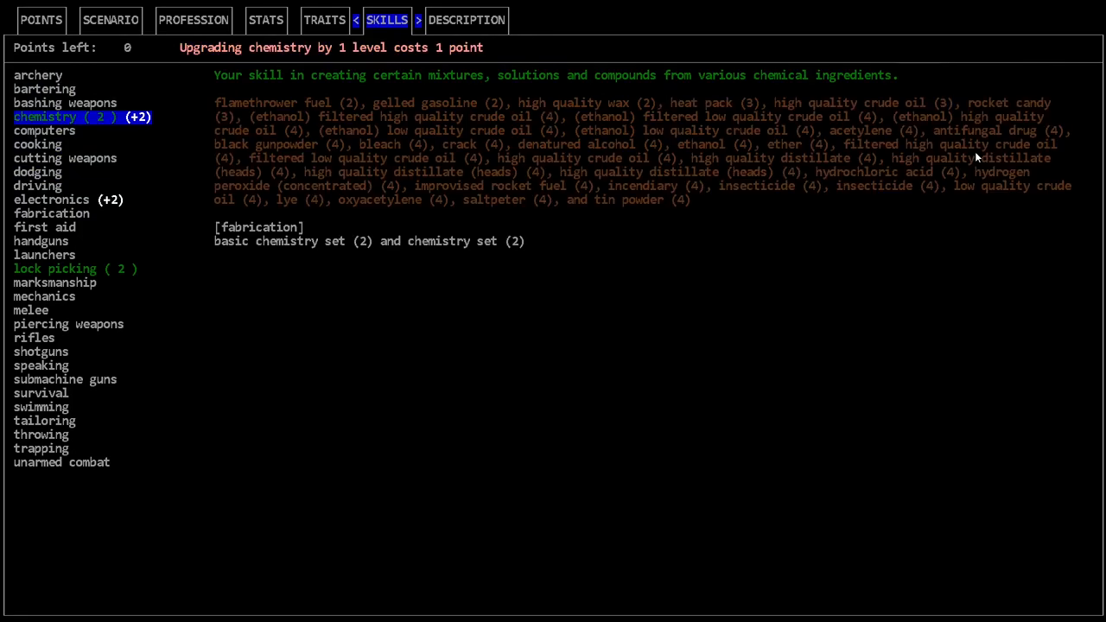
pyautogui.click(38, 185)
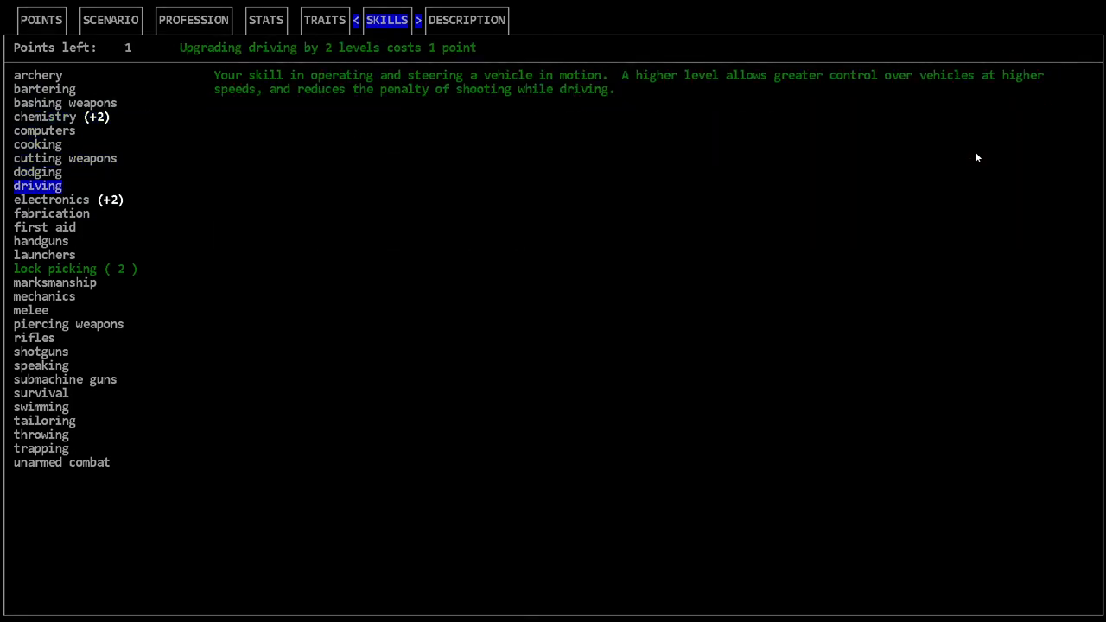
pyautogui.click(52, 200)
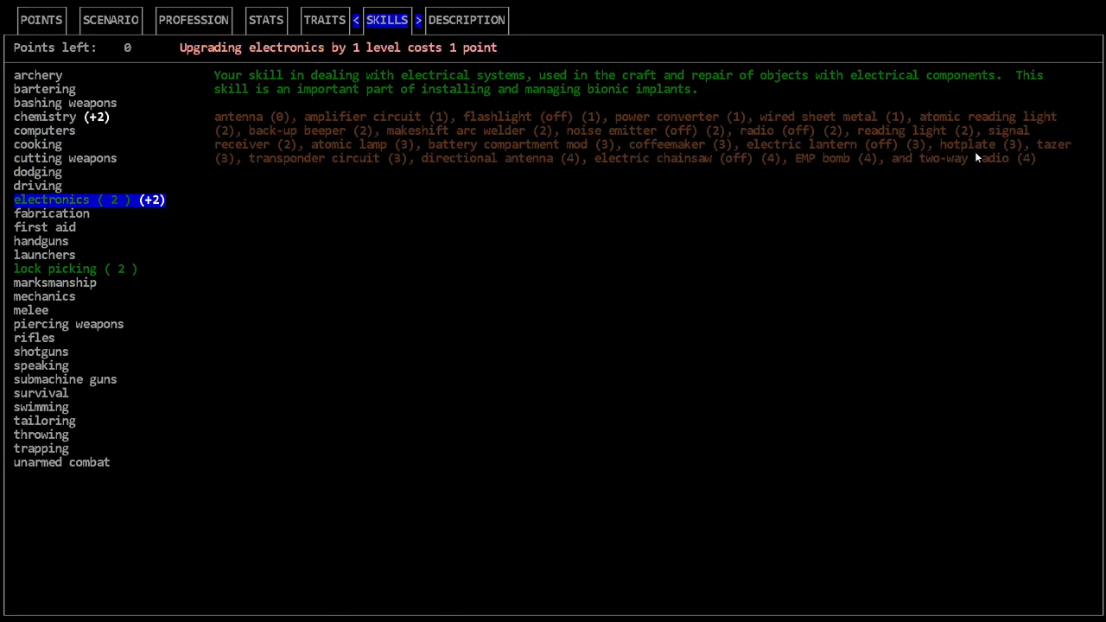
pyautogui.click(466, 20)
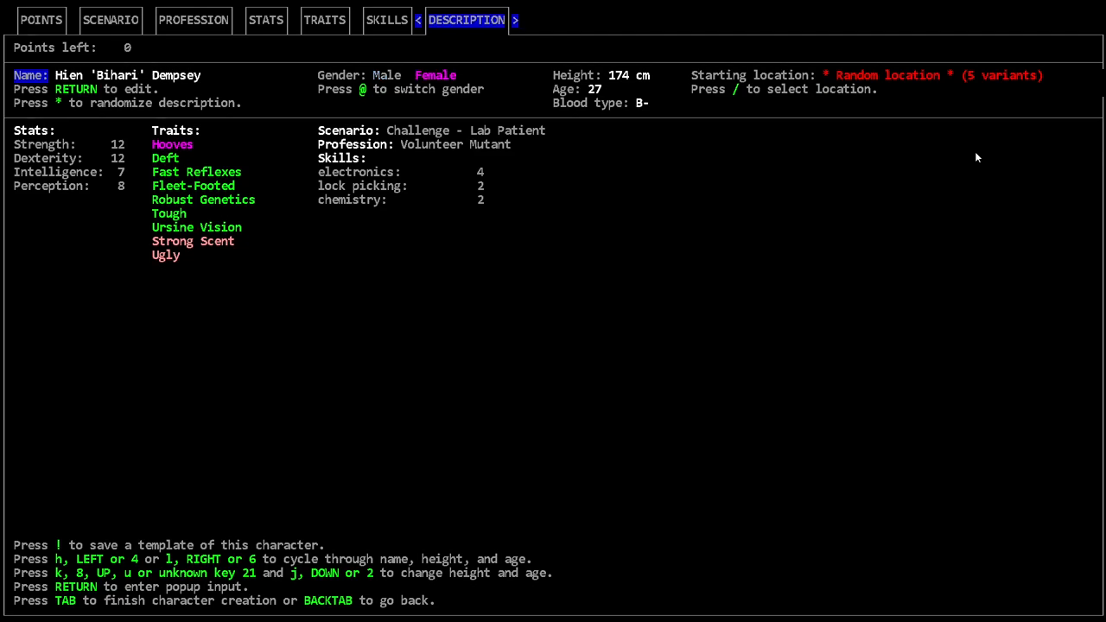
# Re-randomize the character description, giving a new name, height 171 cm, age 36 and blood type AB-.
pyautogui.press('*')
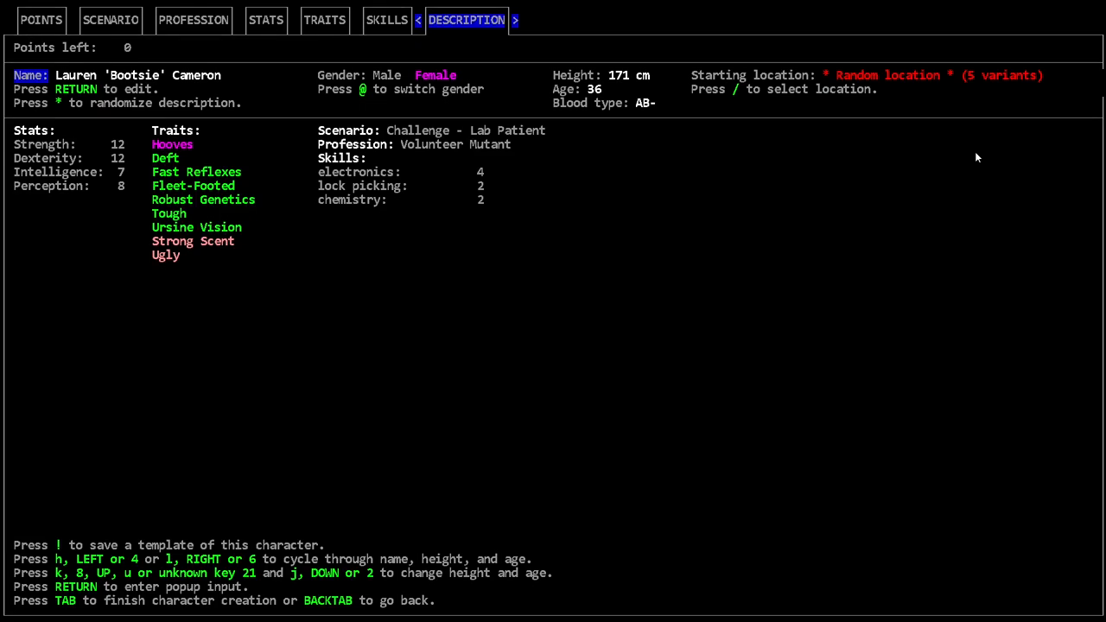
pyautogui.moveTo(183, 79)
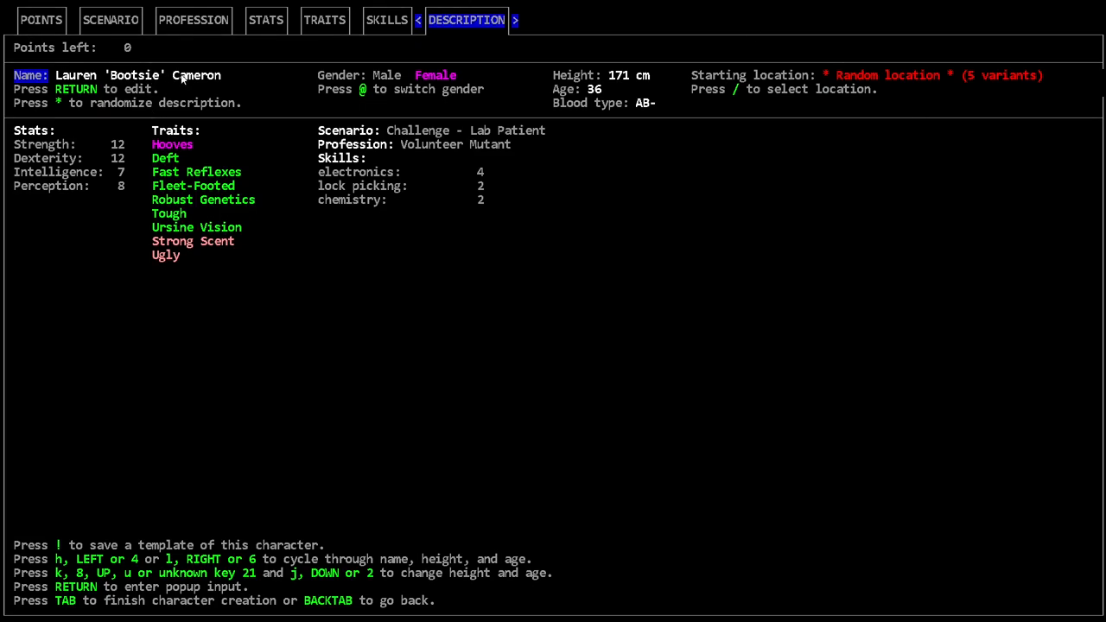
pyautogui.moveTo(159, 89)
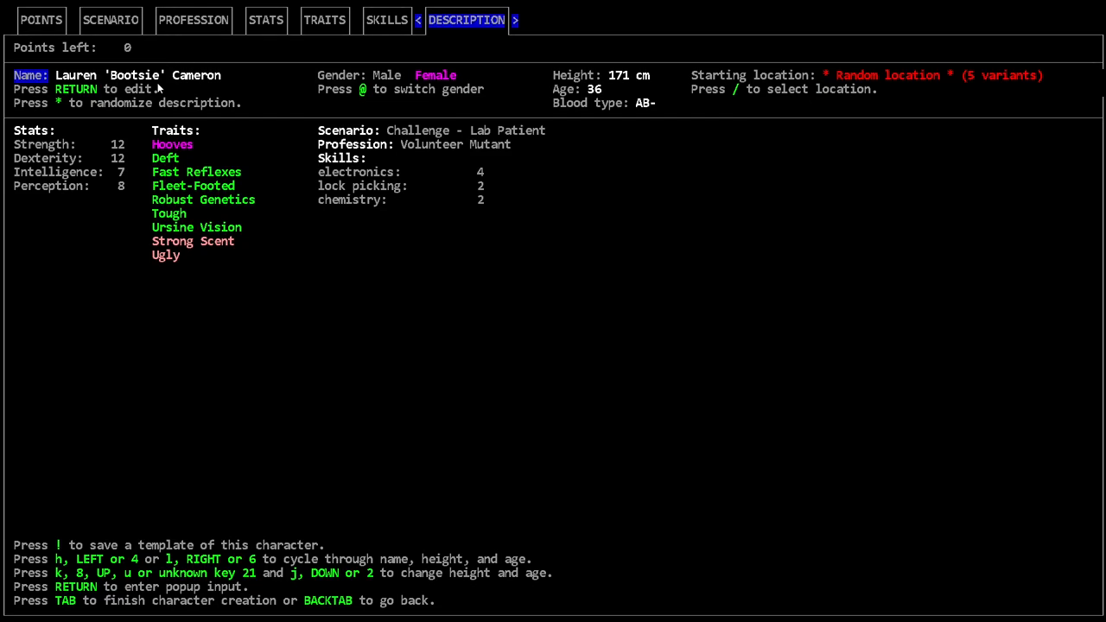
pyautogui.moveTo(457, 69)
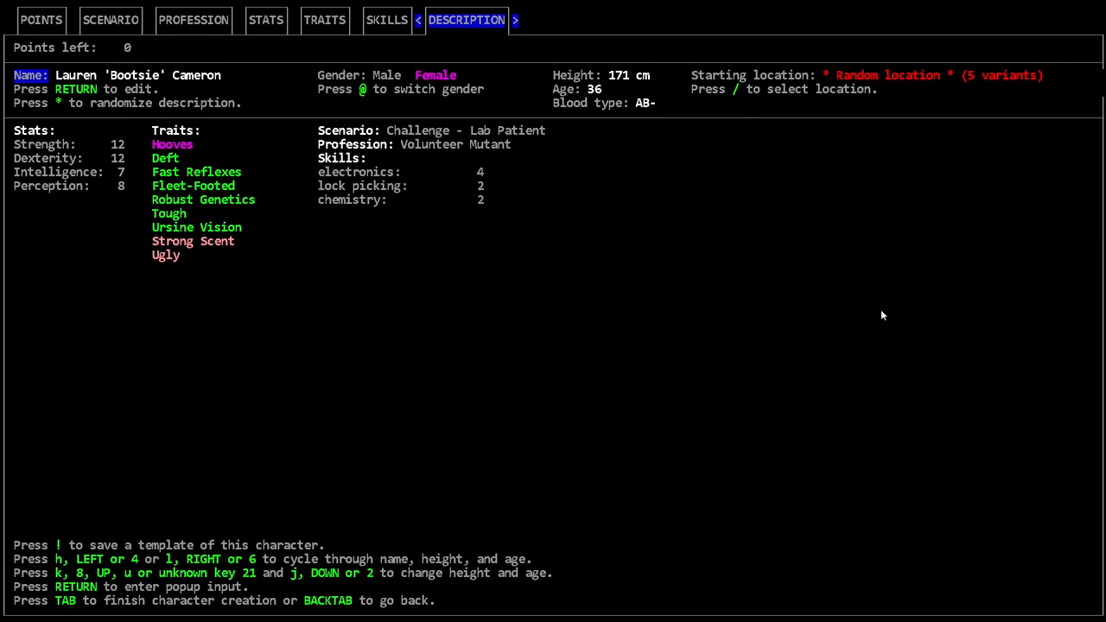
pyautogui.moveTo(223, 162)
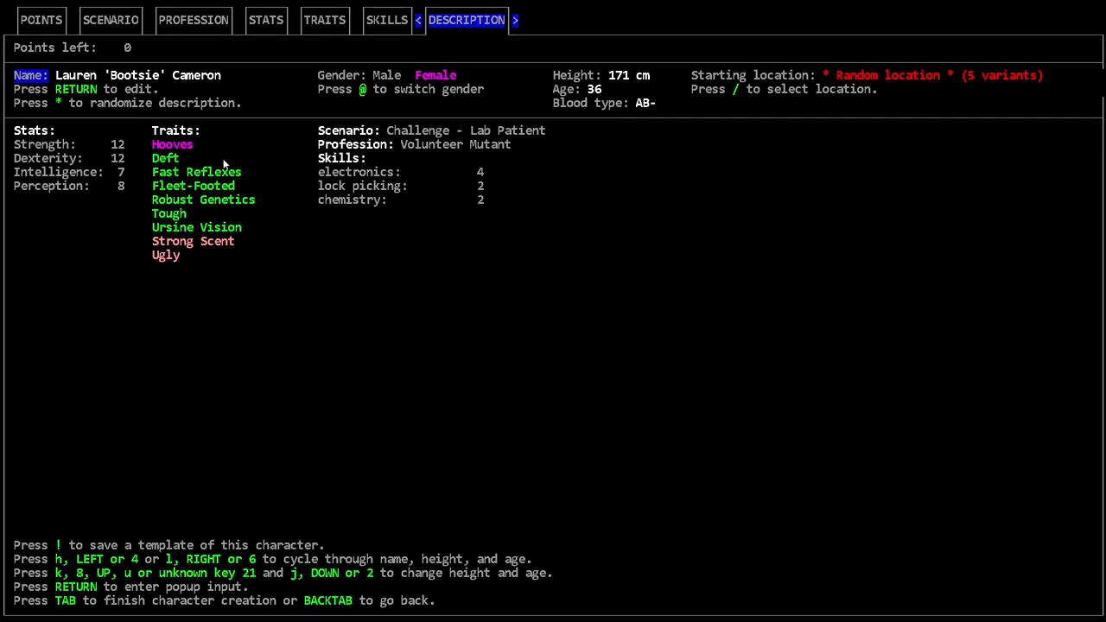
pyautogui.moveTo(169, 138)
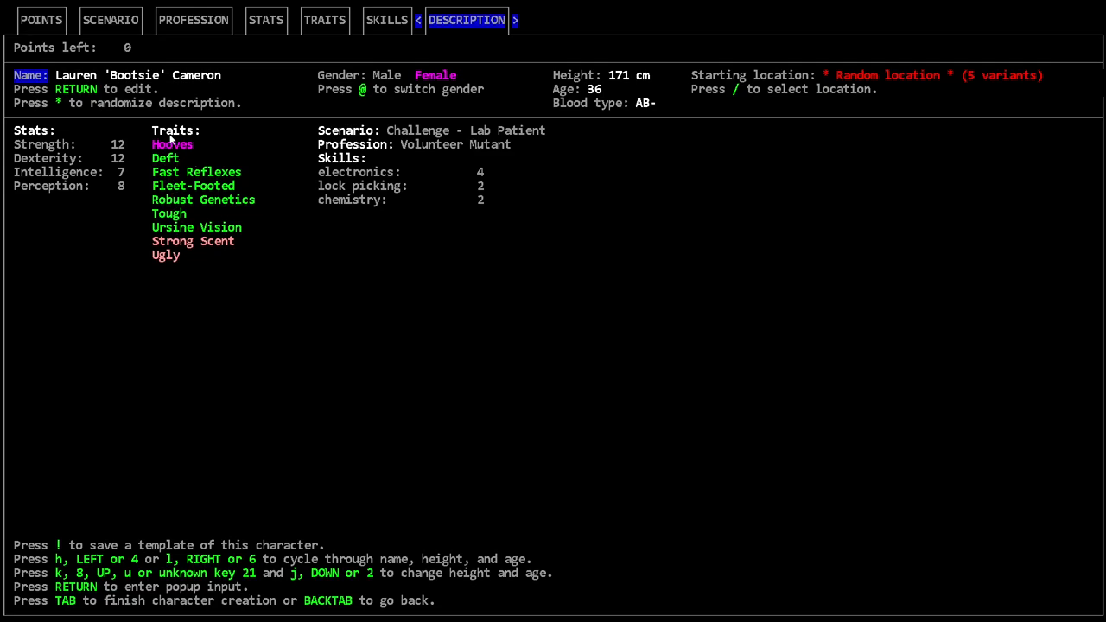
pyautogui.moveTo(855, 349)
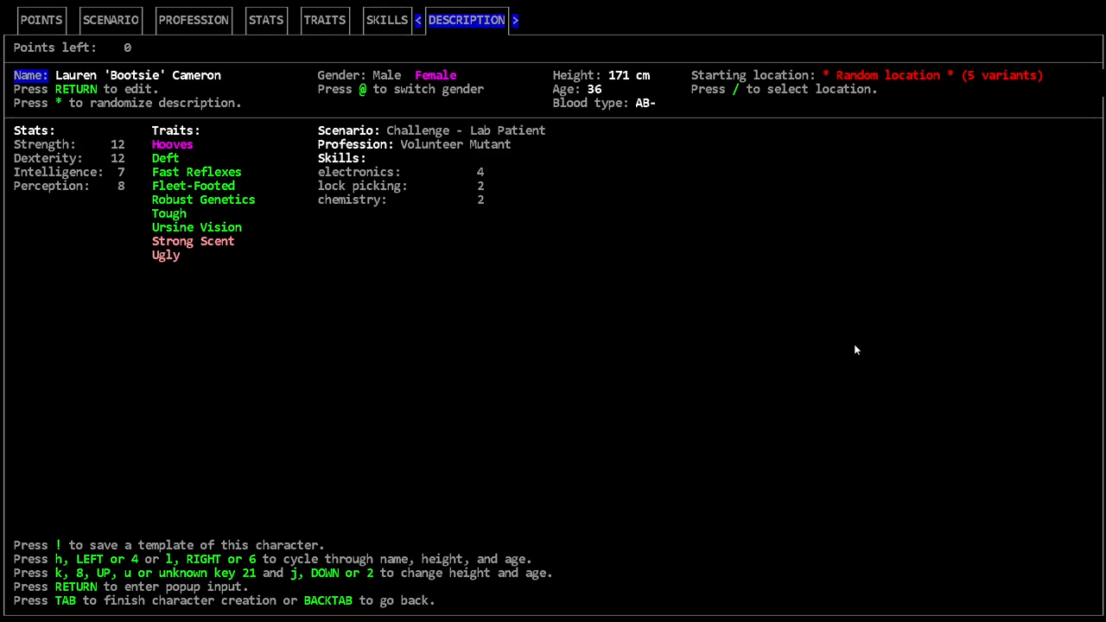
# Save the finished character as a template named Bootsie.
pyautogui.press('!')
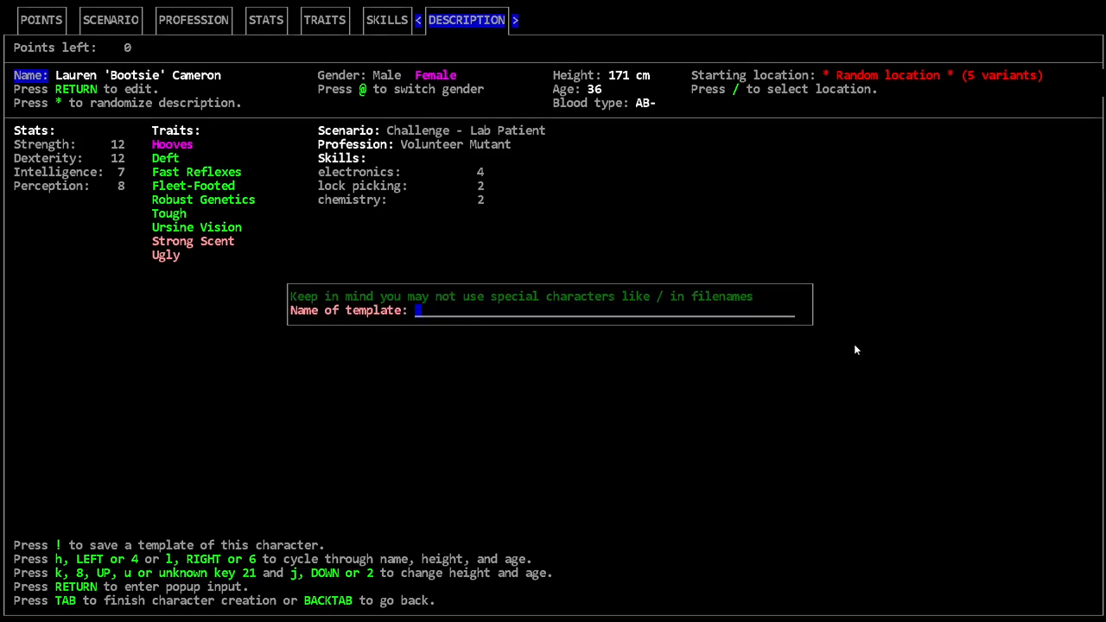
pyautogui.write('Bootsie')
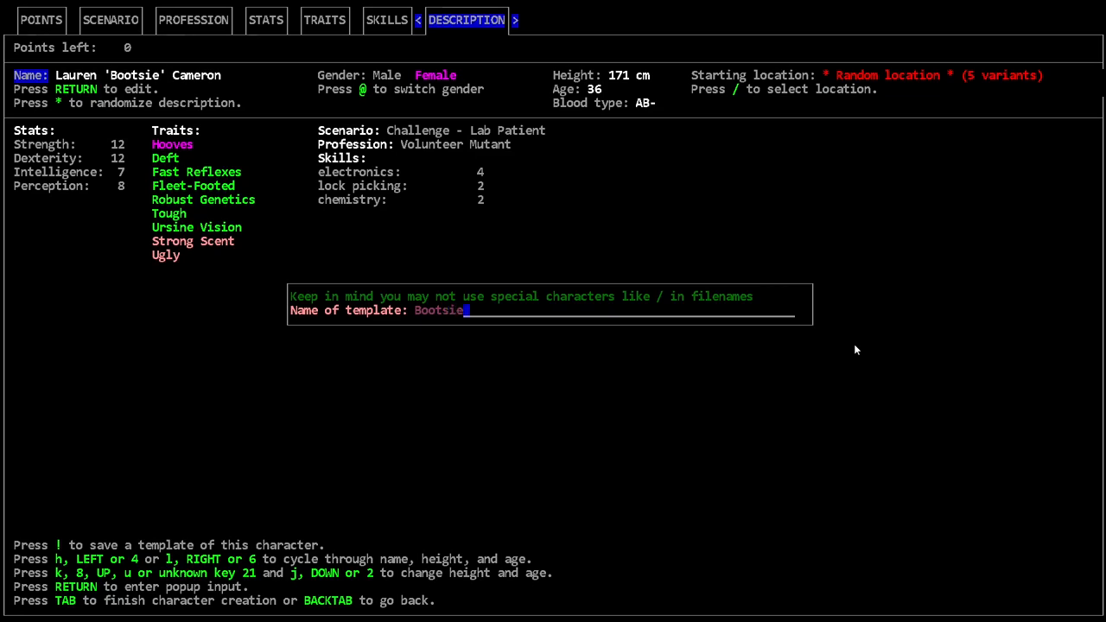
pyautogui.press('Return')
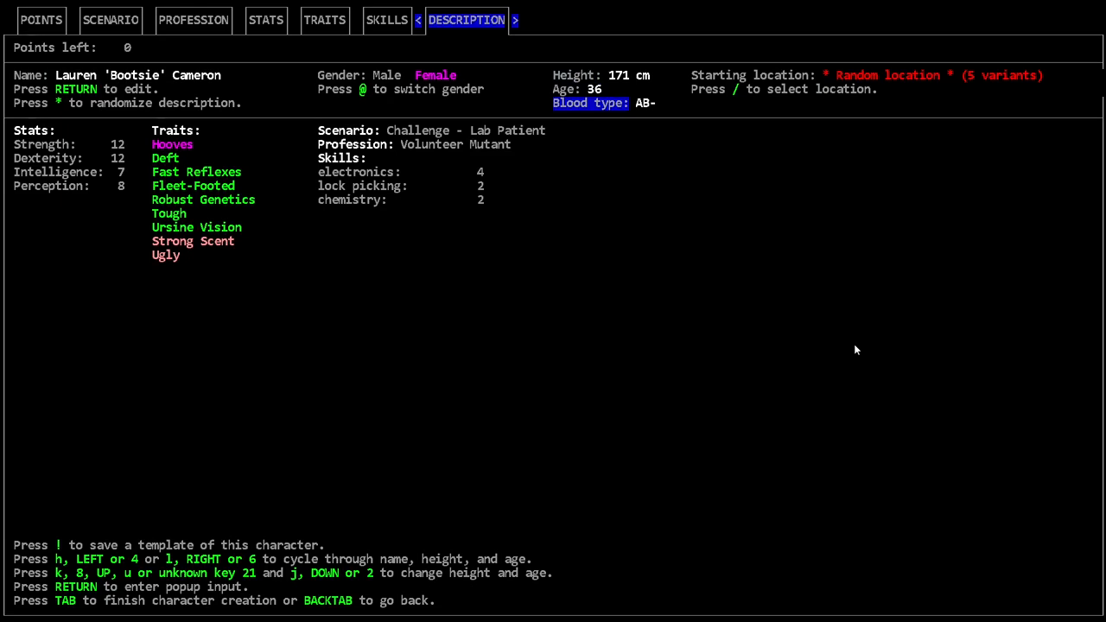
pyautogui.click(591, 104)
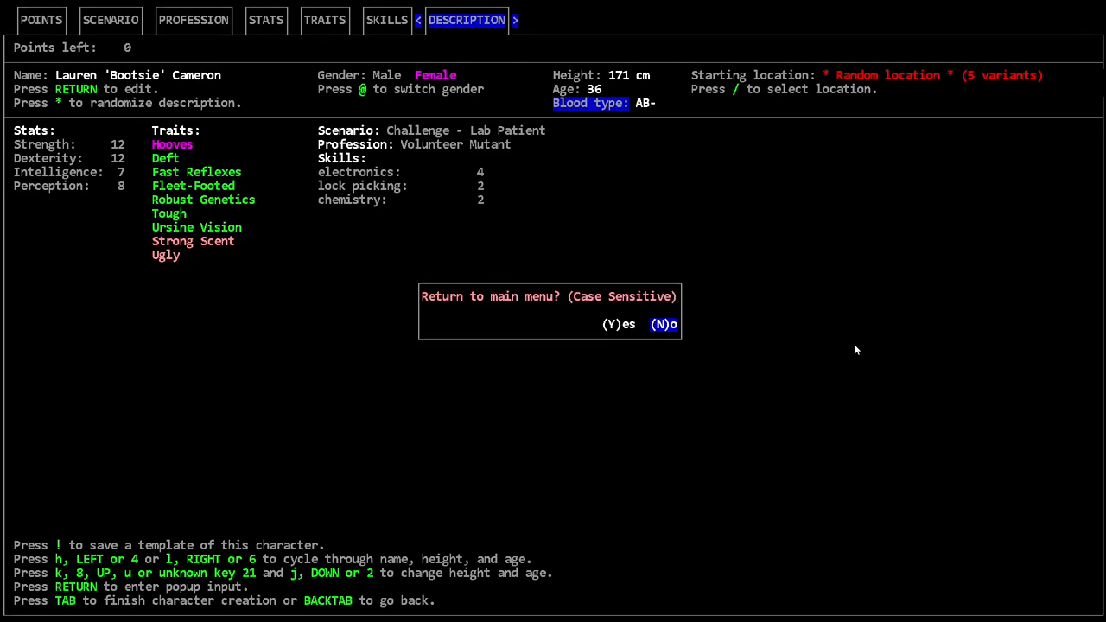
# Decline the main menu, finish character creation and start the game in the underground lab.
pyautogui.press('Left')
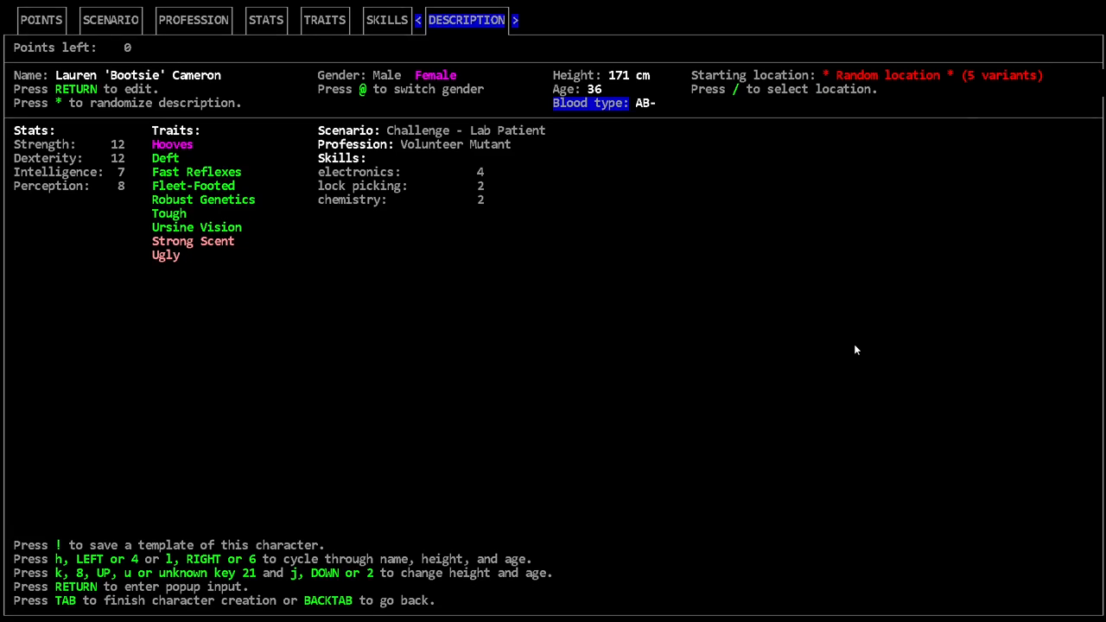
pyautogui.press('Tab')
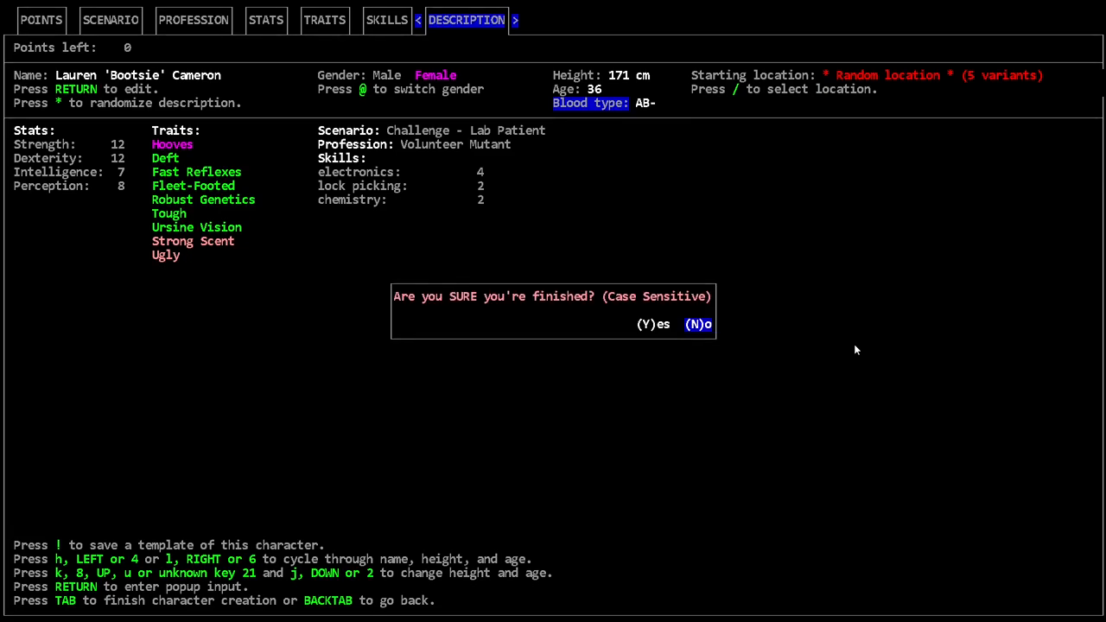
pyautogui.press('Y')
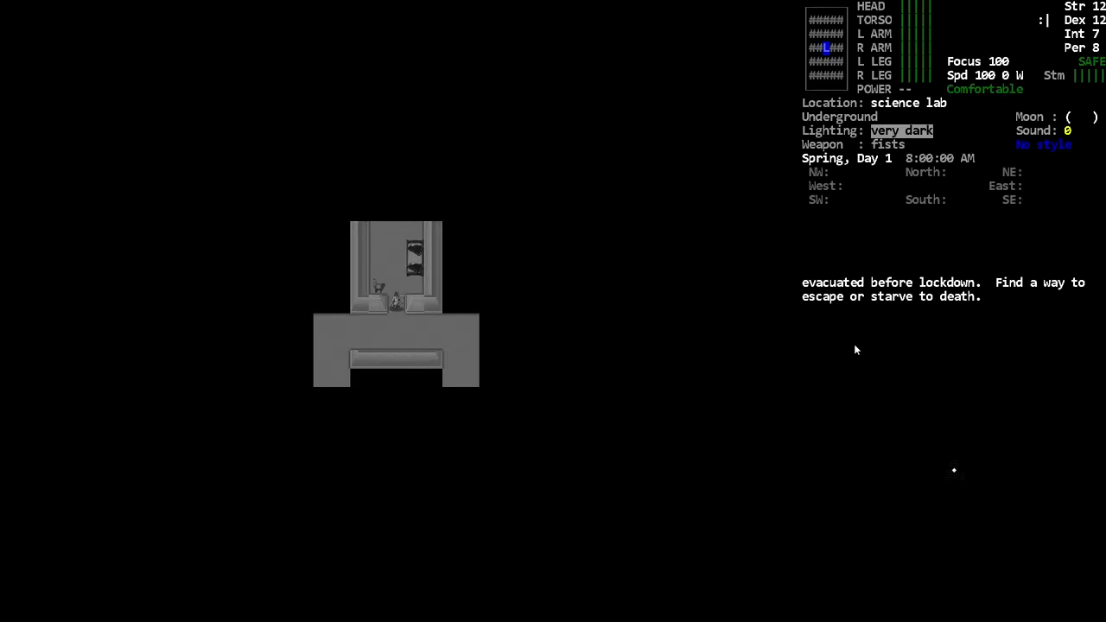